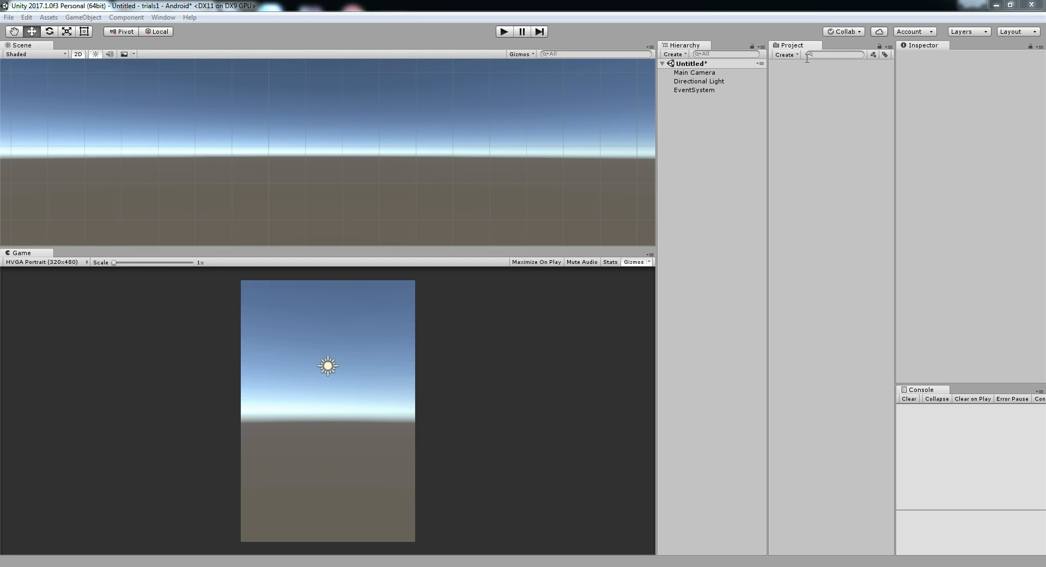
Create a new C# script asset named digitalclocksystem in the Project panel
left_click(786, 55)
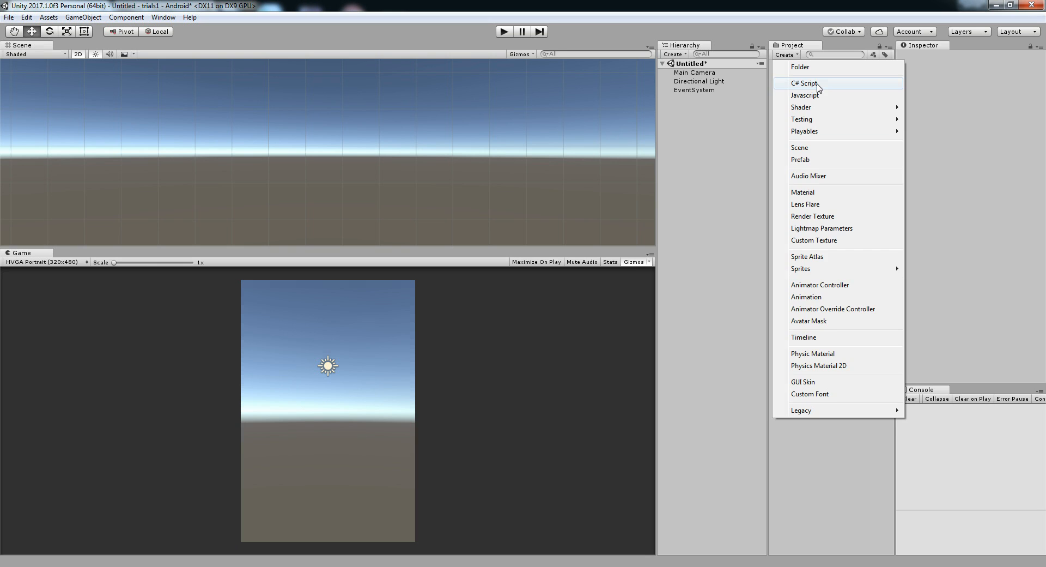
left_click(805, 82)
type("digitalc")
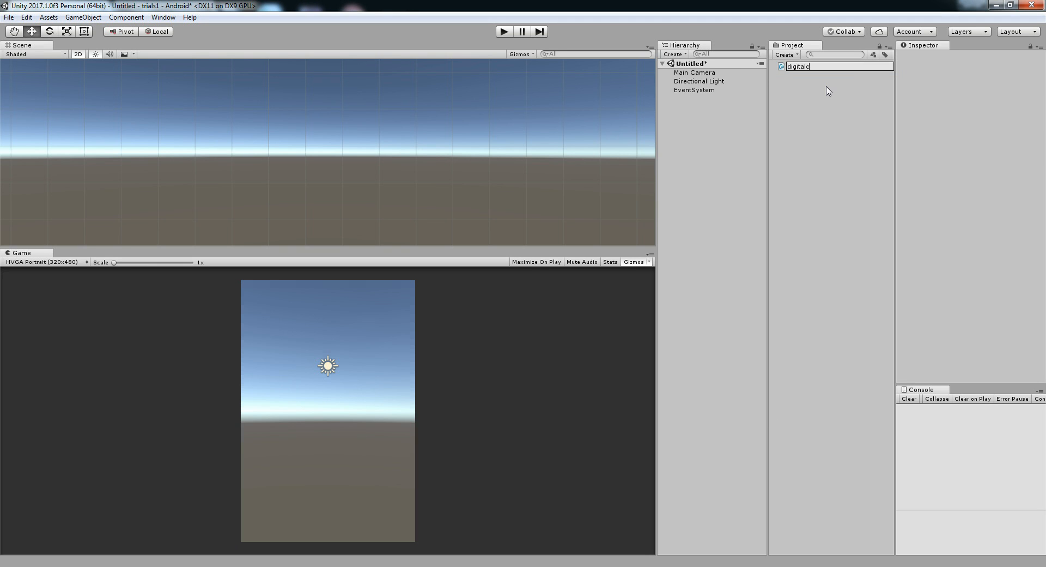
type("locksyst")
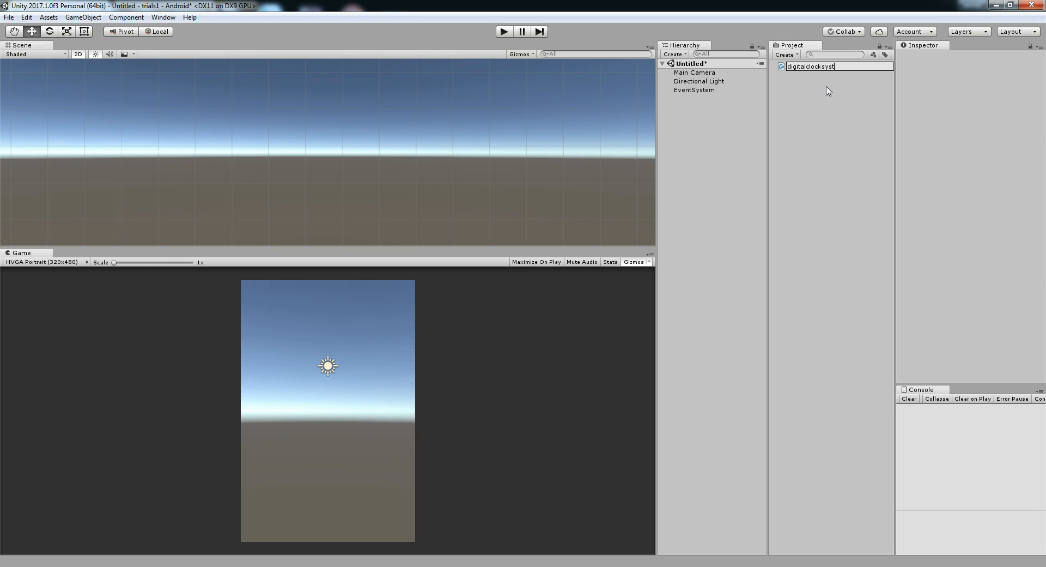
type("em")
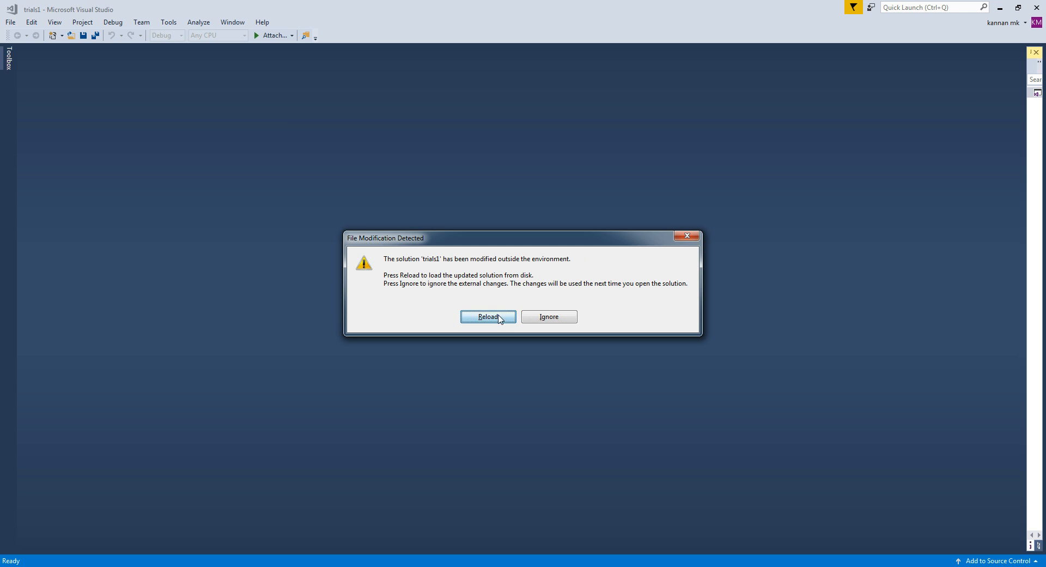
Reload the solution in Visual Studio and open the new script for editing
left_click(488, 316)
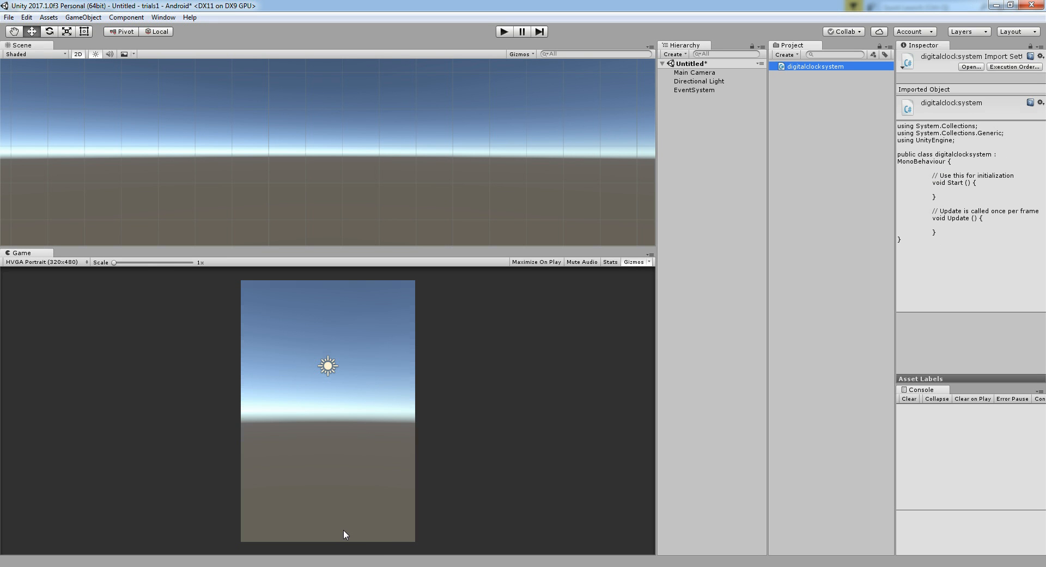
mouse_move(260, 527)
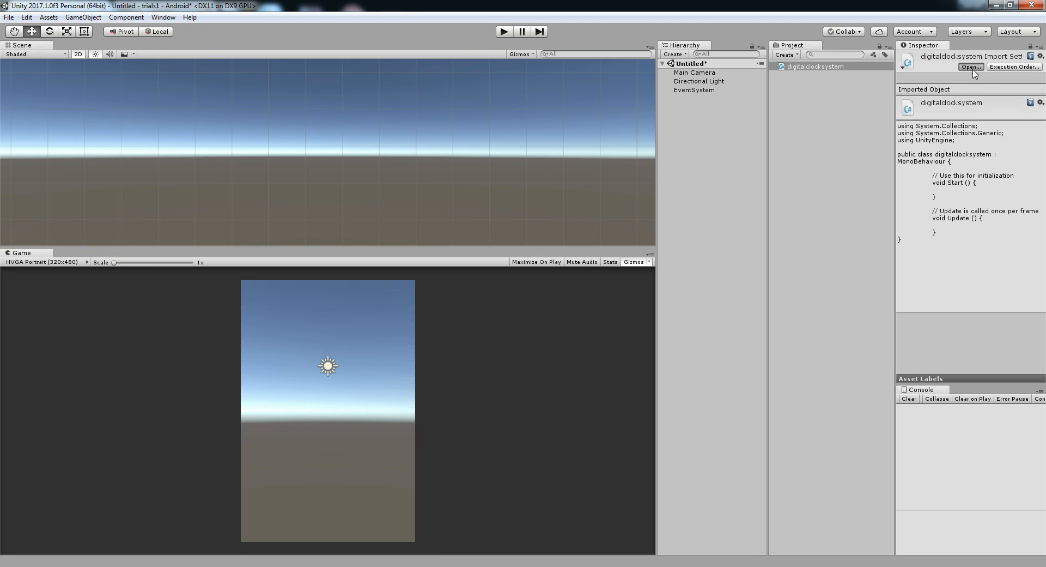
left_click(970, 66)
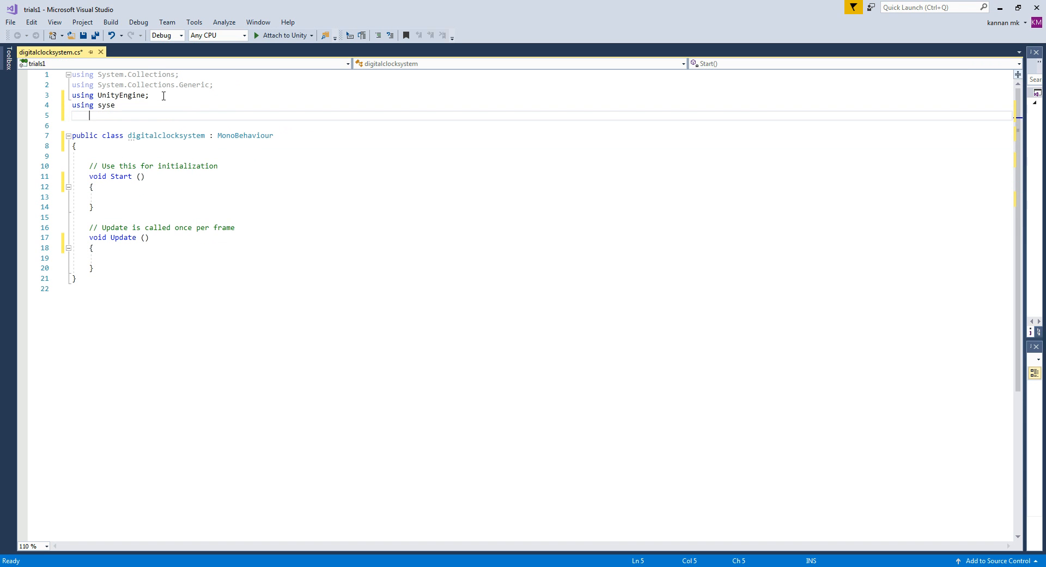
Add 'using System;' and declare a 'DateTime DateFetcher;' field inside the class
key("Backspace")
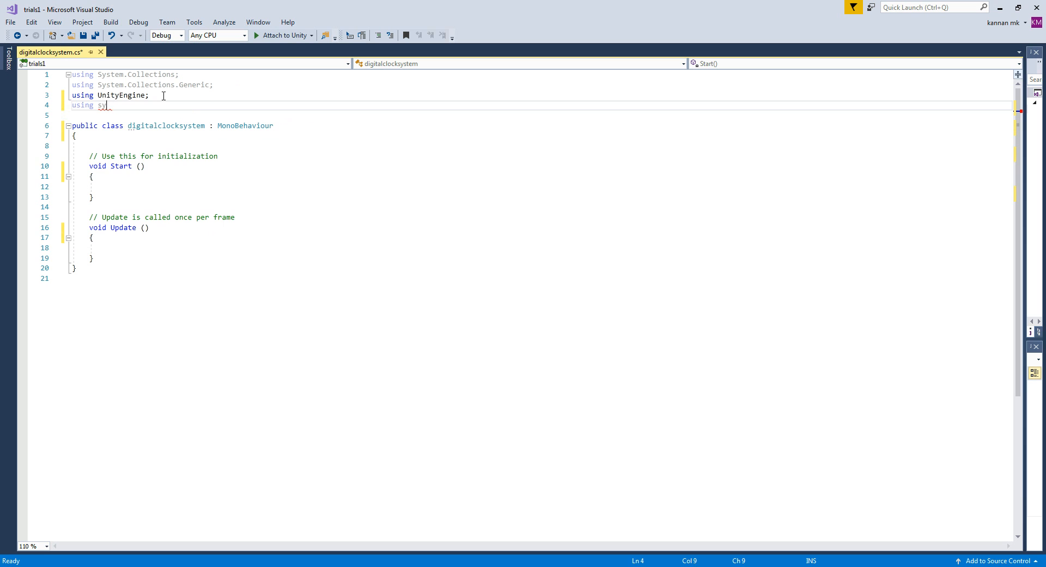
type("stem")
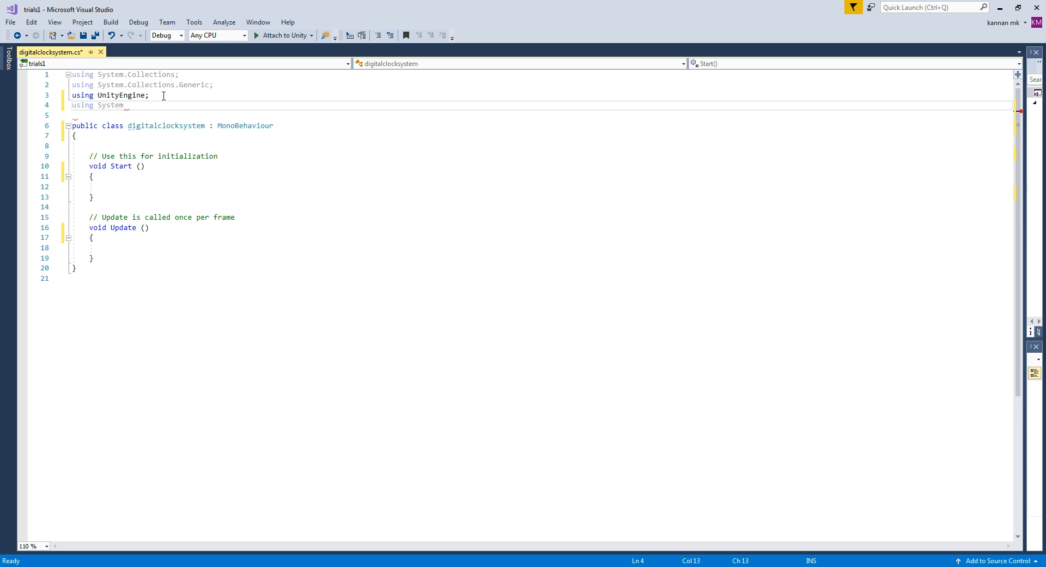
left_click(90, 146)
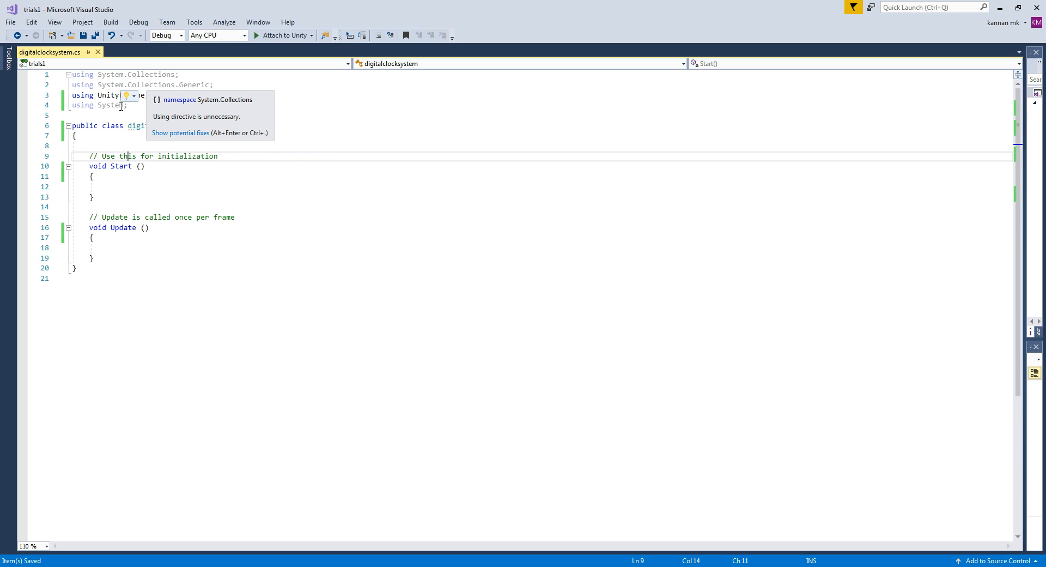
left_click(119, 192)
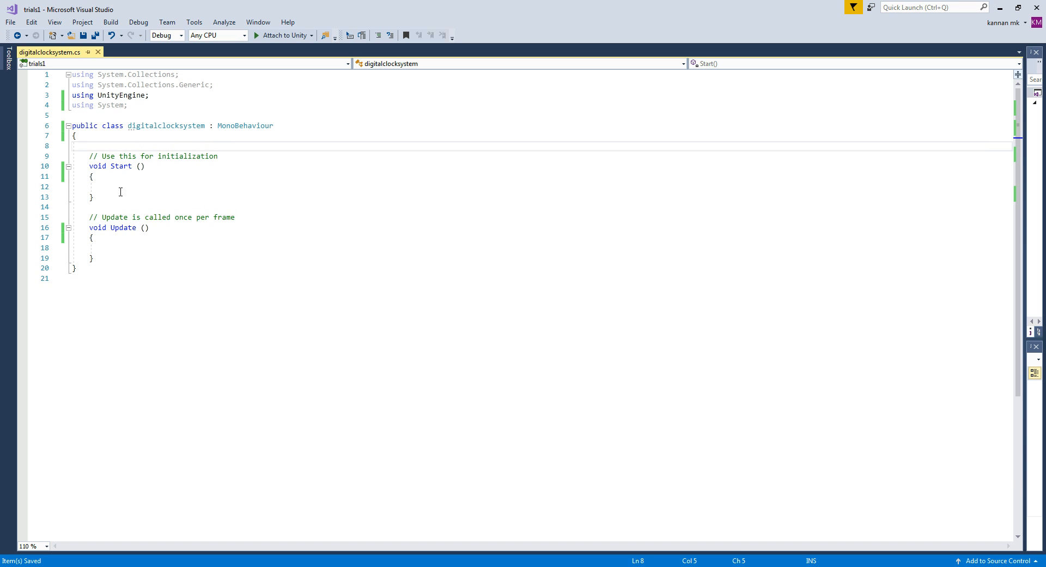
type("date")
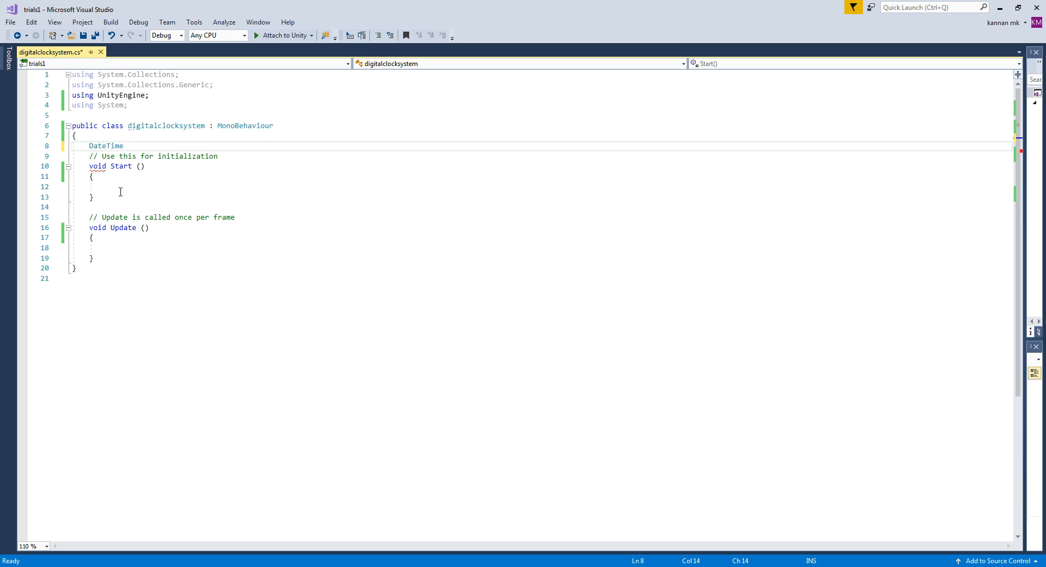
type("date")
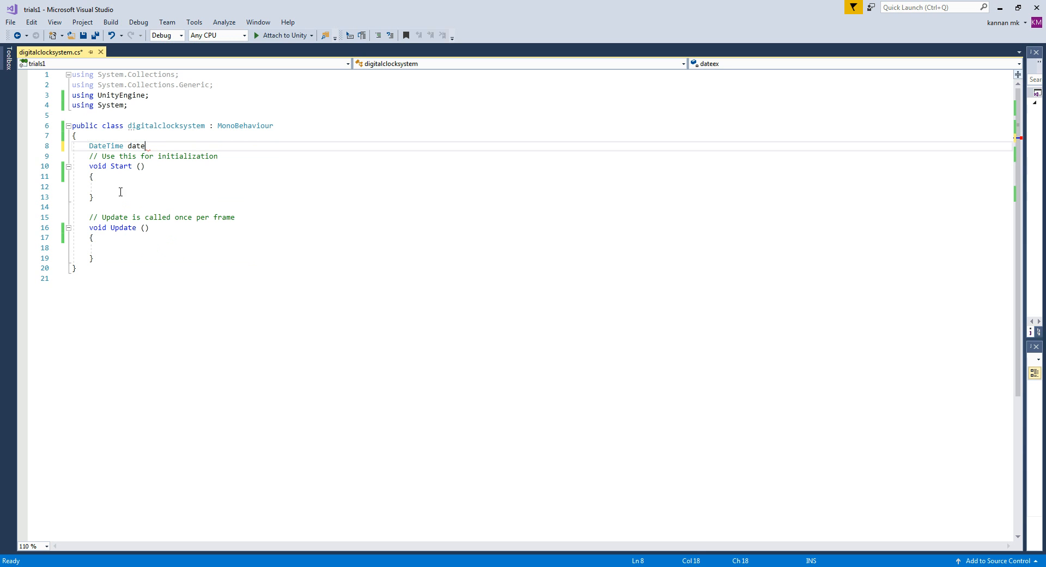
key("BackSpace")
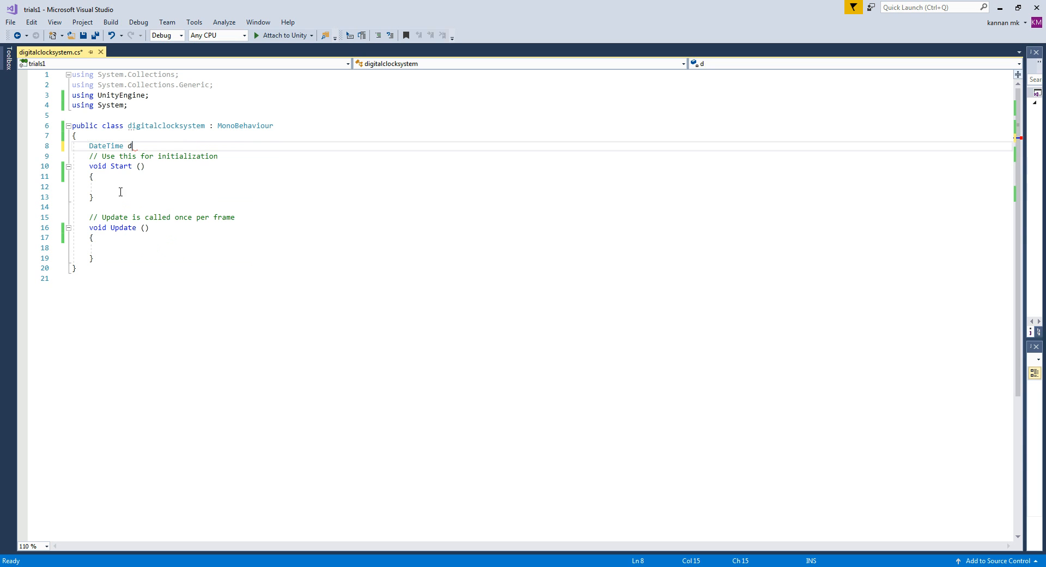
type("ate")
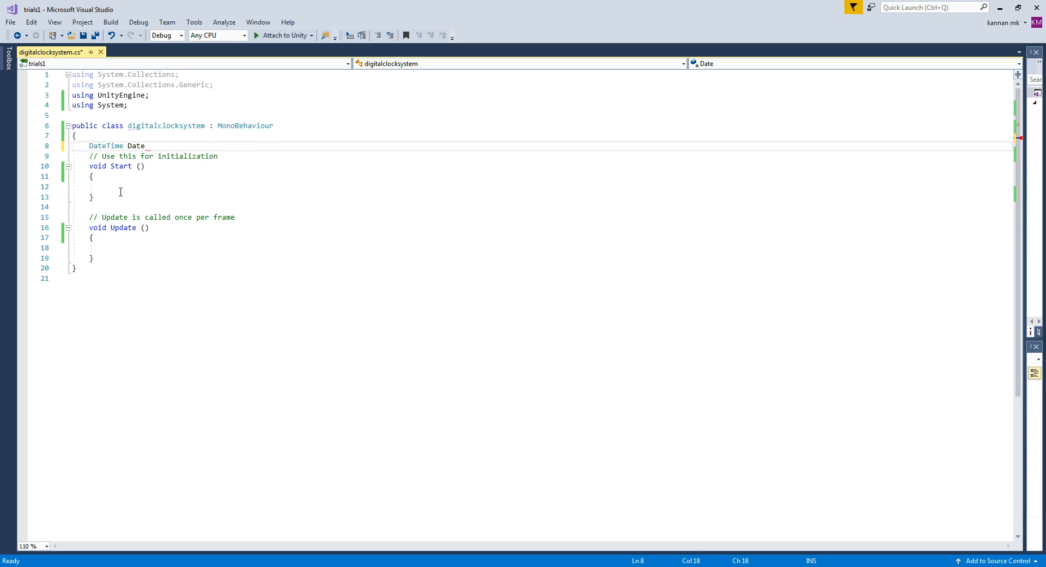
type("Fetc")
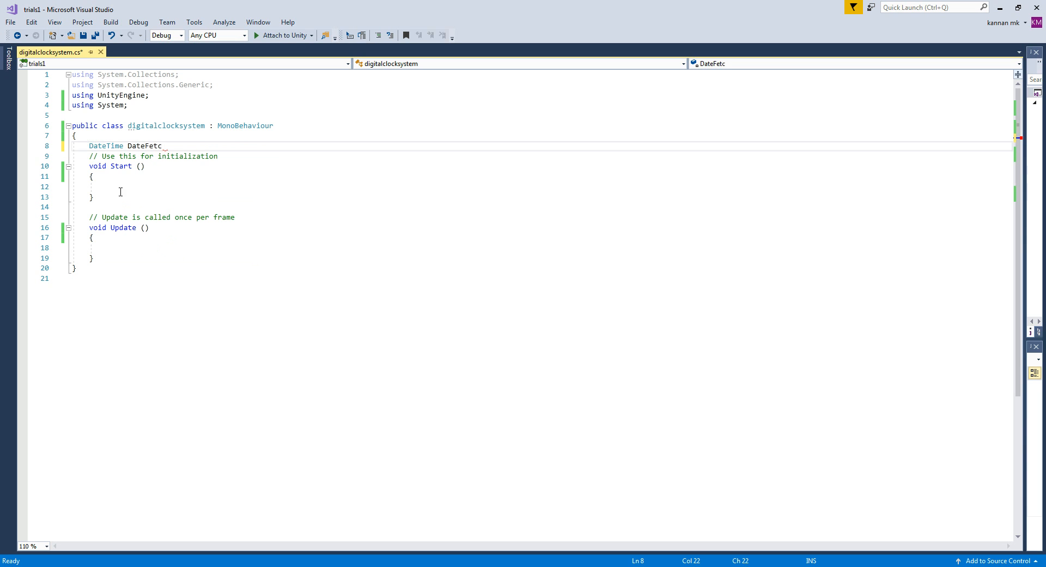
type("her;")
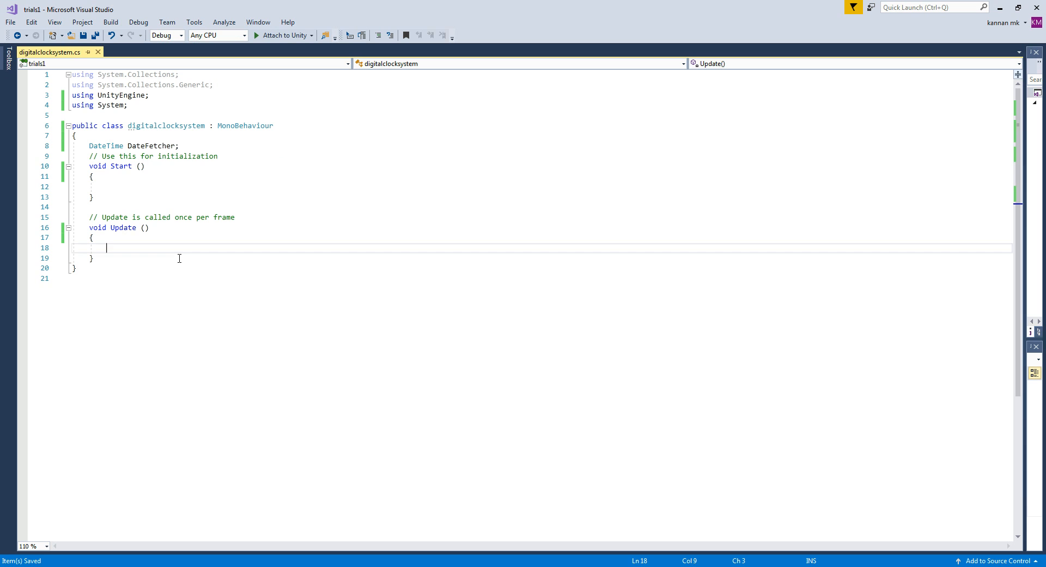
In Update, set DateFetcher = DateTime.Now and print("print:" + DateFetcher)
type("DateFetcher=d")
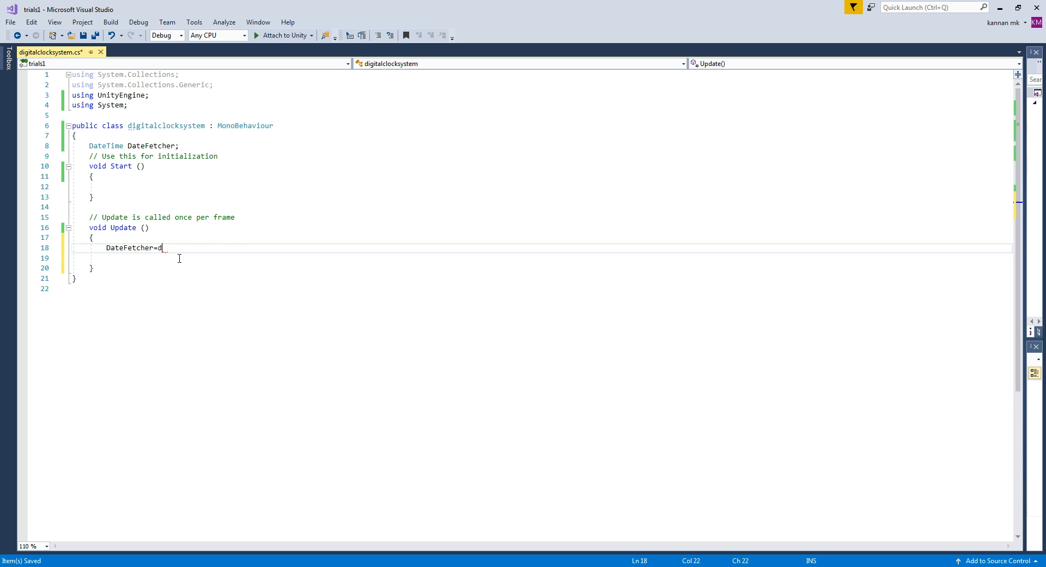
type("DateTime.n")
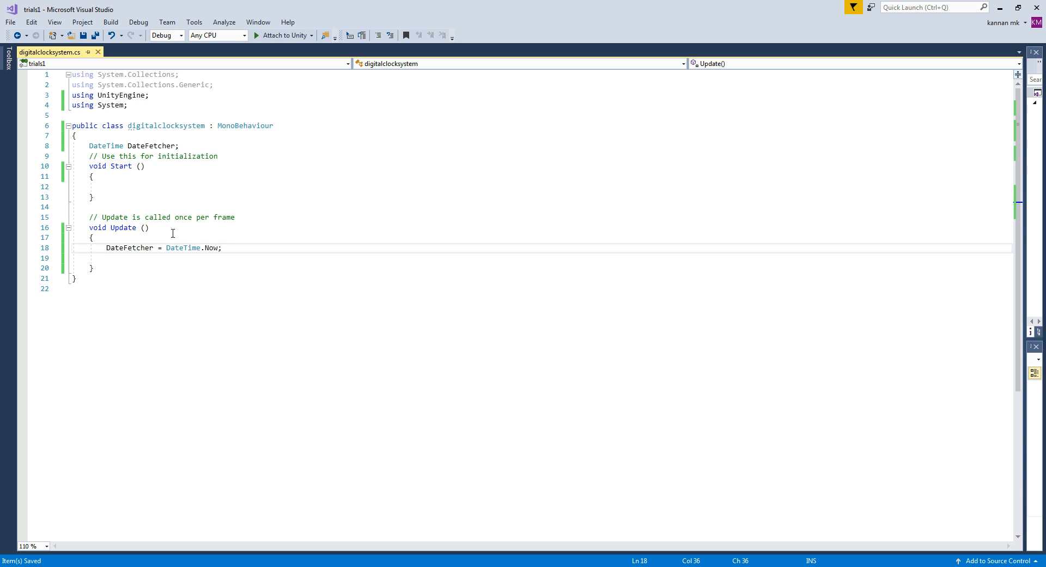
mouse_move(228, 275)
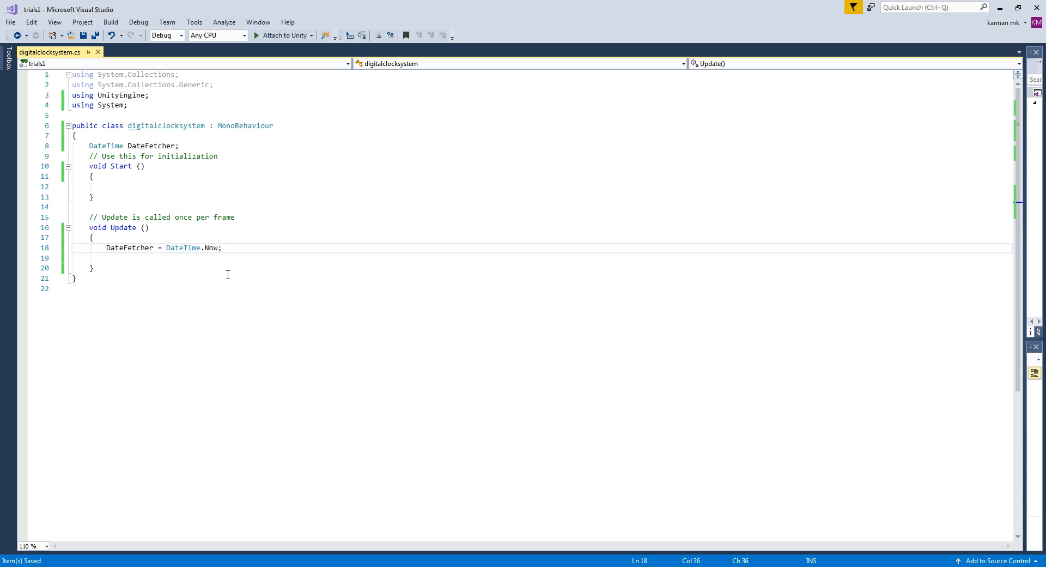
type("print(")
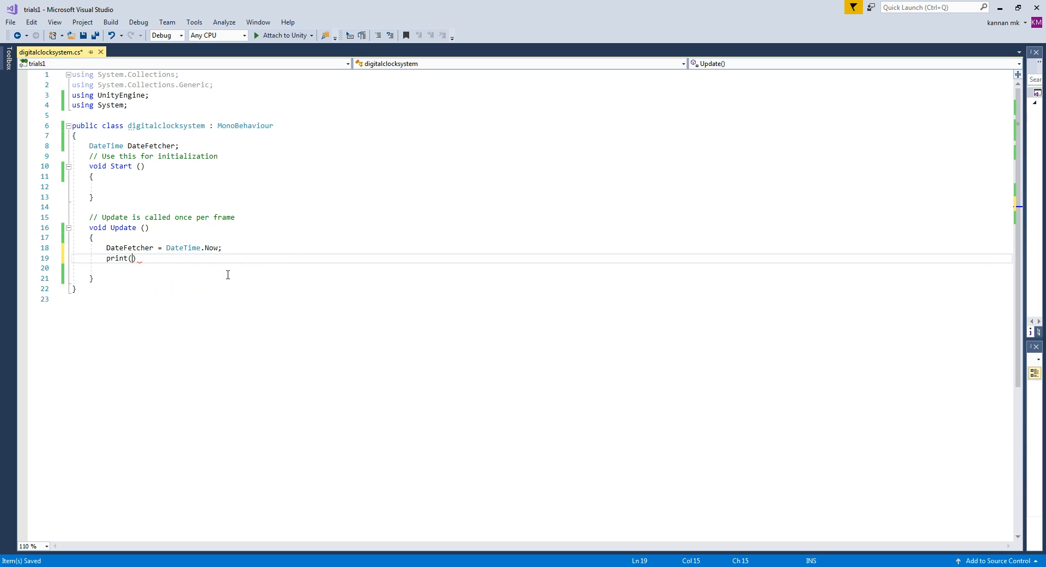
type("\"\"")
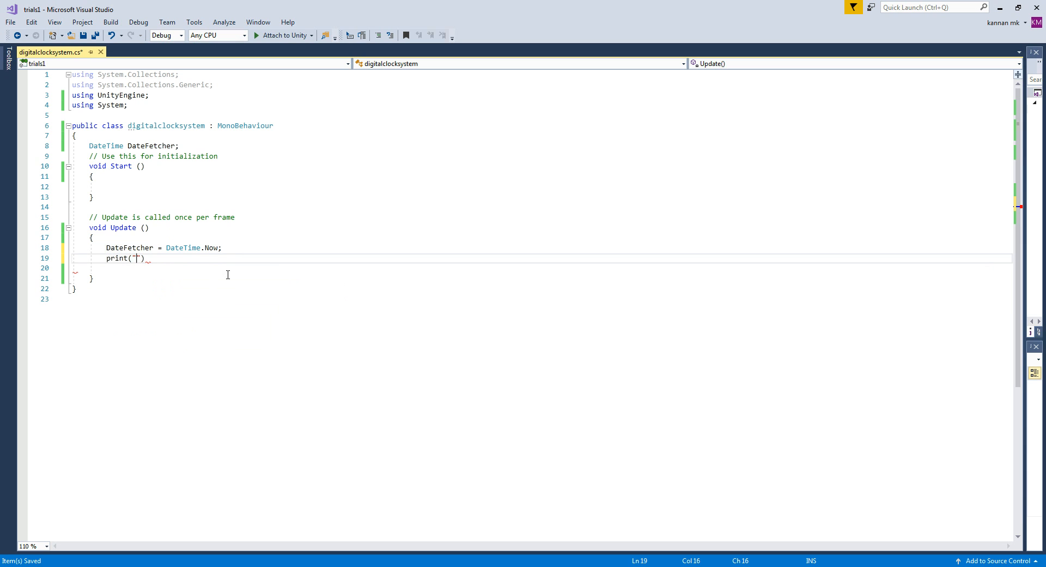
type("pring")
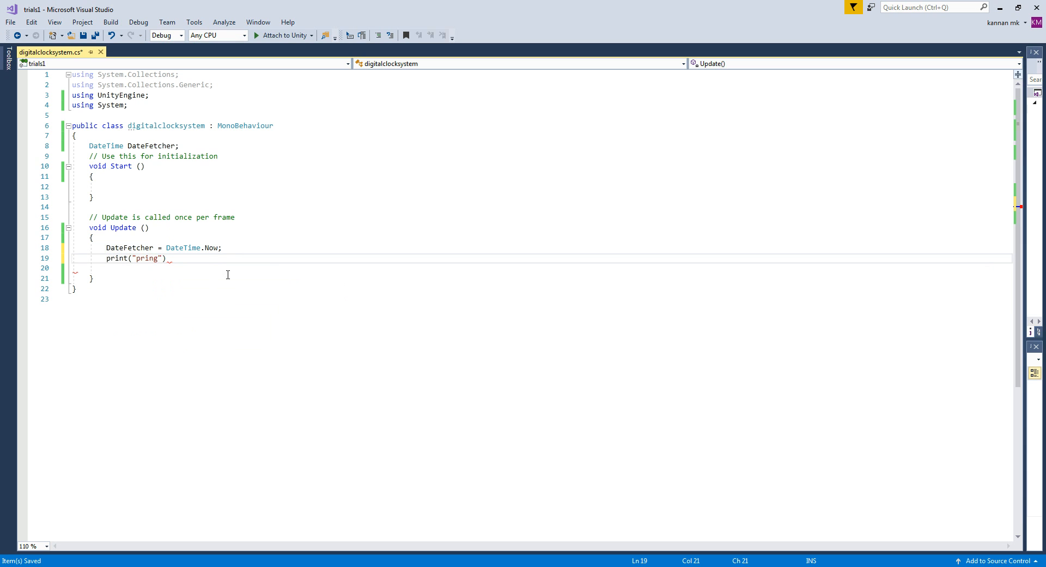
type("print:")
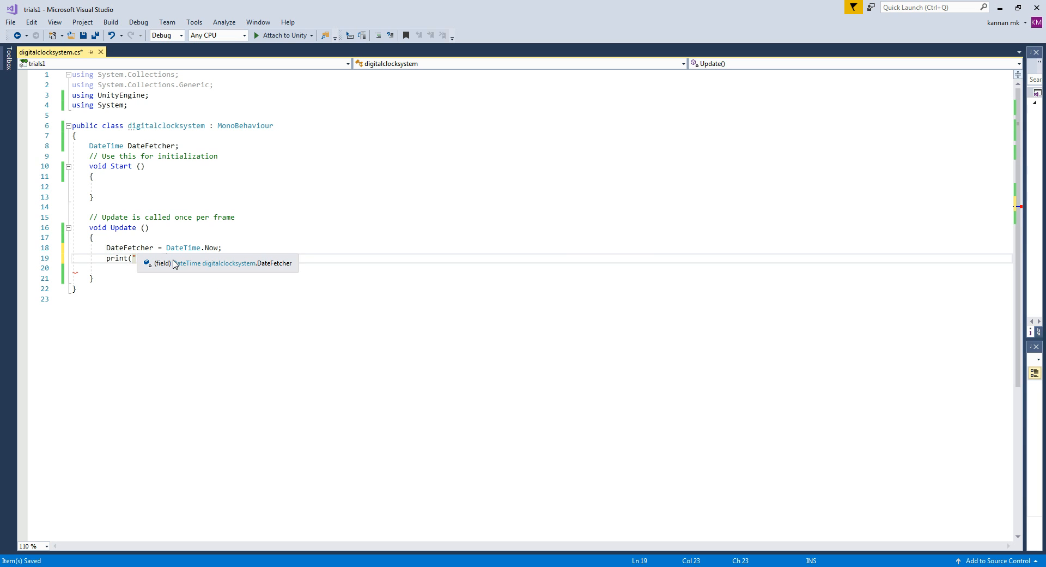
type("print:\"+)")
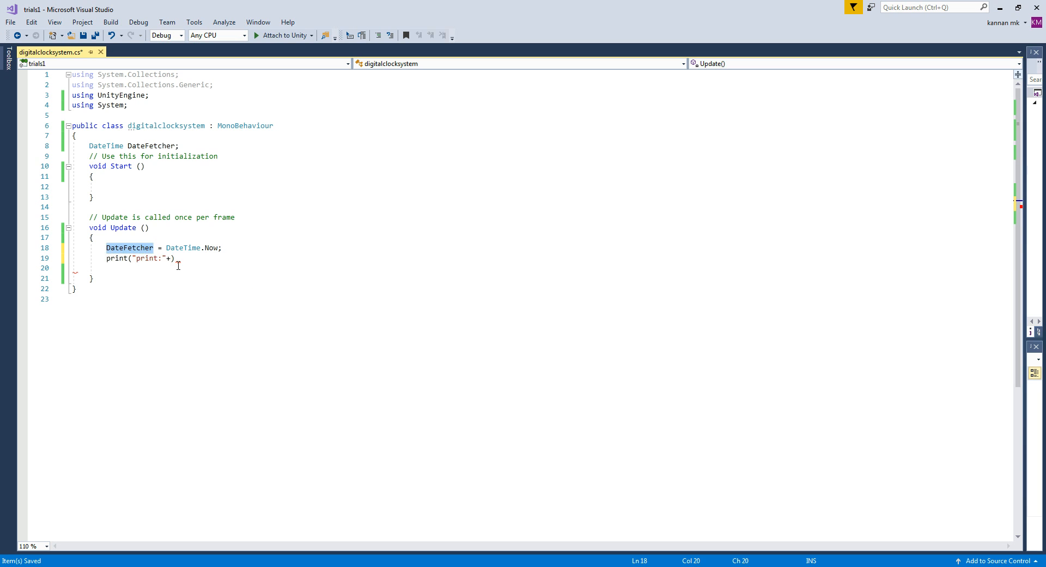
type("DateFetcher")
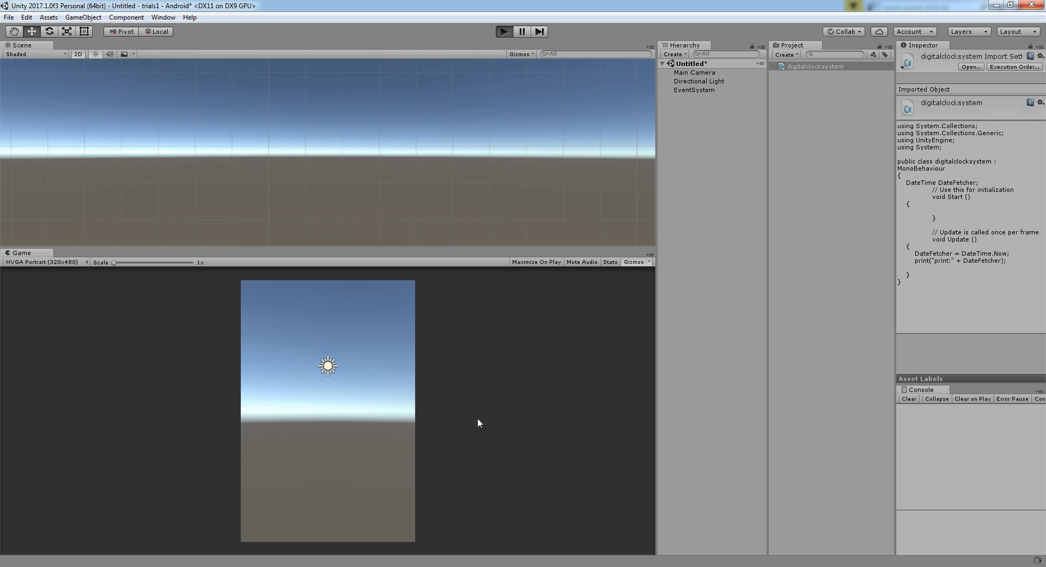
mouse_move(456, 566)
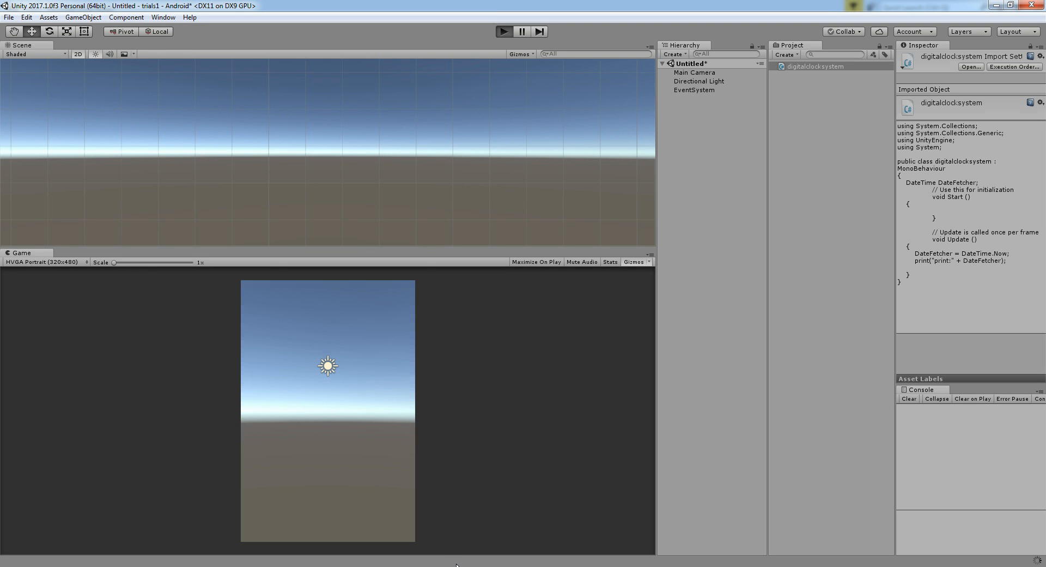
Attach digitalclocksystem to Main Camera, play the scene to see the time printed, then stop
left_click(695, 72)
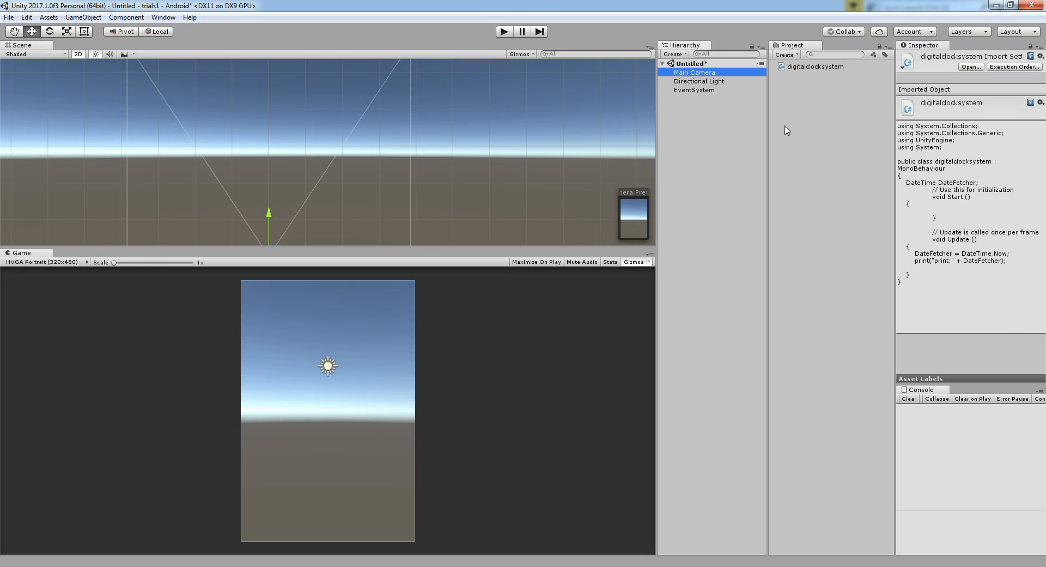
left_click(694, 71)
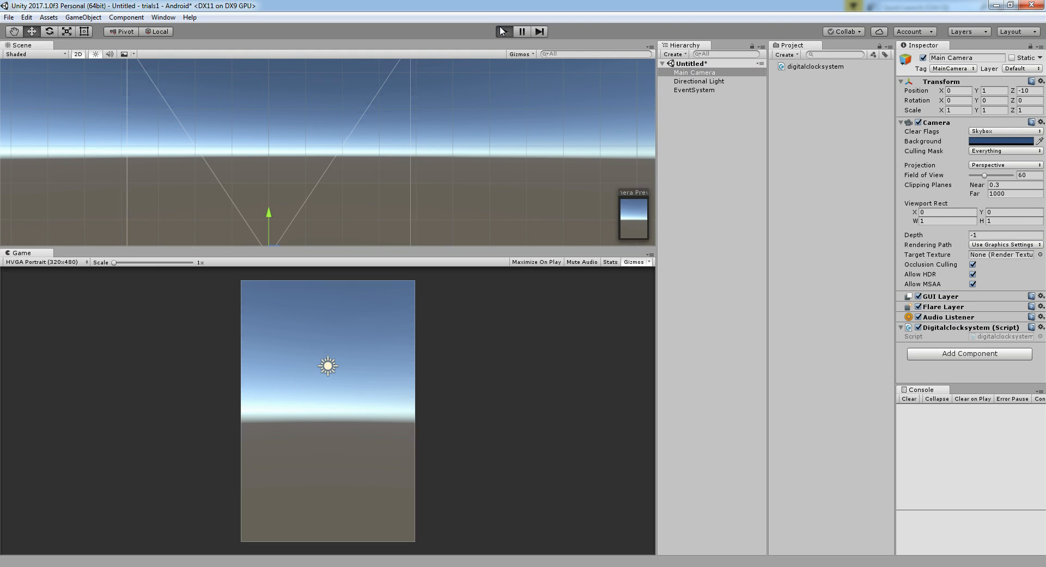
left_click(502, 31)
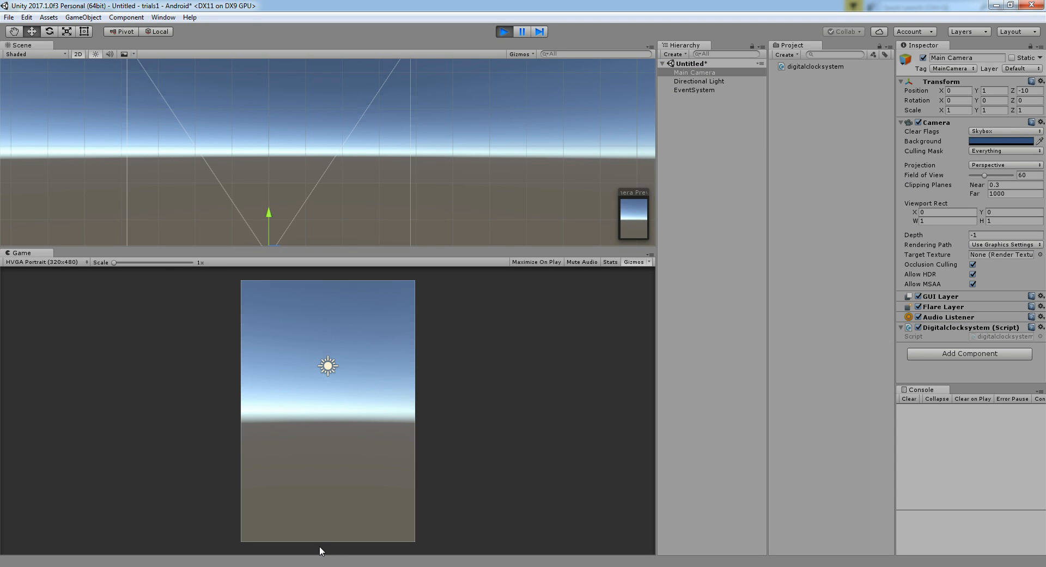
left_click(504, 32)
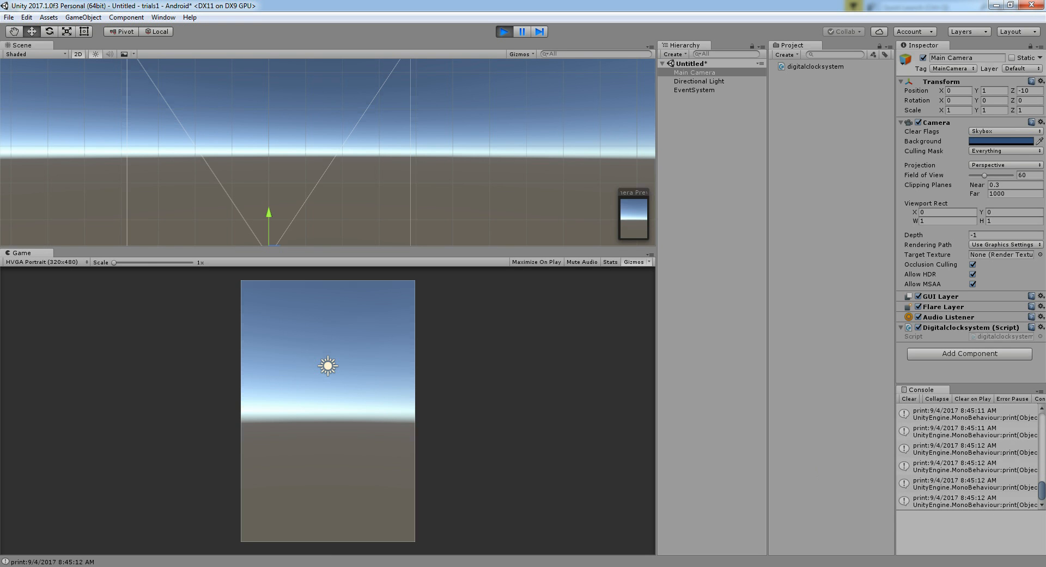
left_click(955, 480)
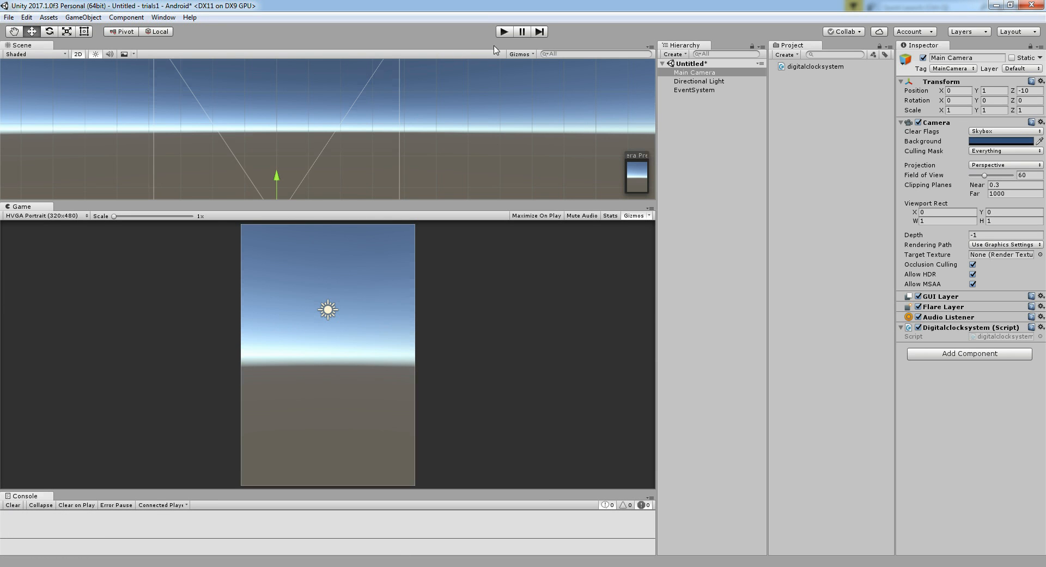
Add a UI Image stretched across the canvas as a wide grey panel named bg
left_click(82, 17)
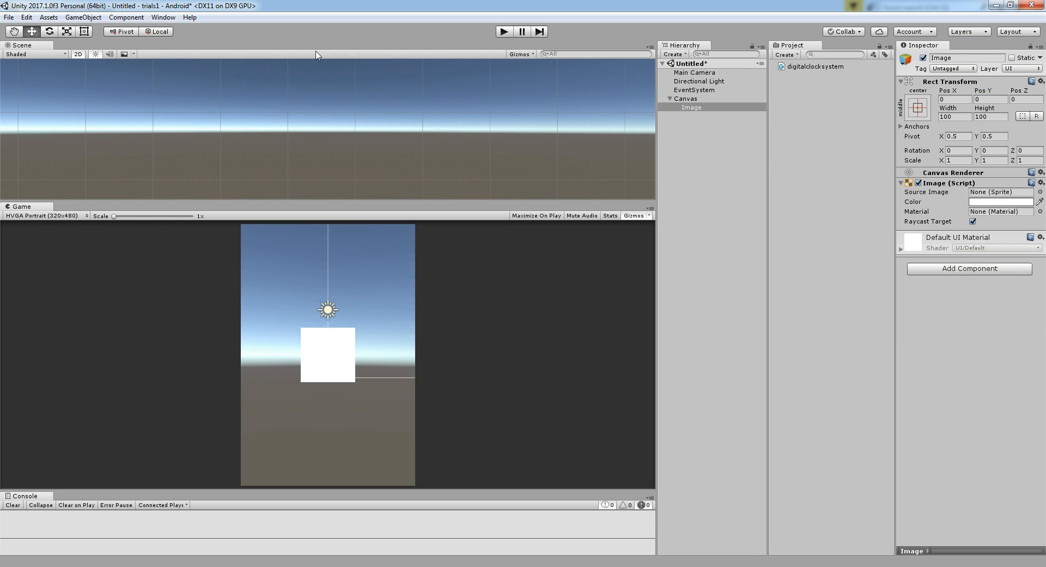
left_click(327, 130)
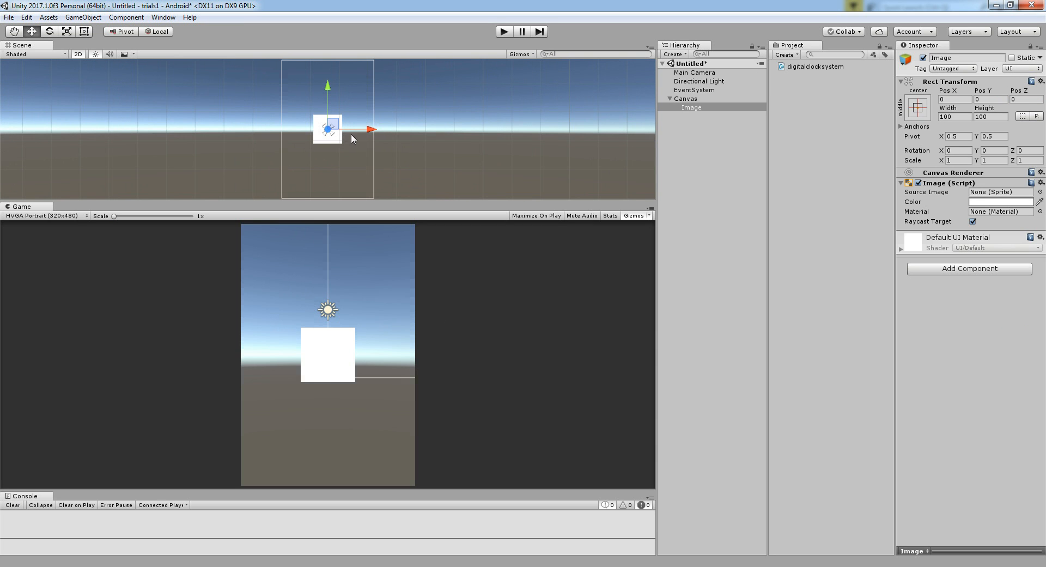
left_click(84, 32)
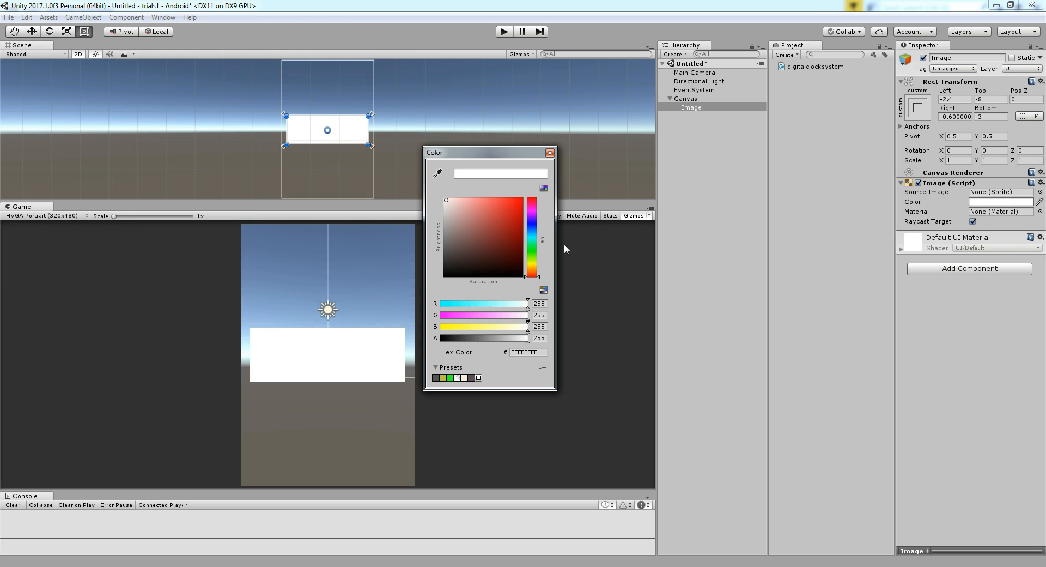
left_click(549, 152)
type("bg")
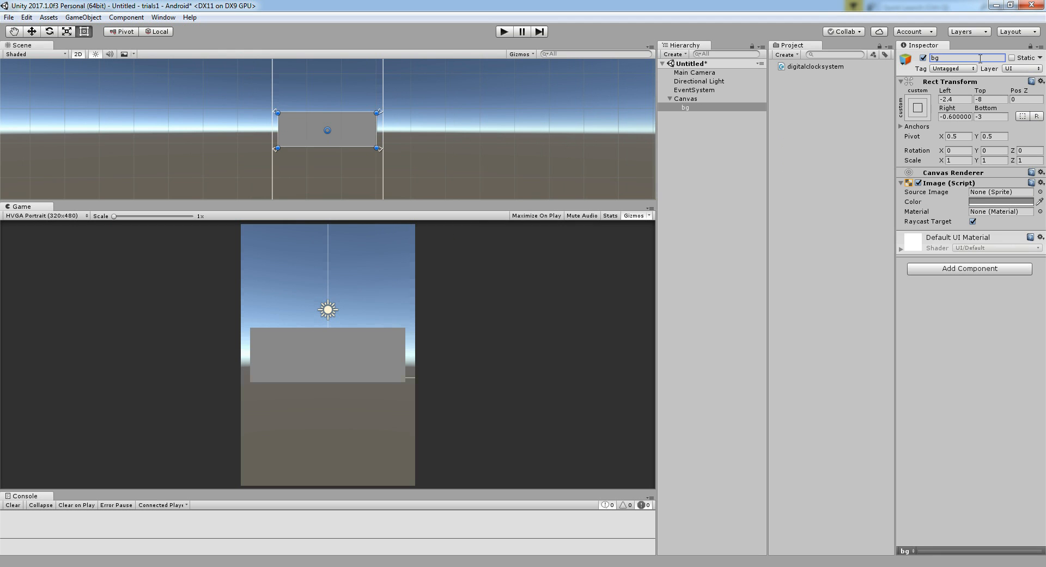
Add a UI Text child under bg: bold Arial '0', best fit, coloured black
right_click(685, 99)
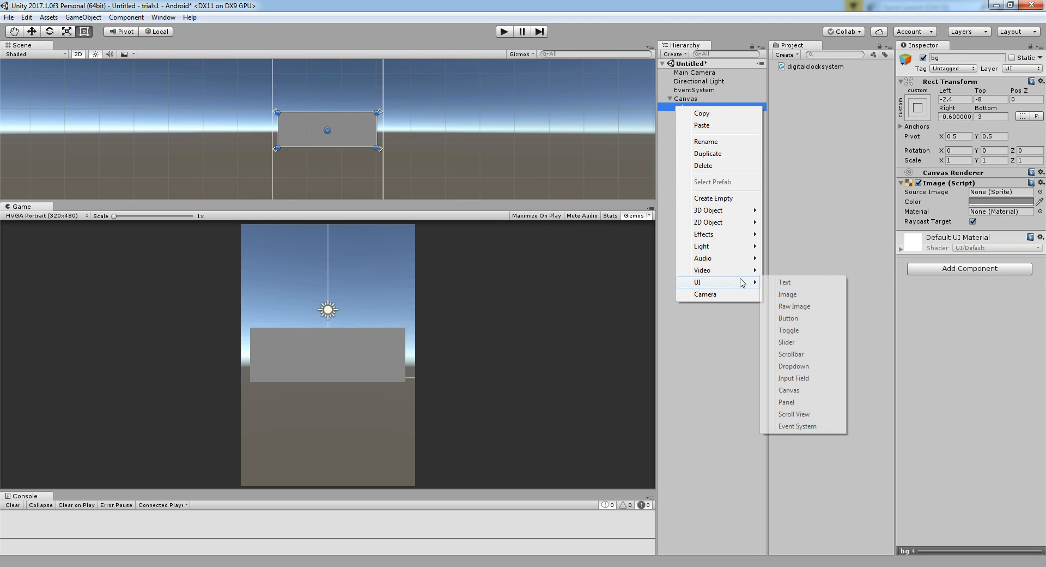
left_click(785, 281)
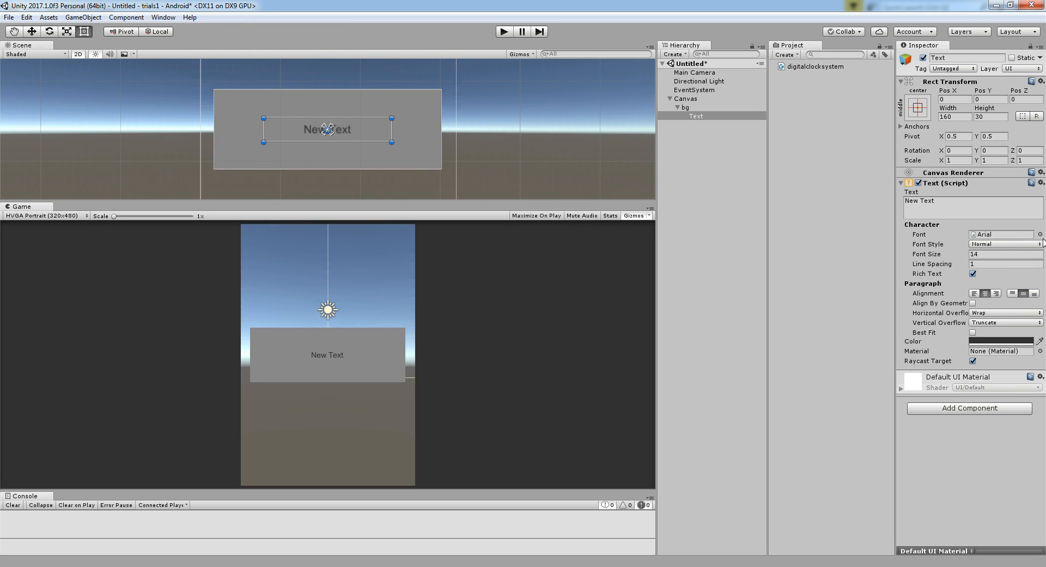
left_click(1040, 234)
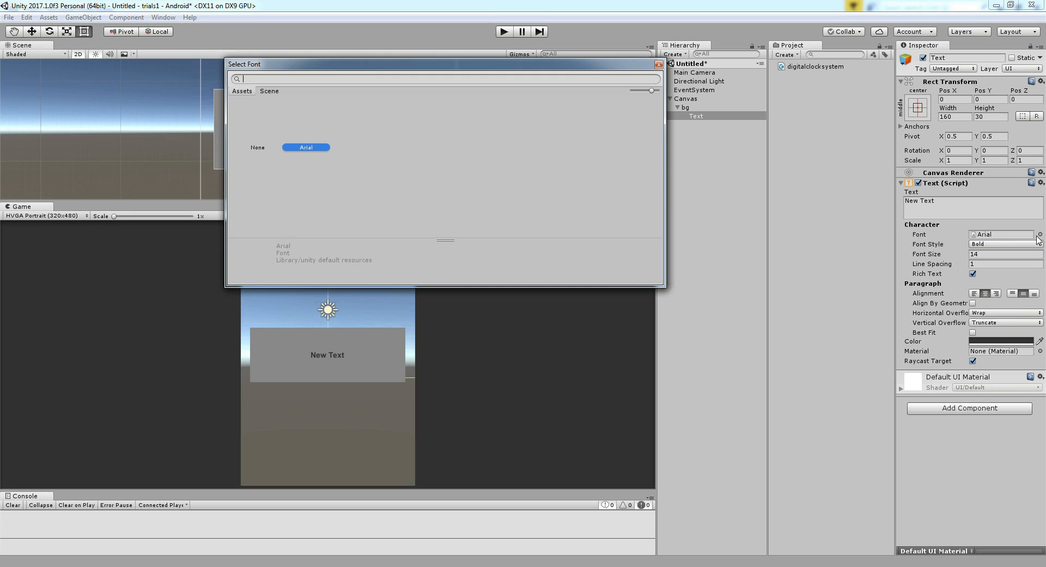
left_click(658, 63)
type("0")
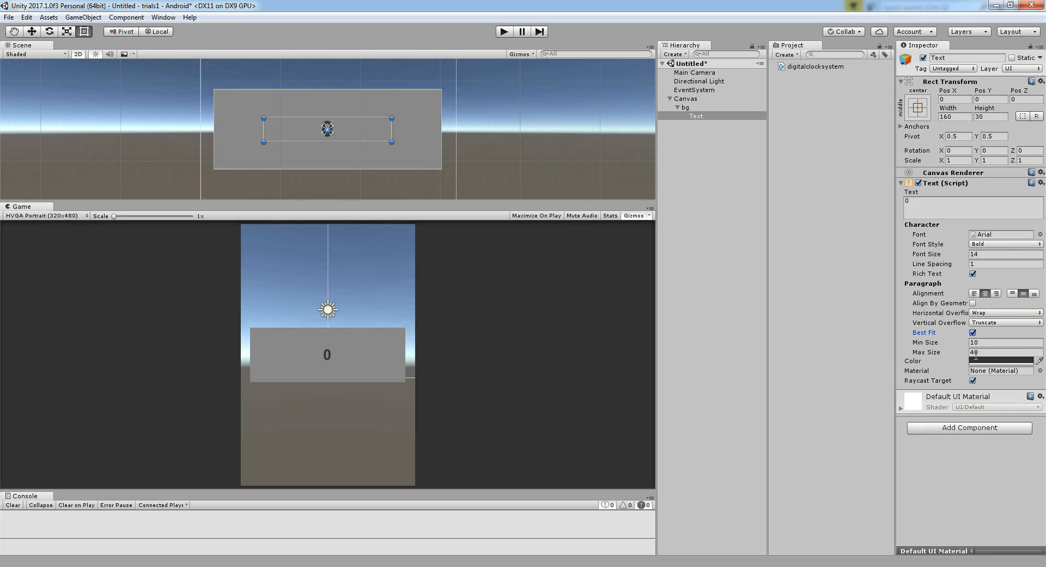
left_click(1001, 361)
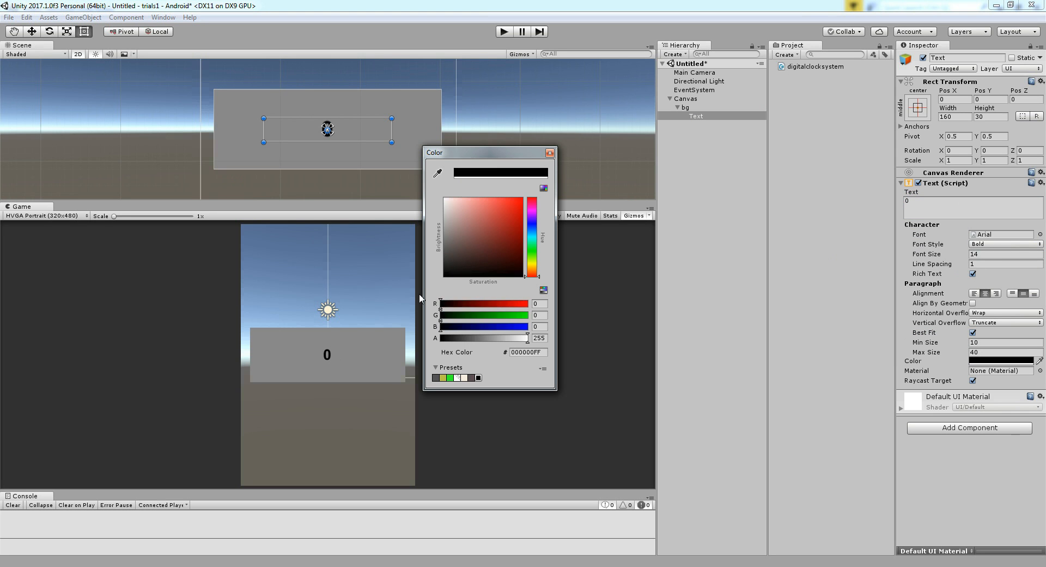
left_click(549, 153)
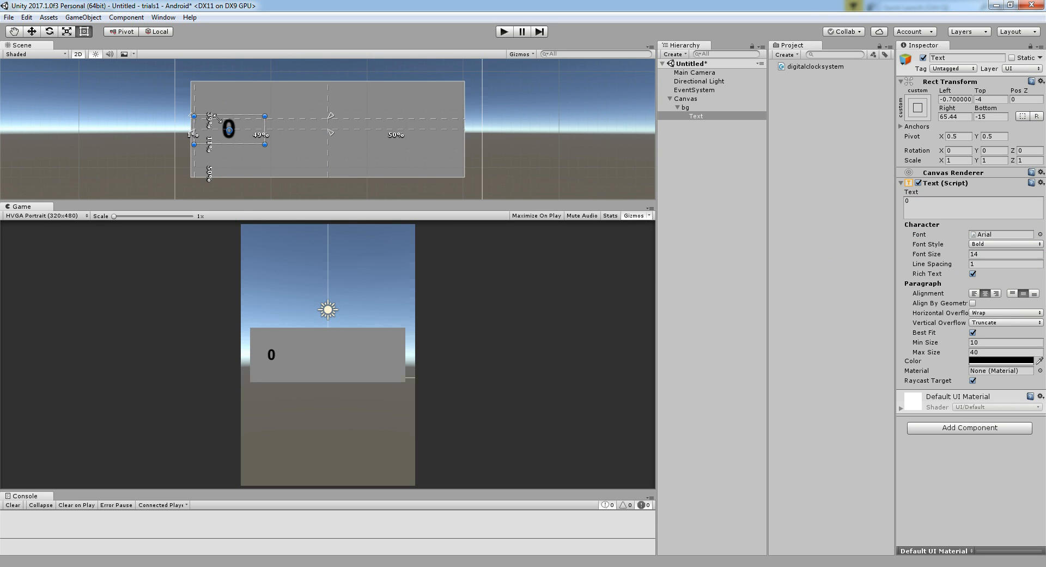
Duplicate the 0 text into three digits spaced left, centre and right across bg, and save the scene
left_click_drag(262, 135, 264, 146)
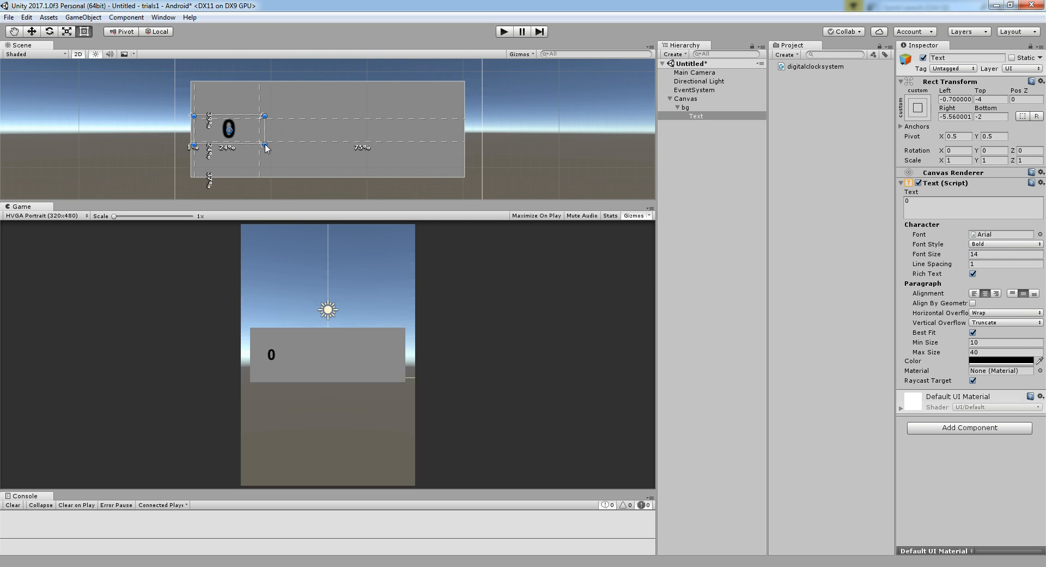
left_click(696, 116)
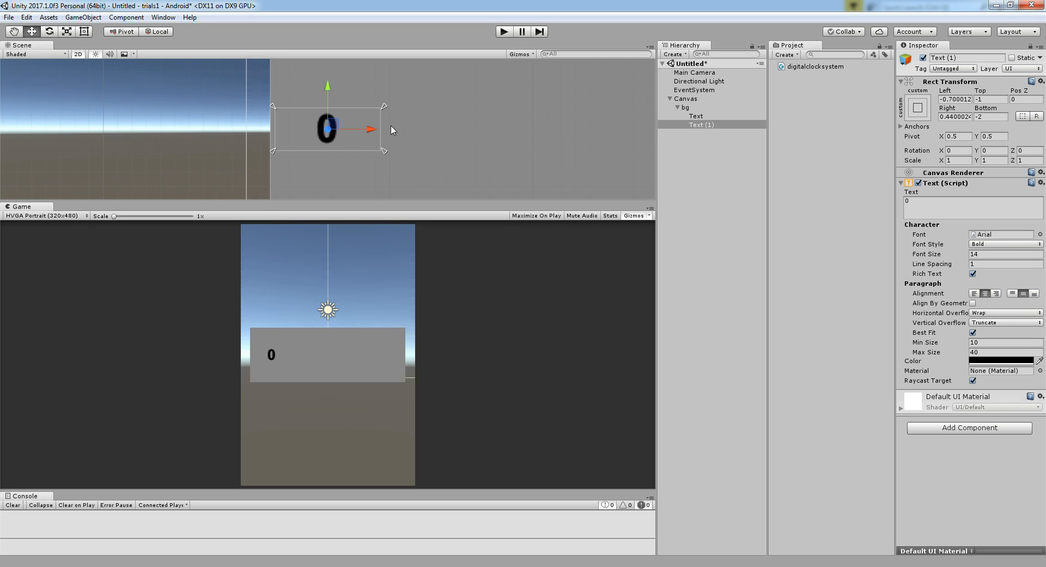
left_click_drag(327, 128, 488, 128)
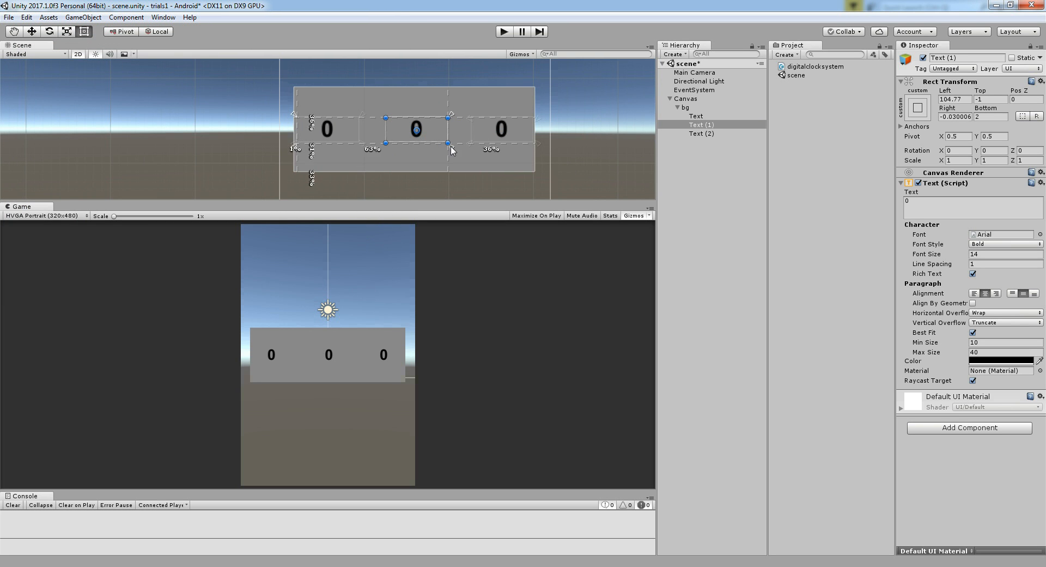
left_click_drag(415, 142, 384, 141)
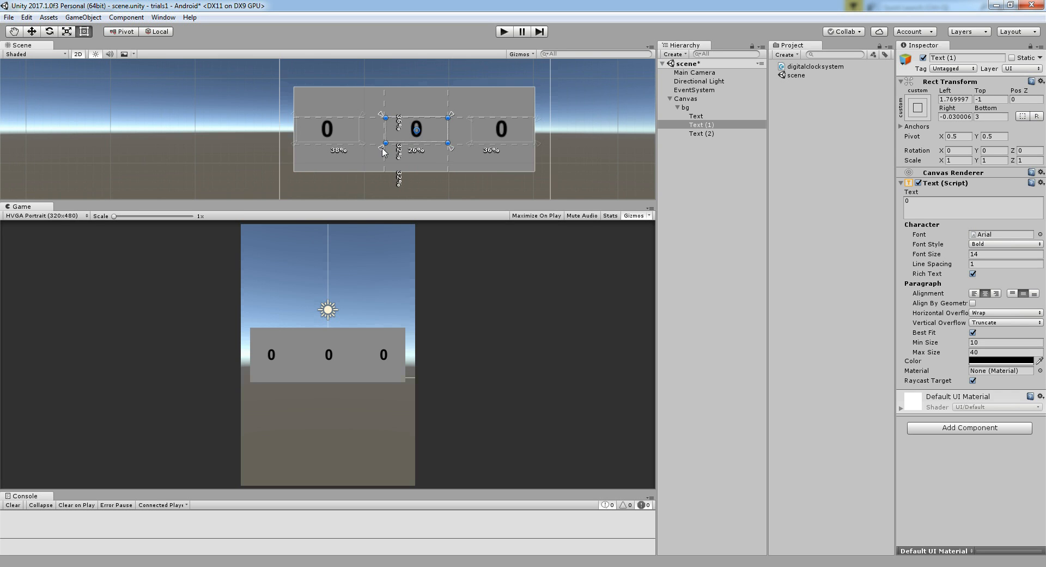
left_click(695, 116)
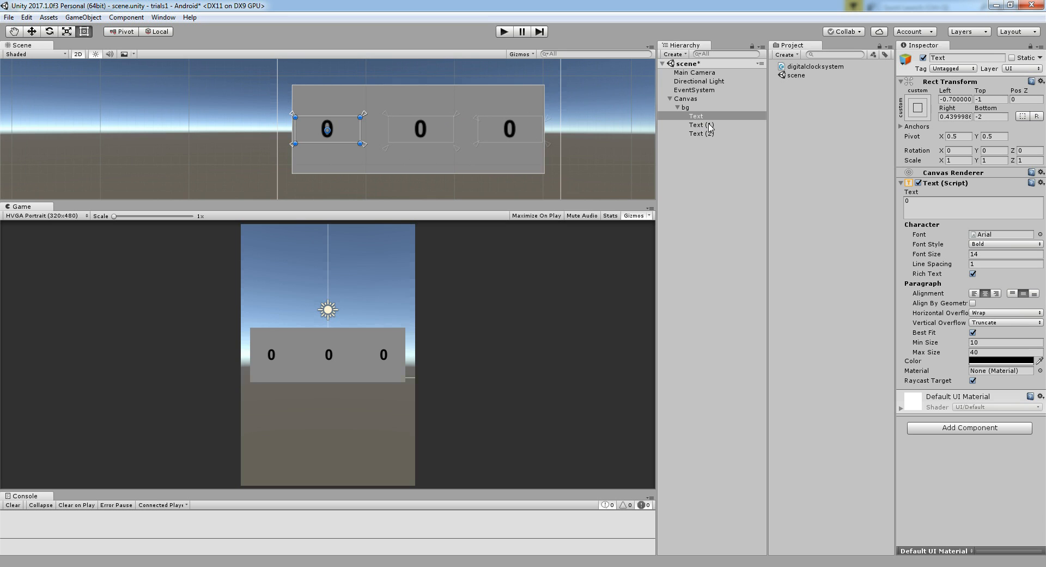
Rename the digit texts to HoursUi, MinutesUi and SencondsUi in the Inspector
double_click(967, 58)
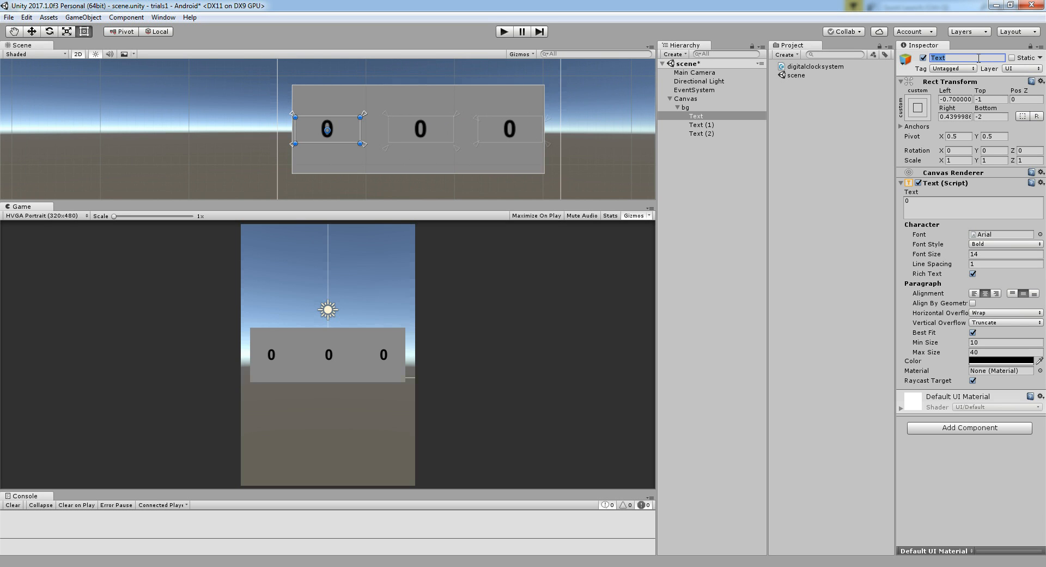
type("hours")
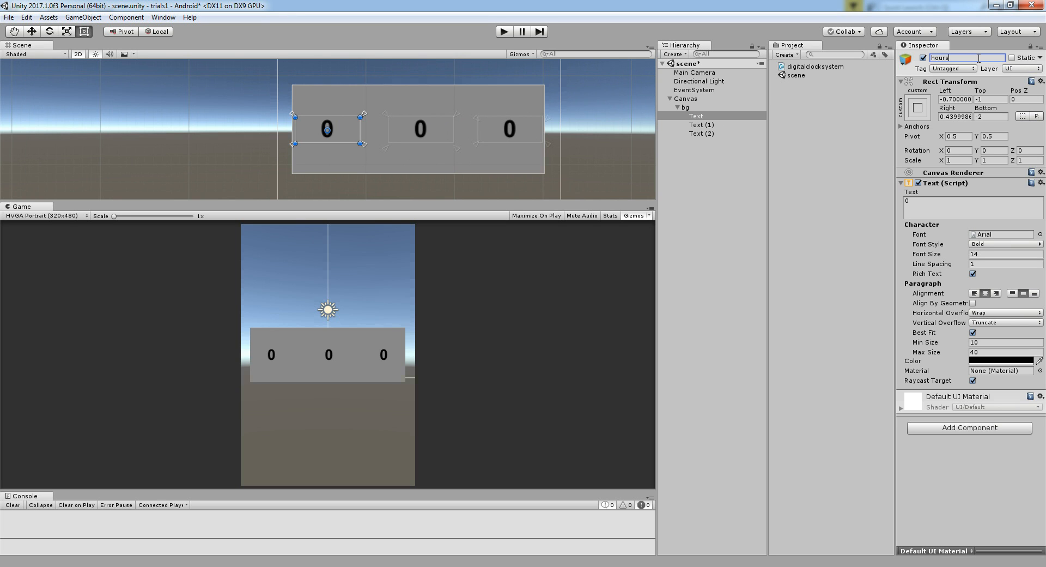
type("Hou")
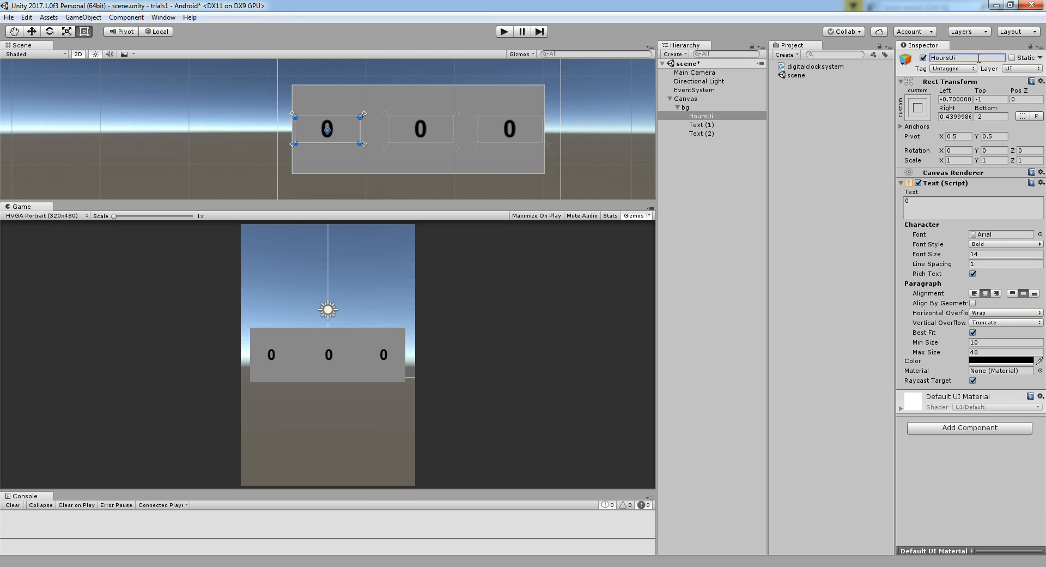
left_click(700, 125)
type("M")
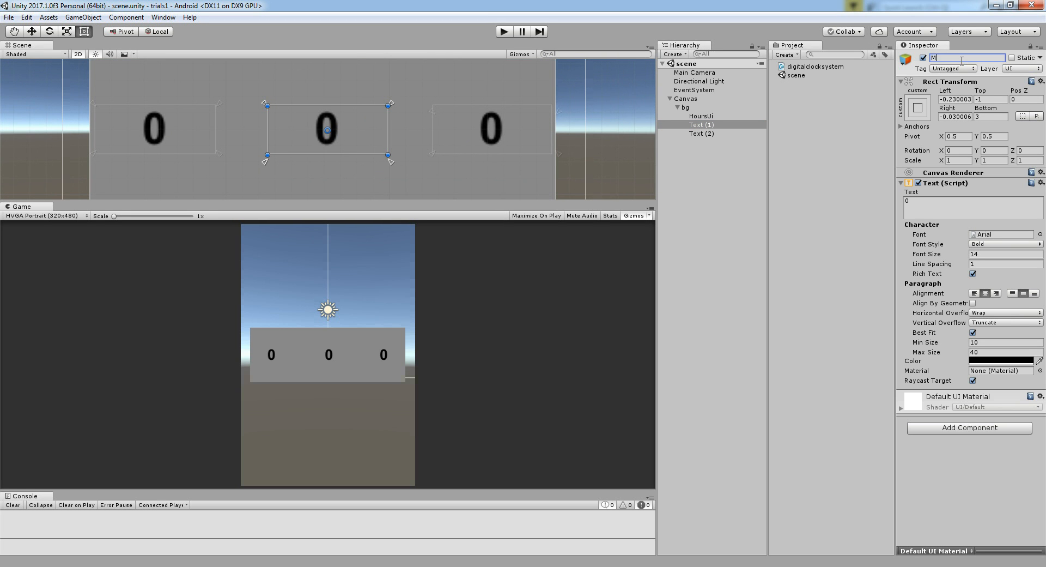
type("inutest")
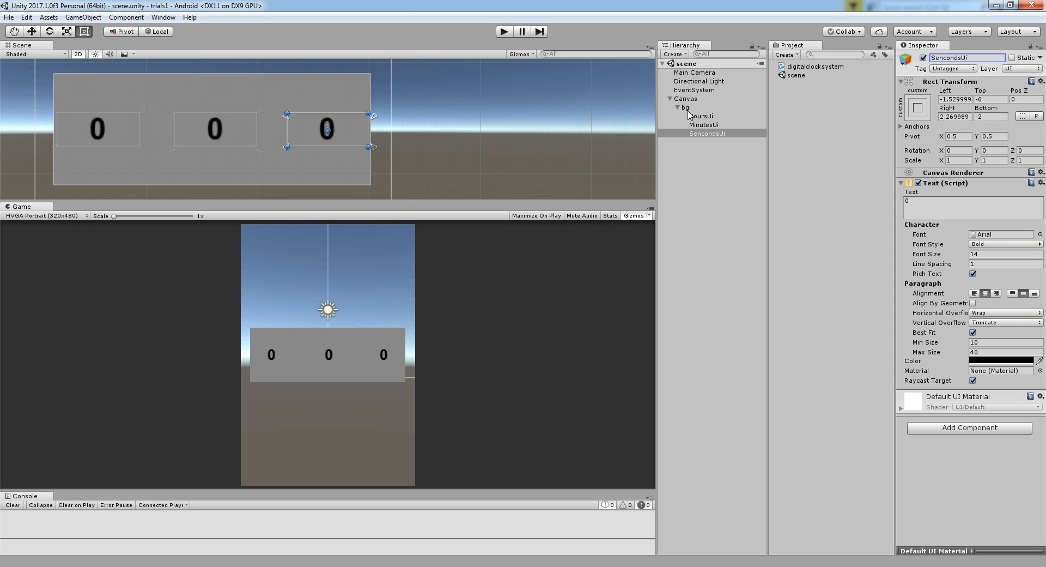
Duplicate a text into two ':' dividers placed between the digits so the panel reads 0 : 0 : 0
key("ctrl+d")
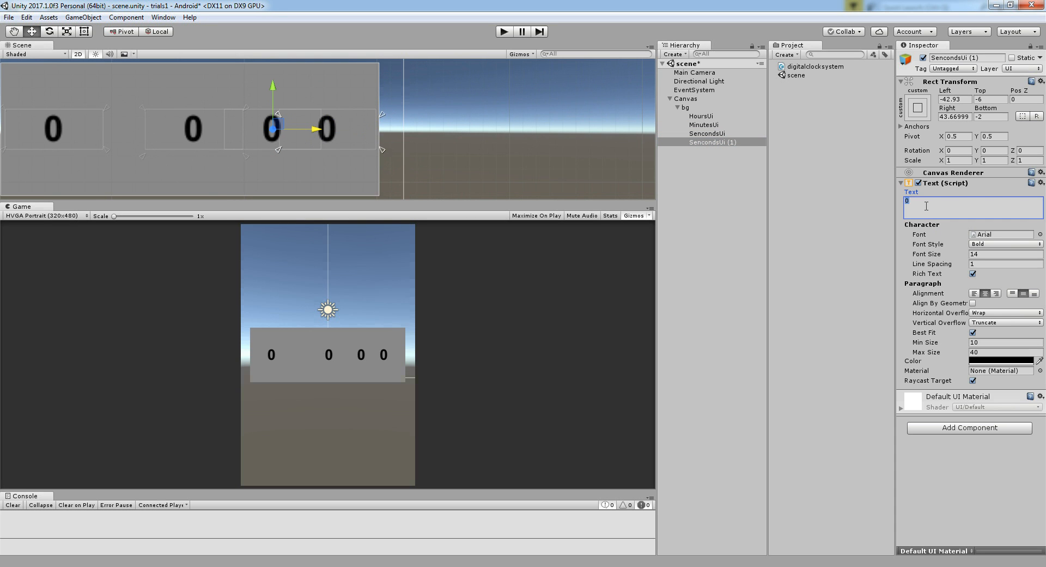
type(":")
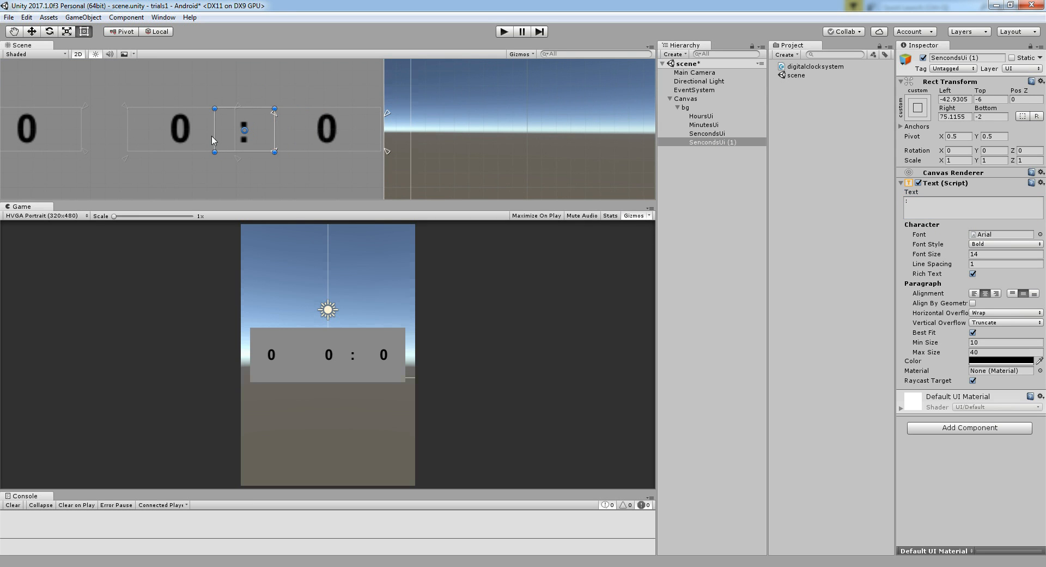
left_click_drag(227, 139, 252, 137)
type("divider")
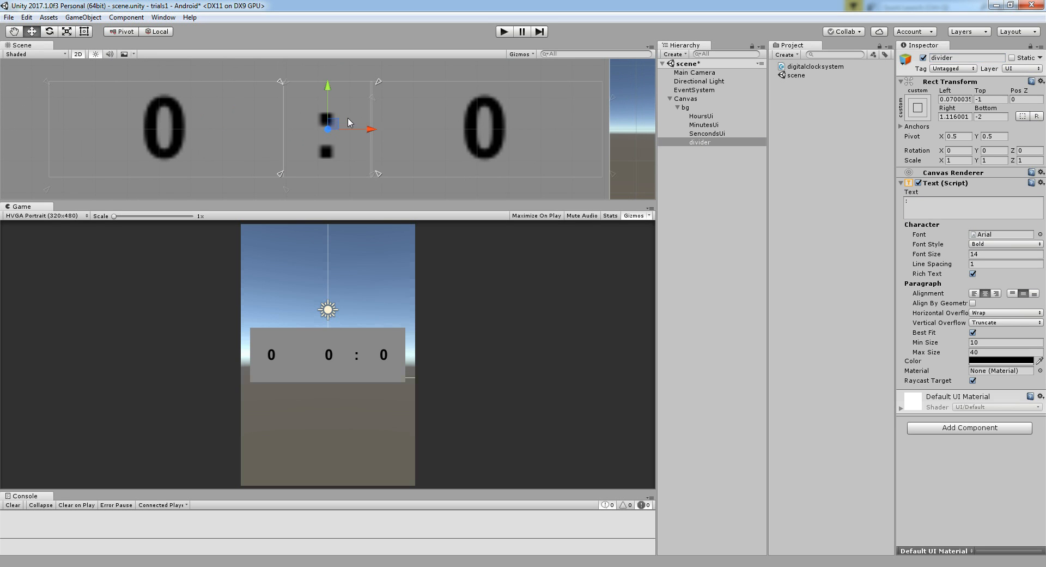
left_click(700, 141)
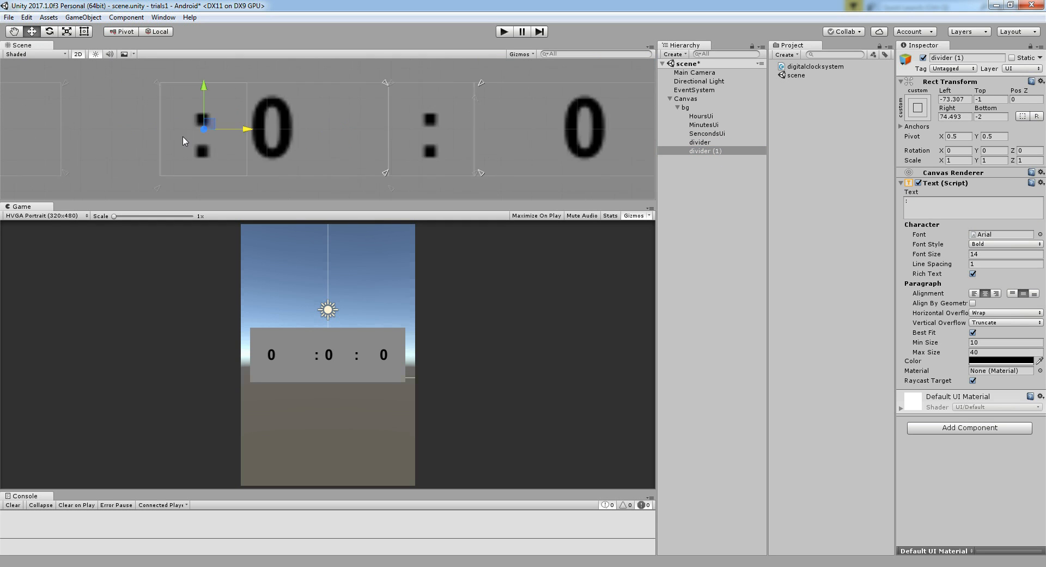
left_click_drag(204, 123, 257, 124)
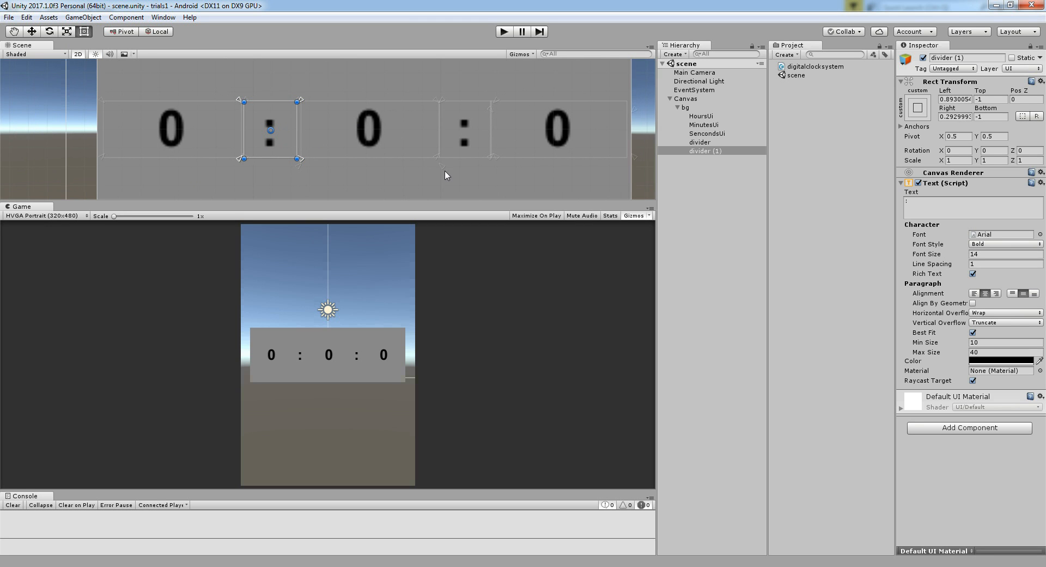
mouse_move(882, 128)
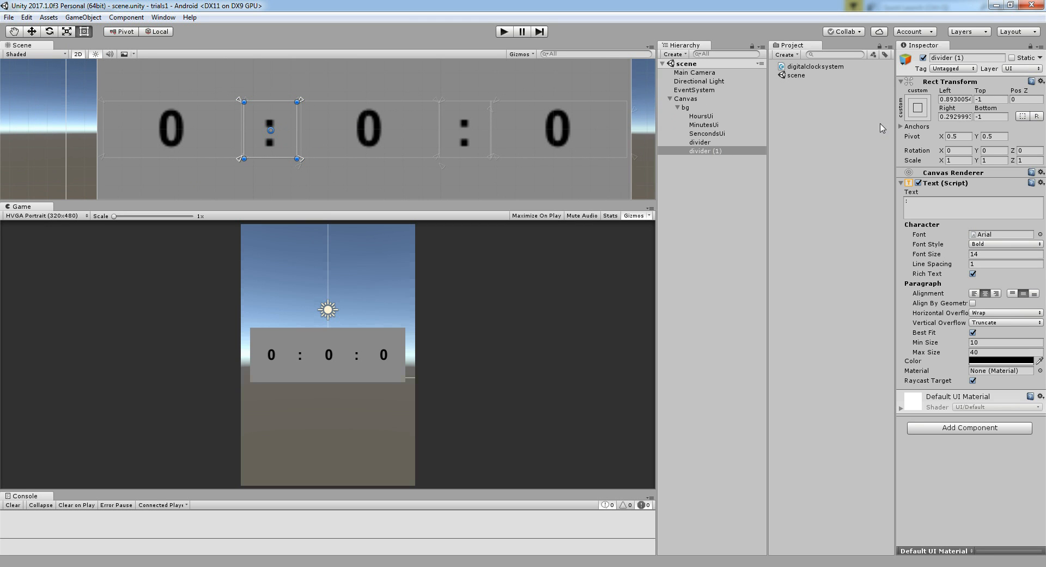
double_click(967, 58)
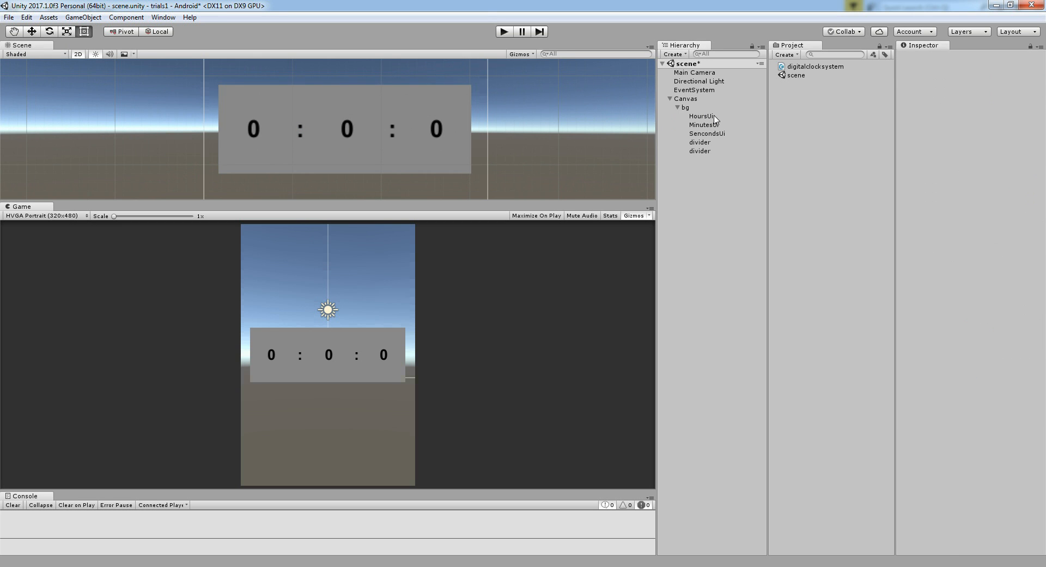
Add 'using UnityEngine.UI;' and start a public Text declaration in the clock script
left_click(694, 72)
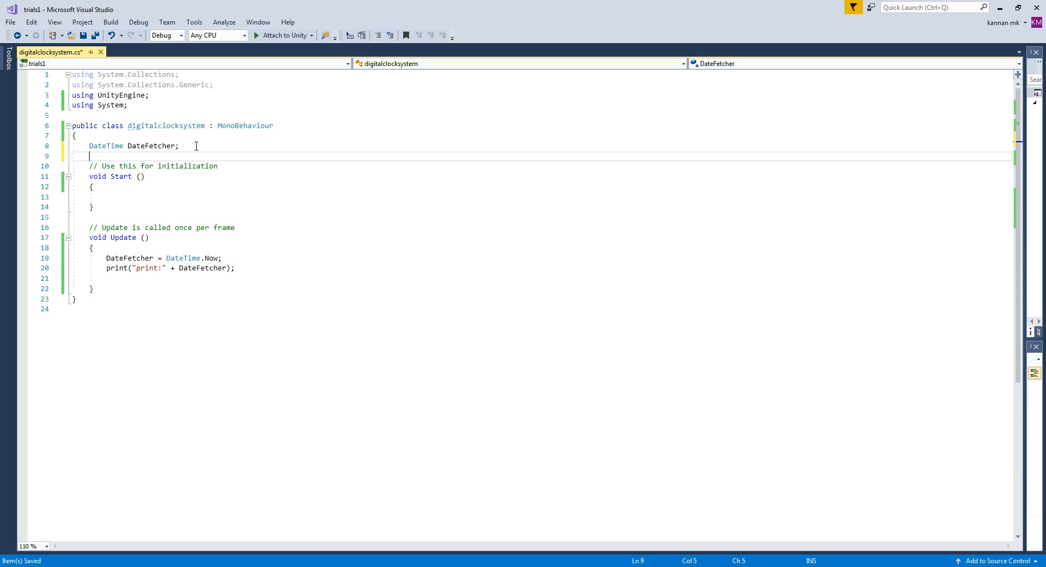
type("public tex")
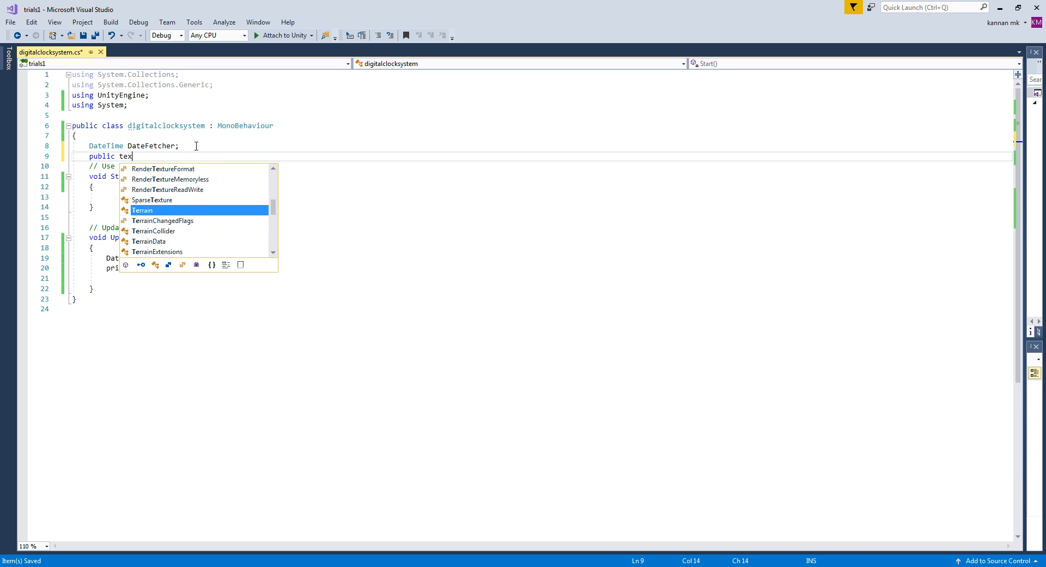
type("t")
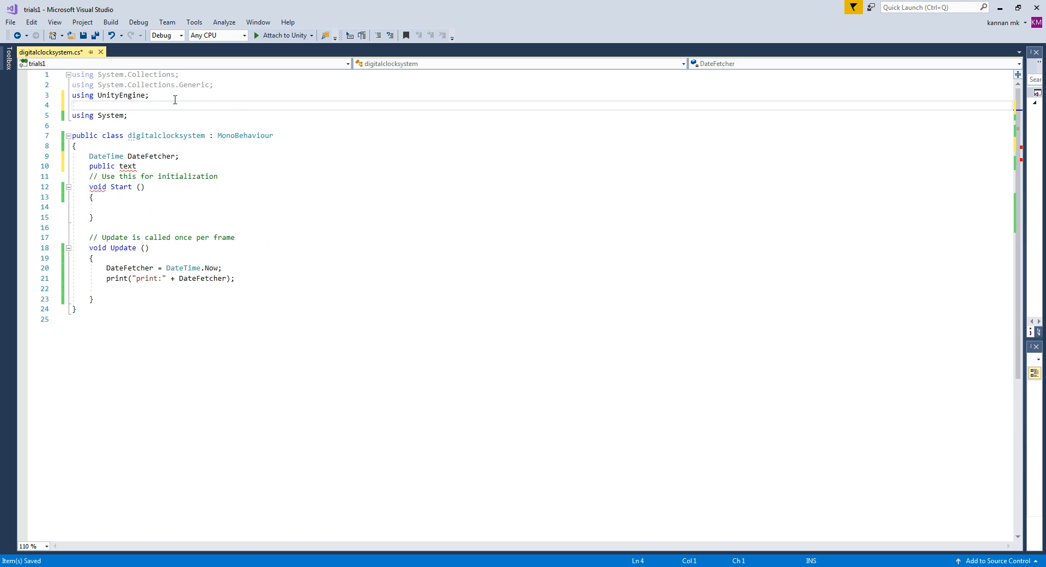
type("using UnityEngine.ui;")
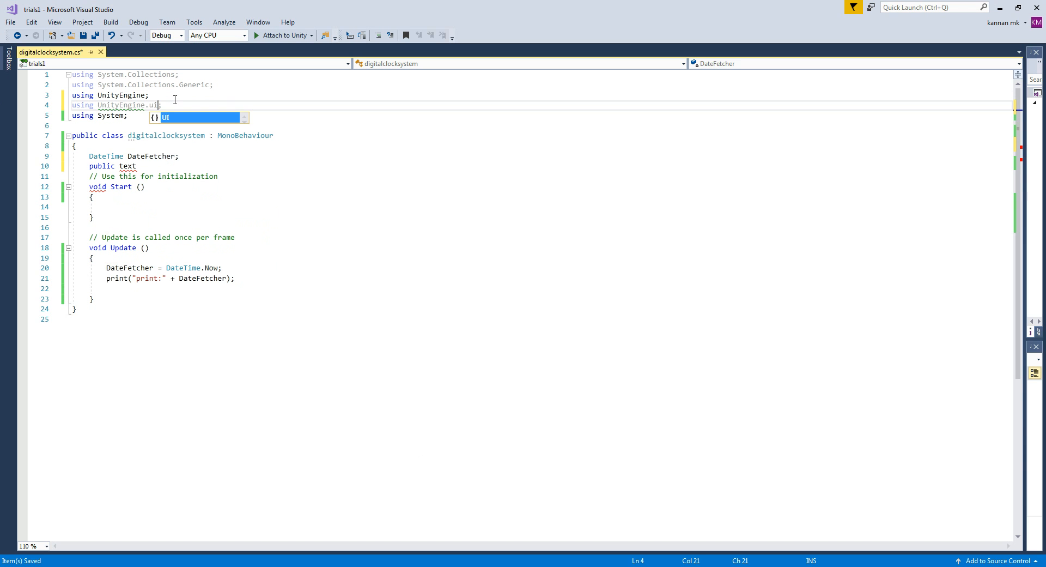
left_click(127, 165)
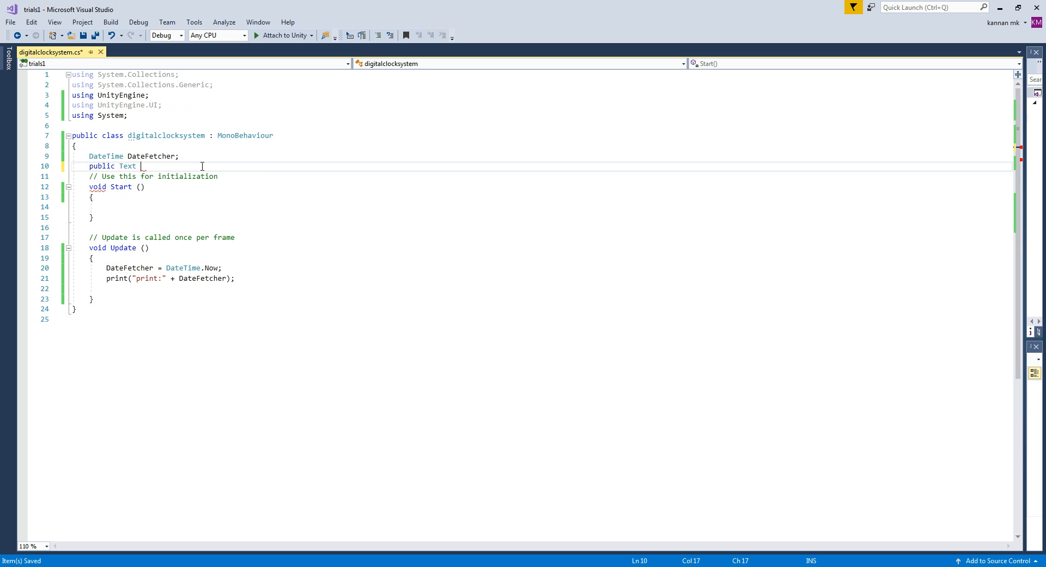
Complete the declaration 'public Text Hoursui, minutestui, secondsui;'
type("Hours")
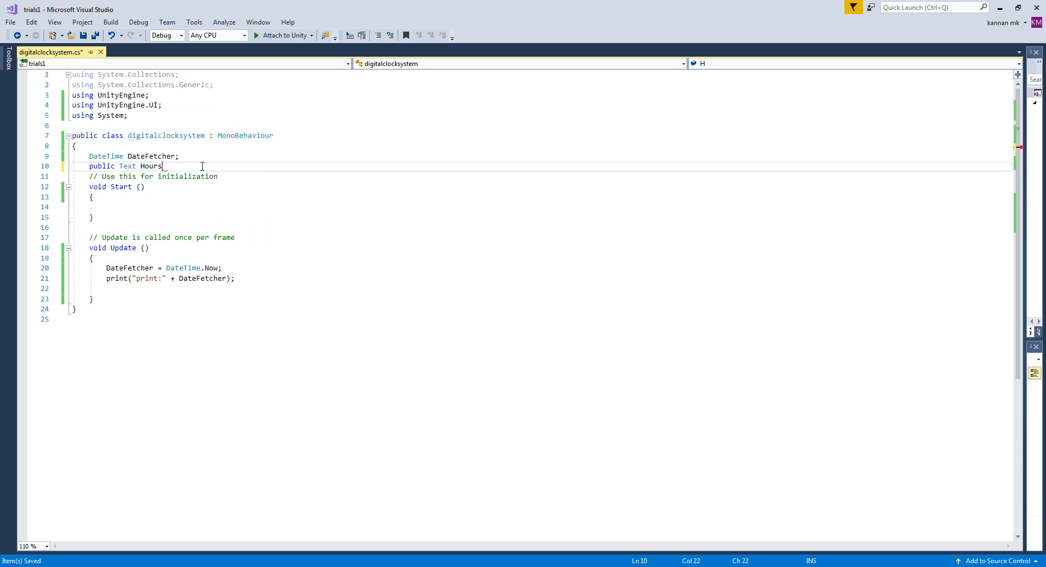
type("ui,")
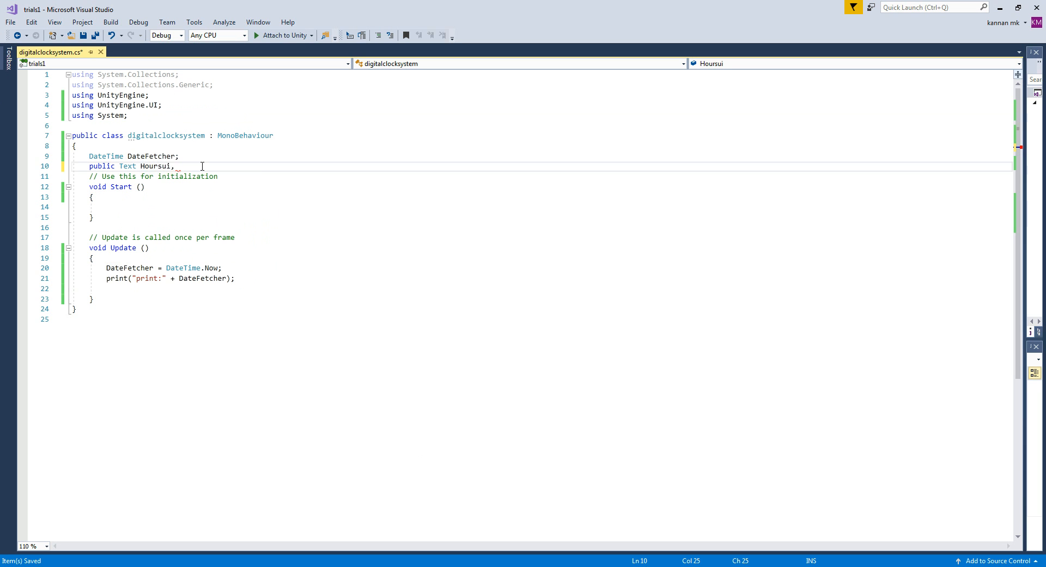
type("minutestu")
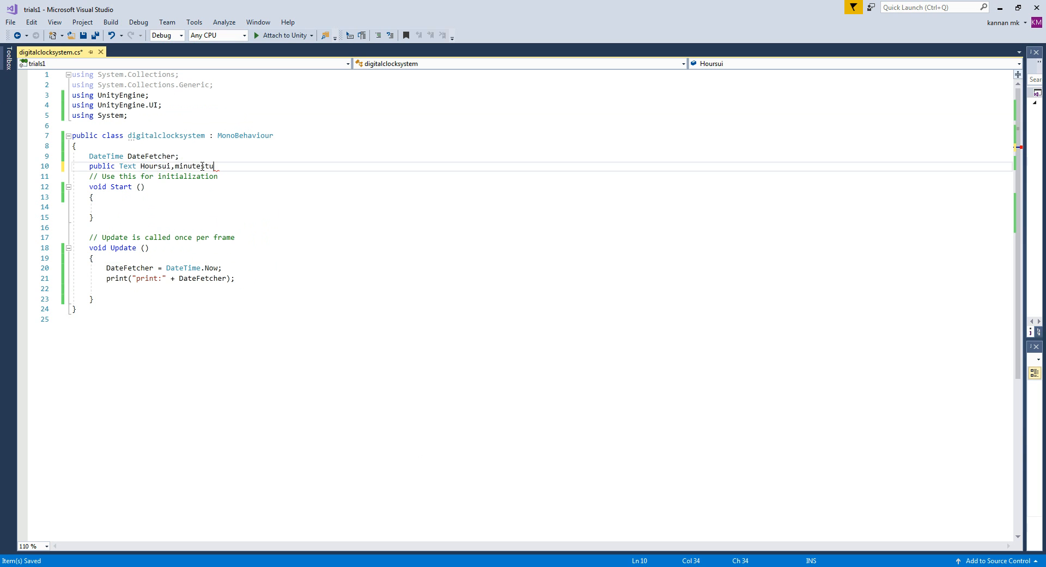
type(",sce")
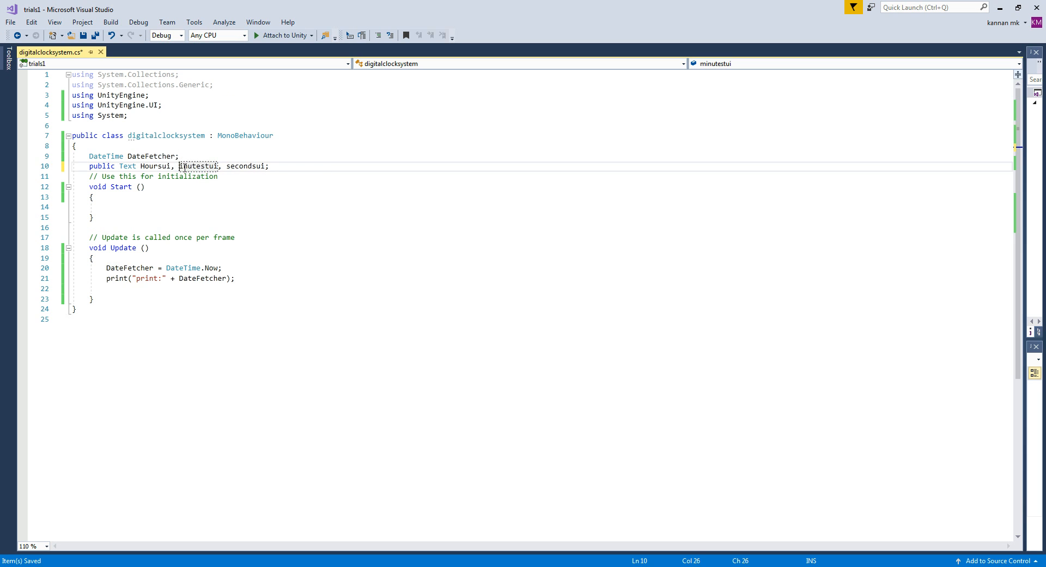
left_click(235, 166)
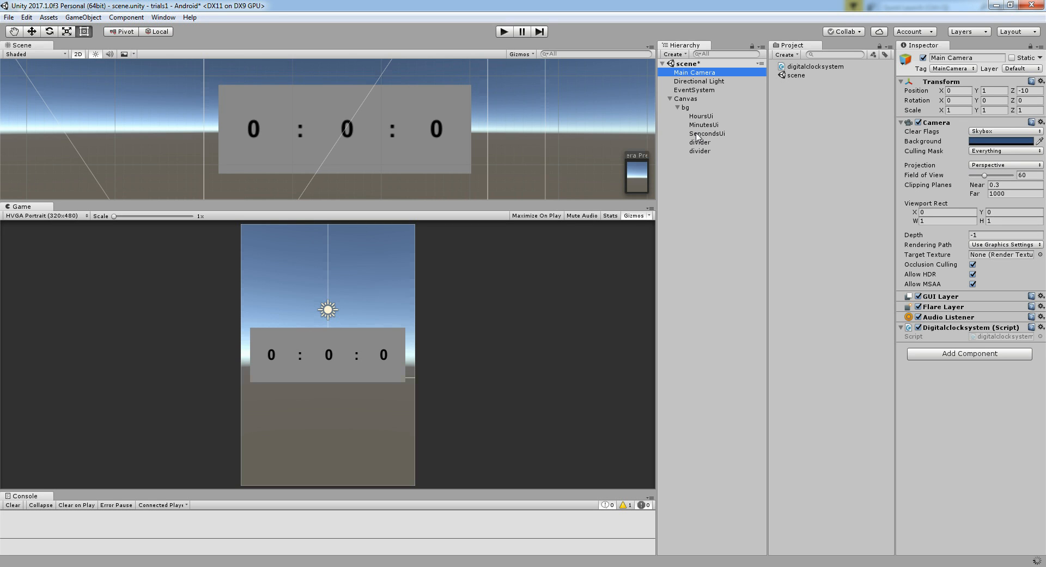
Select Main Camera to show the clock component's empty Hoursui, Minutestui and Secondsui slots
left_click(908, 326)
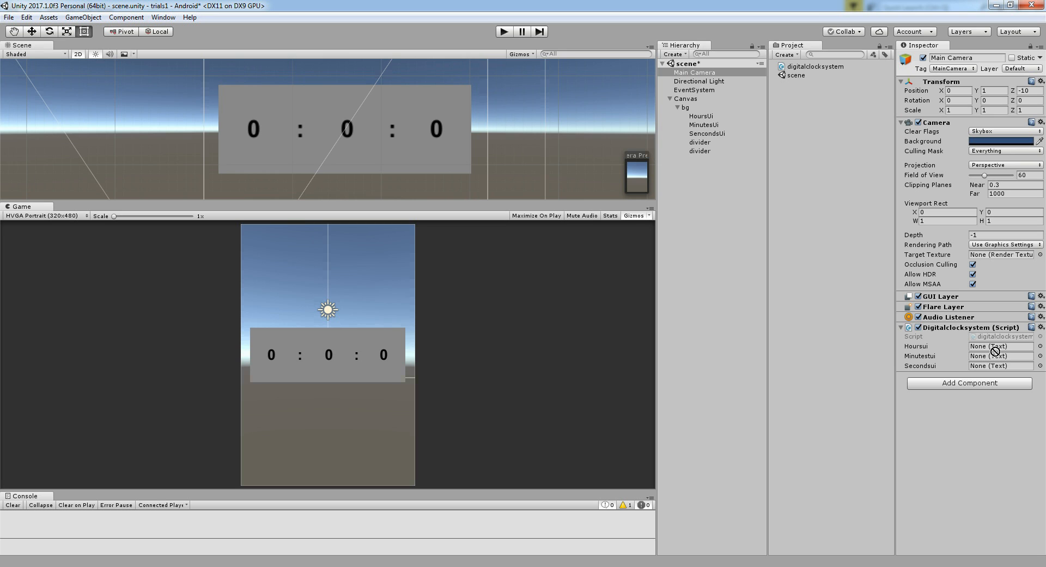
left_click(1001, 346)
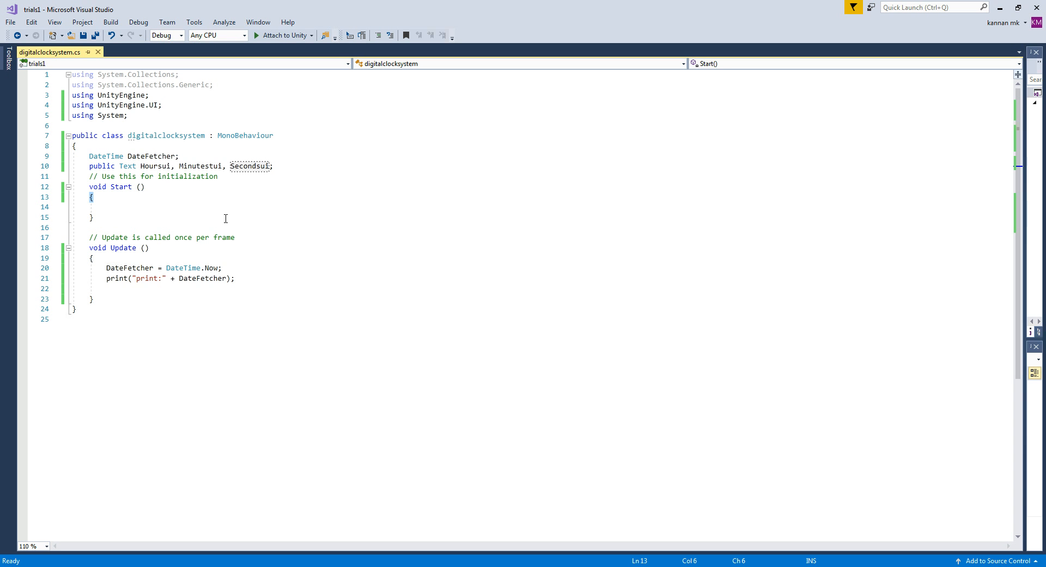
In Update, assign Hoursui.text from DateFetcher.Hour
double_click(156, 165)
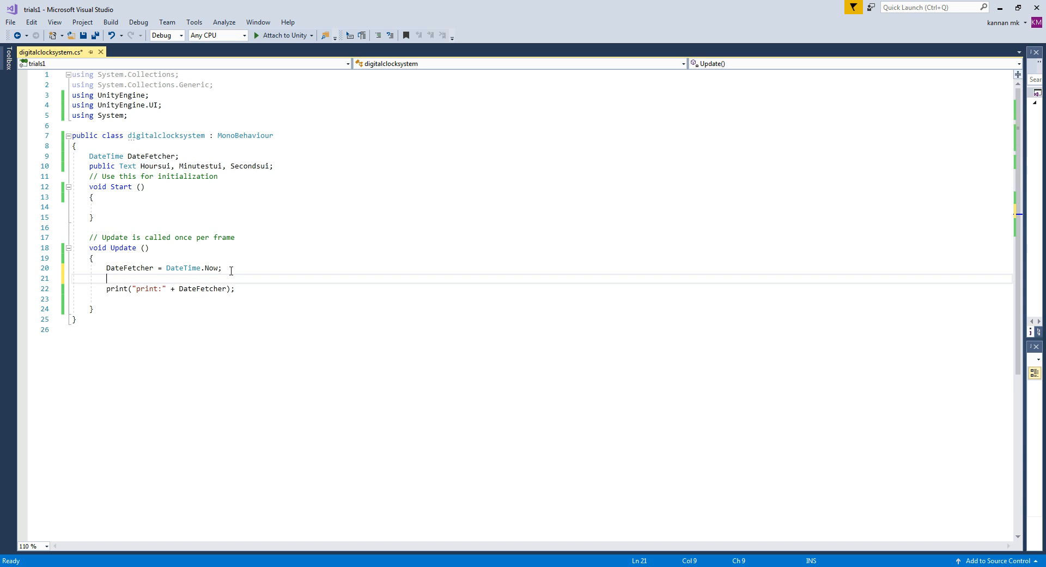
type("Hoursui.")
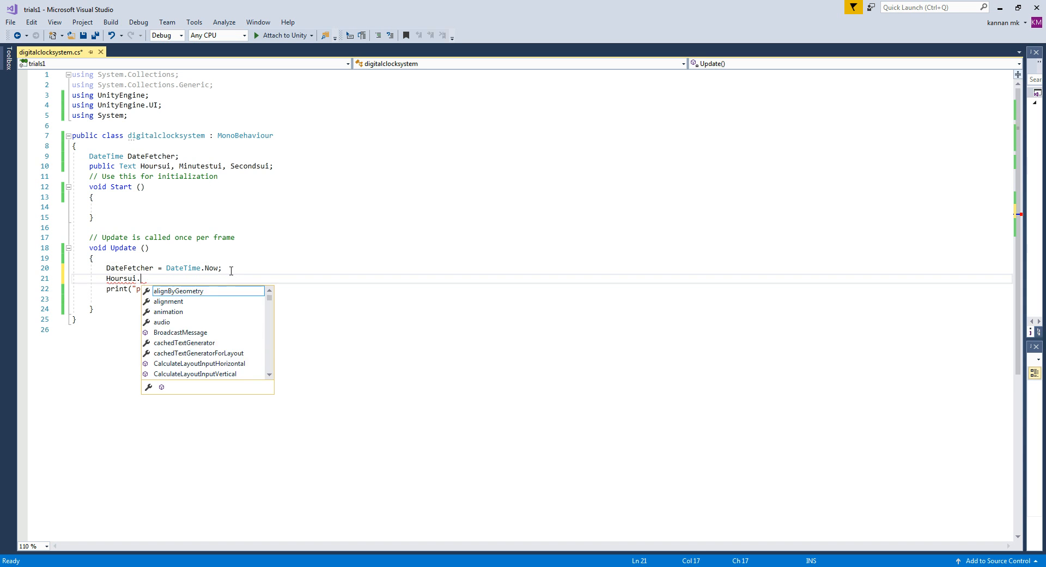
type("text=")
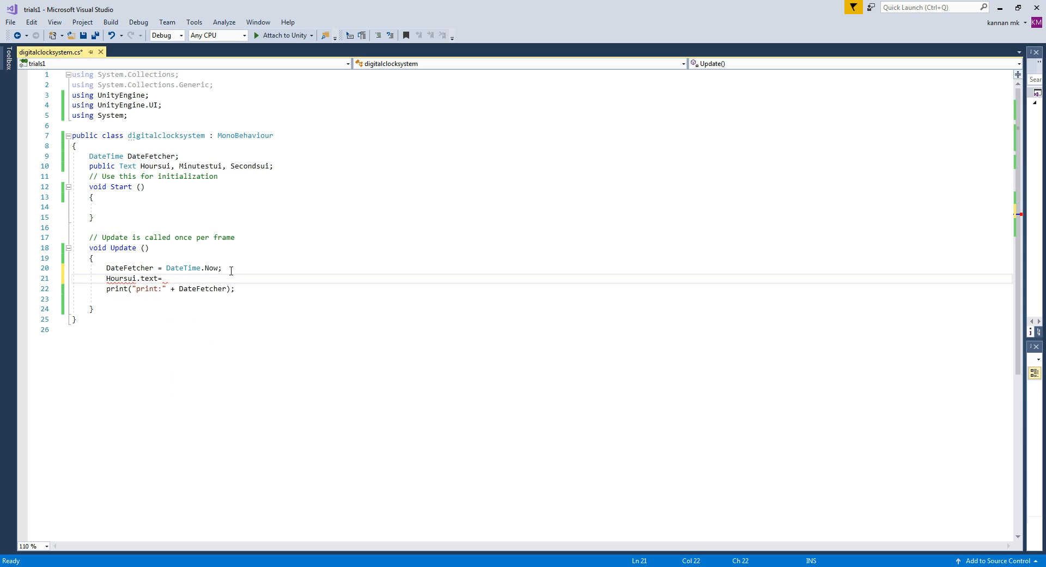
left_click(133, 268)
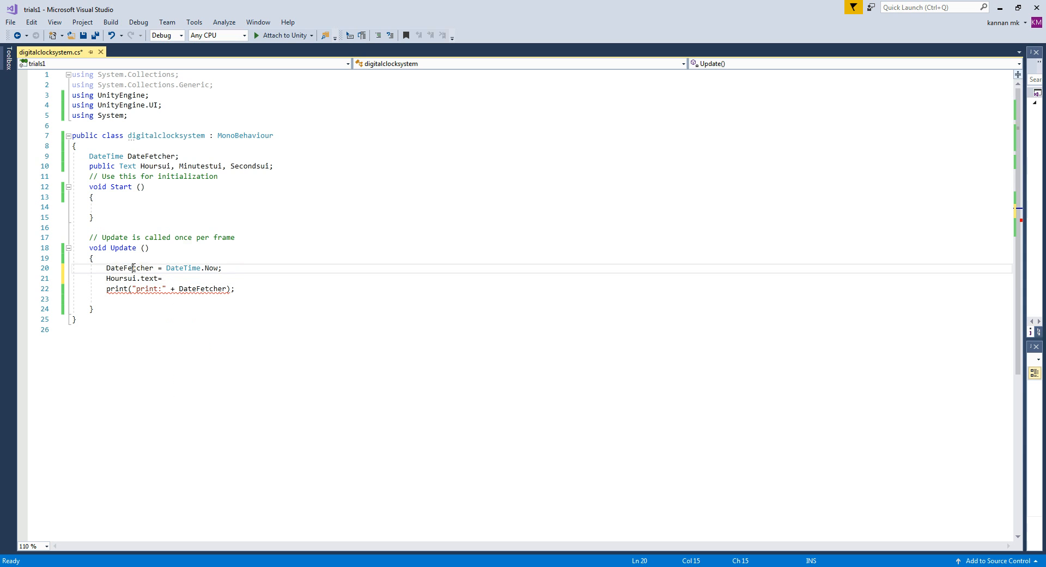
type("DateFetcher")
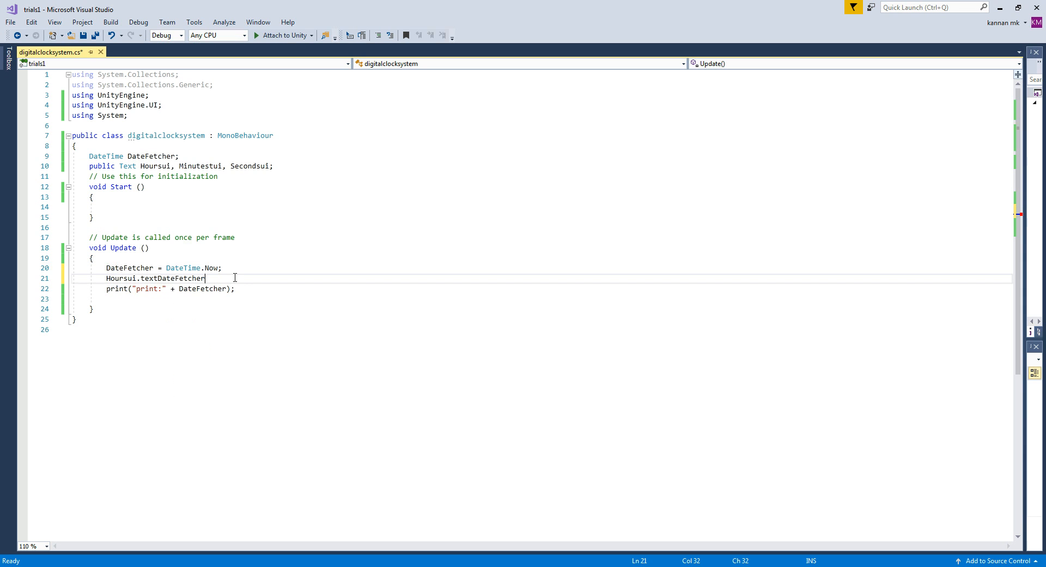
type(".h")
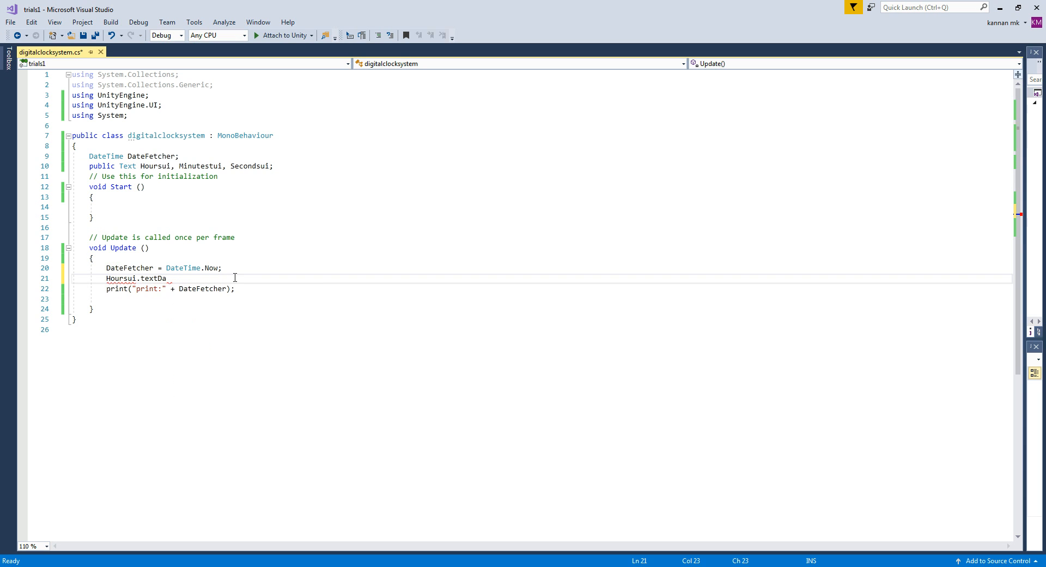
type("=")
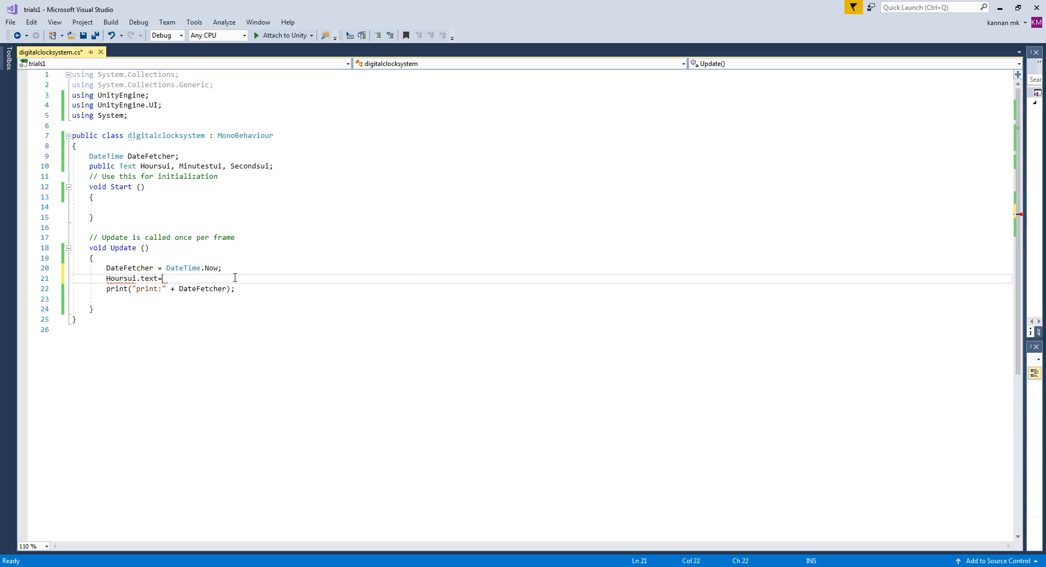
type("date")
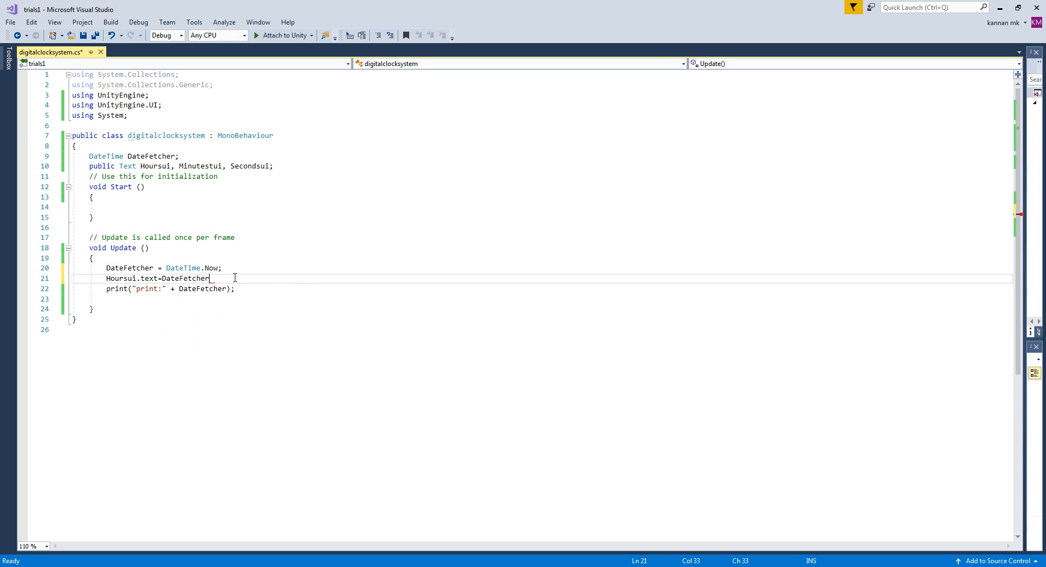
type(".Hour")
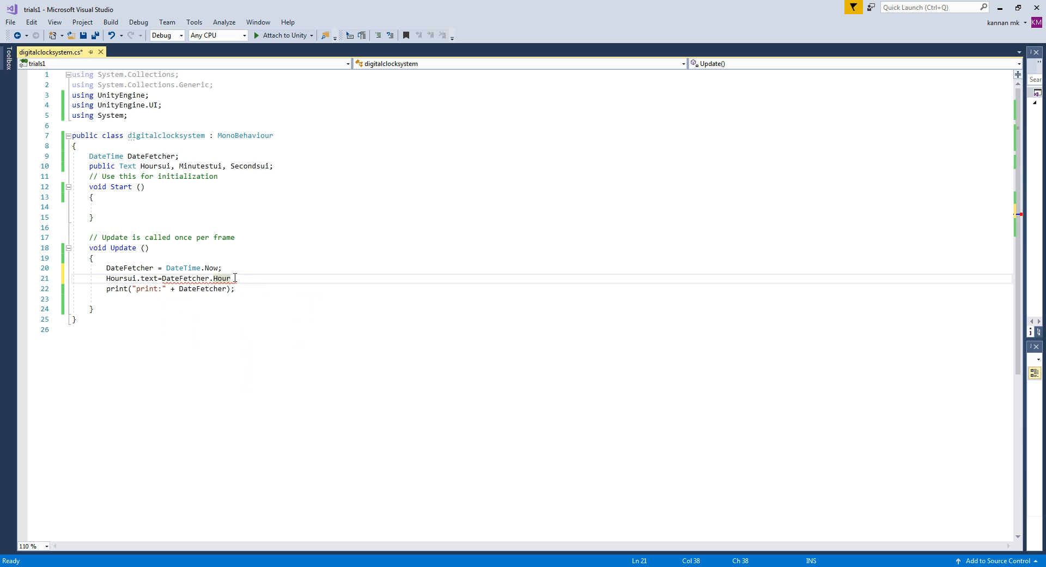
key("Return")
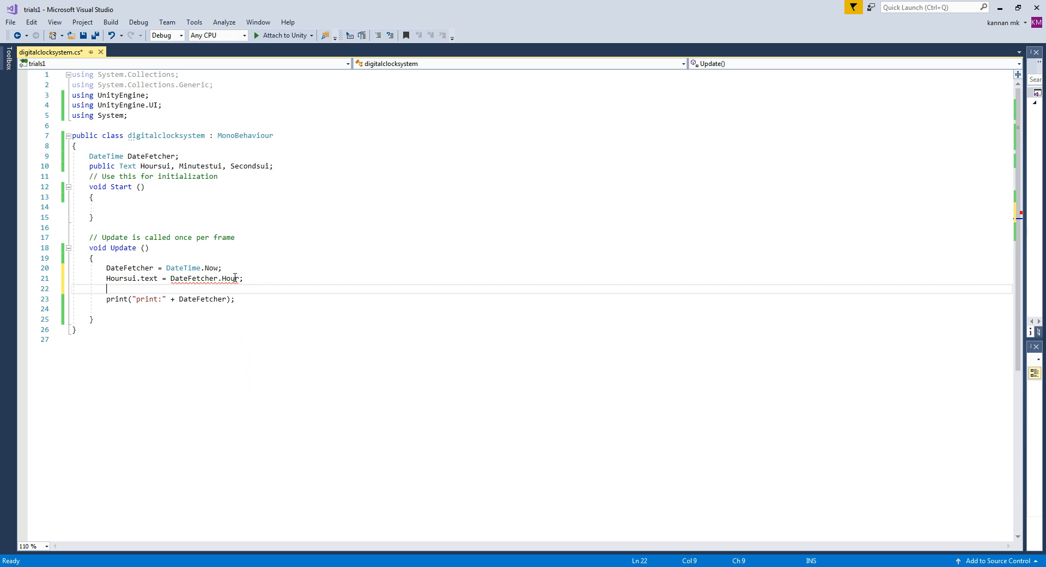
Assign Minutestui.text from DateFetcher.Minute and Secondsui.text from DateFetcher.Second
type("mu")
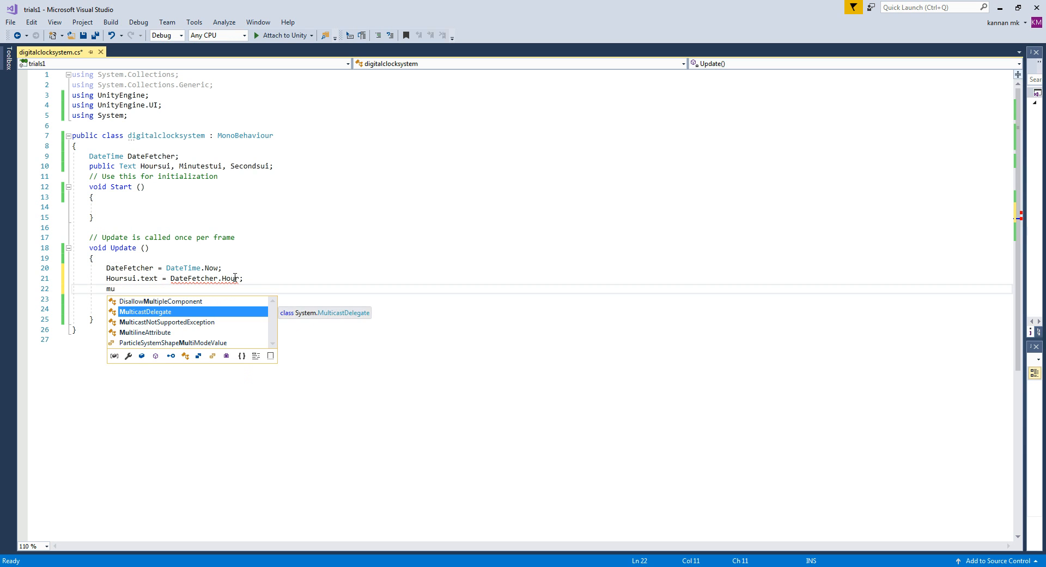
type("Minutestui.text")
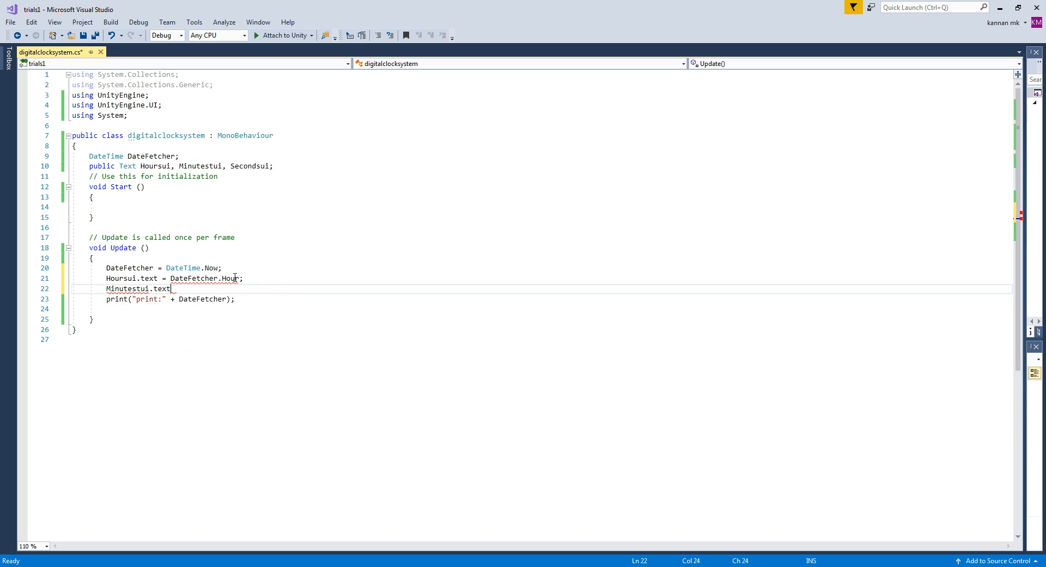
type("=DateFetcher")
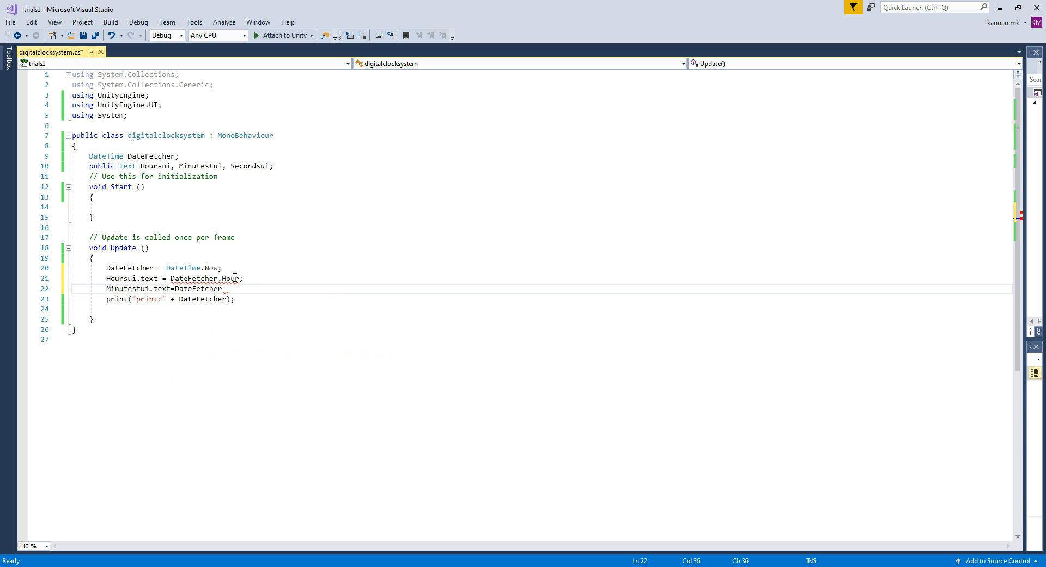
type("mi")
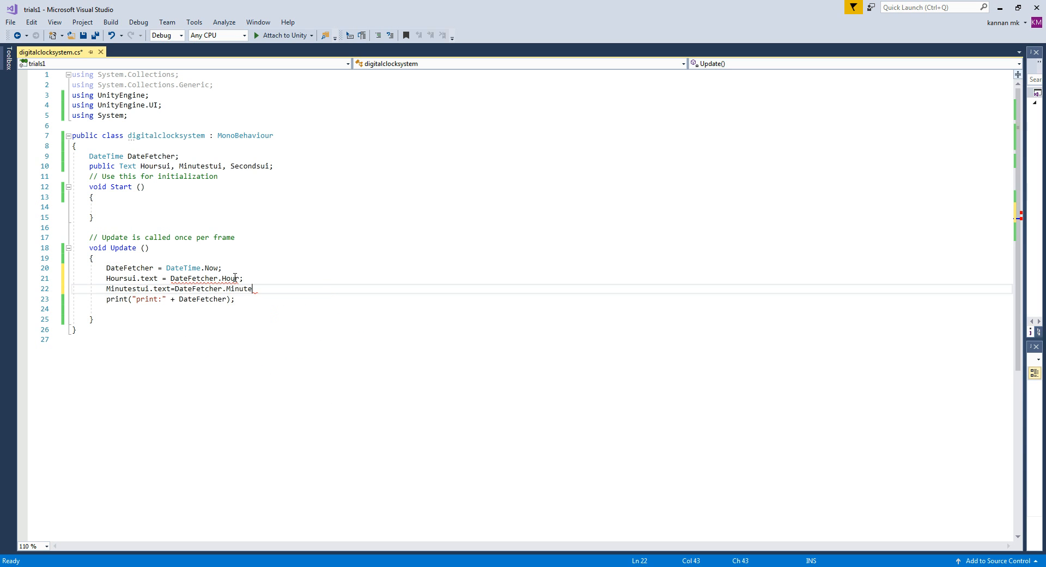
type("sec")
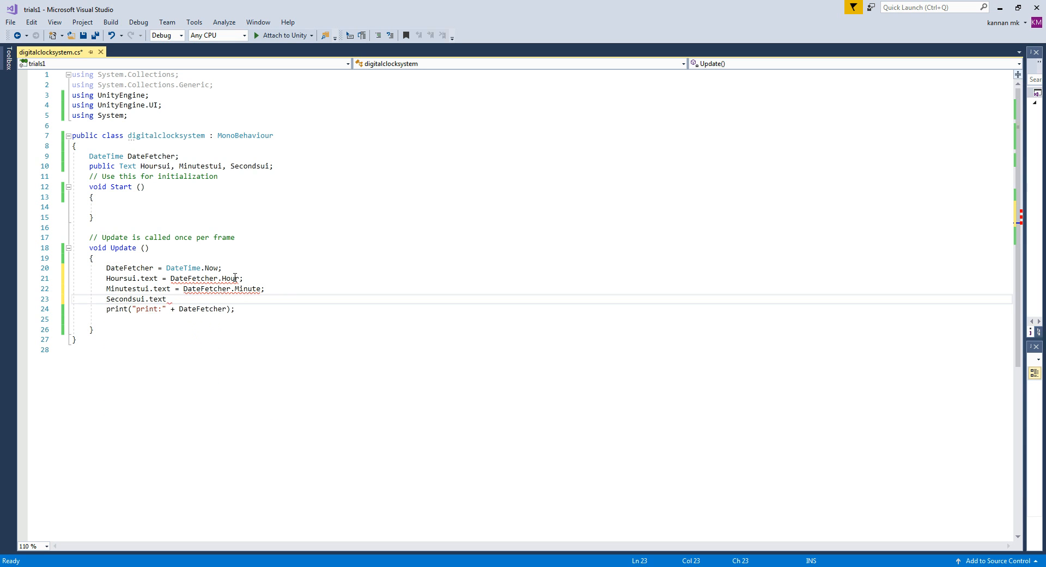
type("=da")
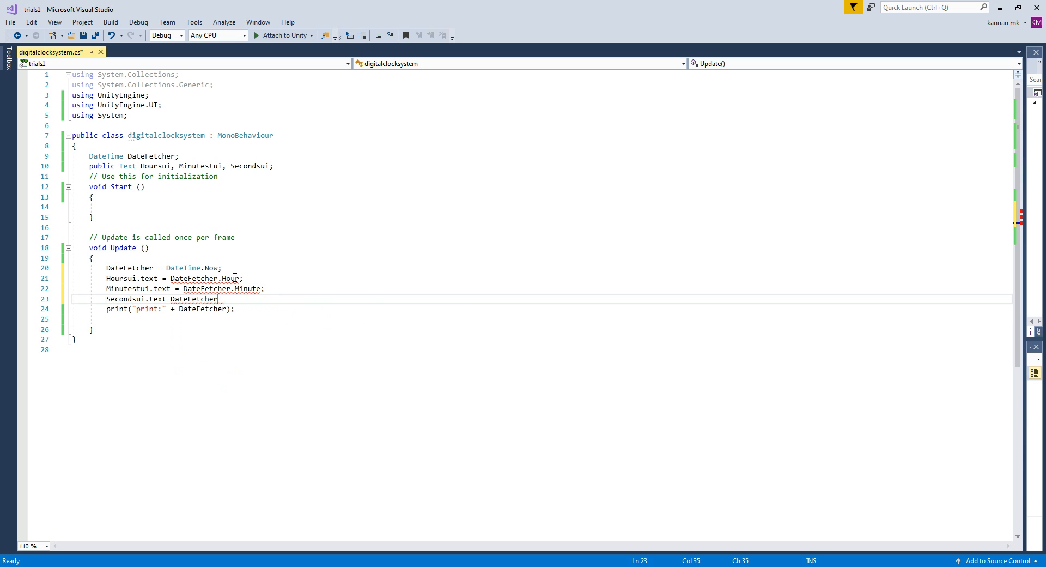
type("se")
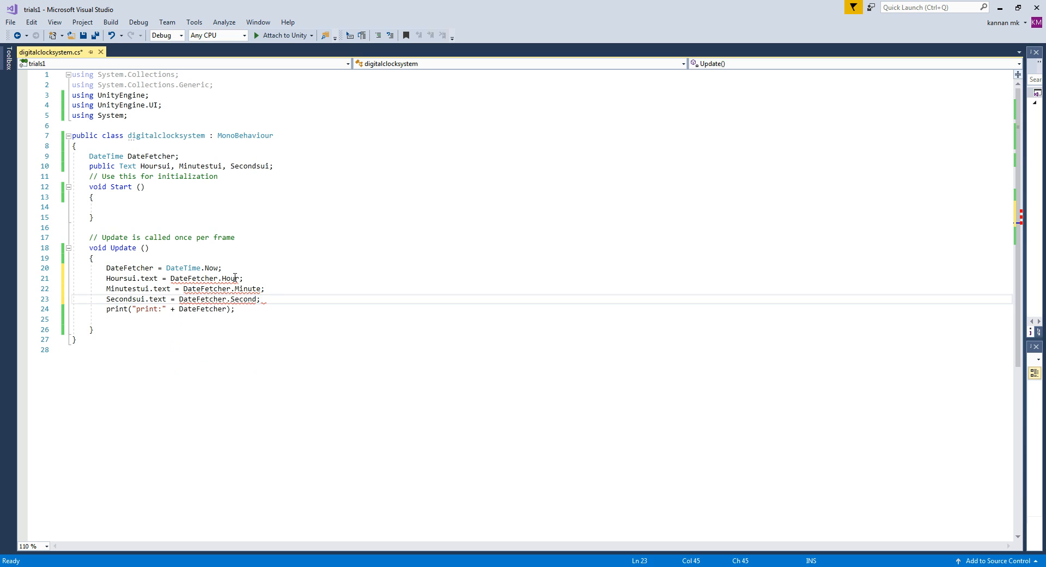
mouse_move(233, 278)
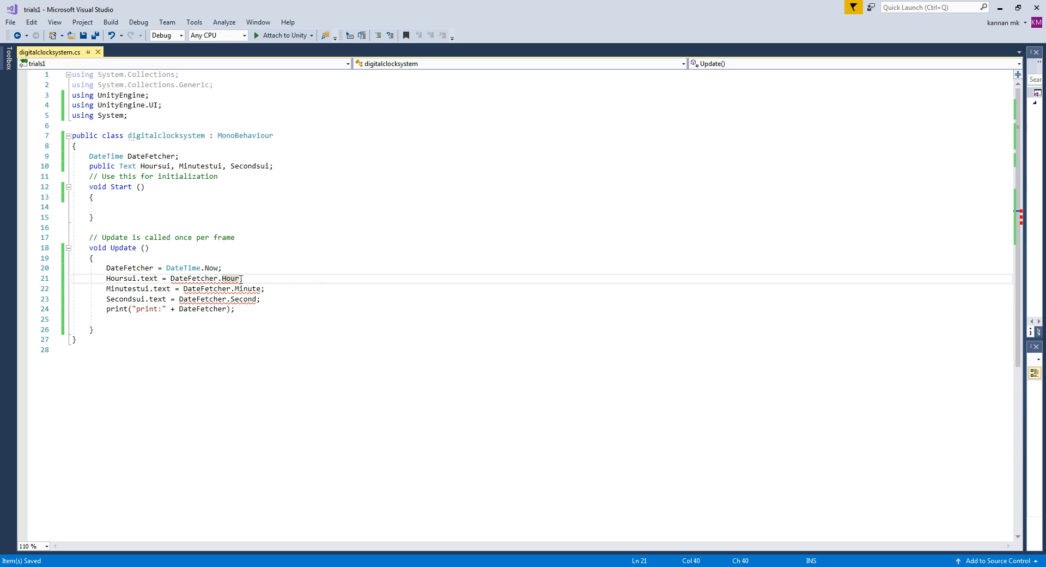
Append .ToString() to the Hour assignment so it converts to text
type("to")
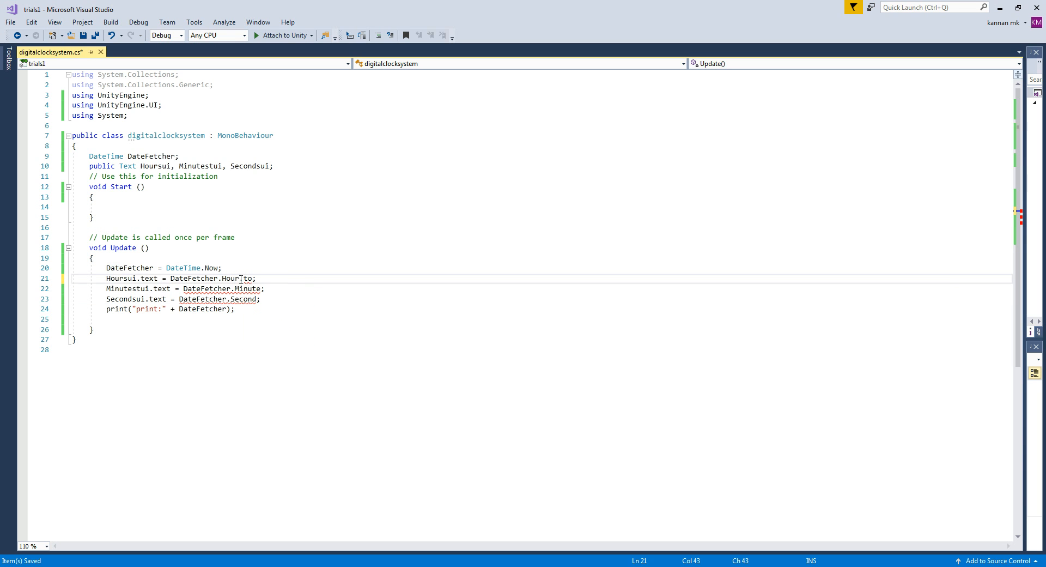
type("ToString()")
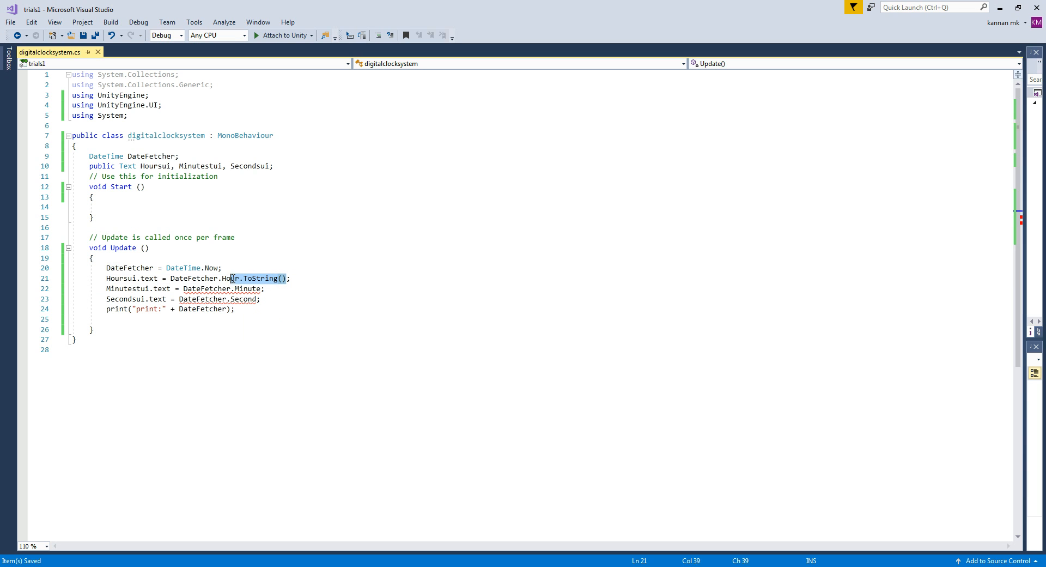
left_click(245, 288)
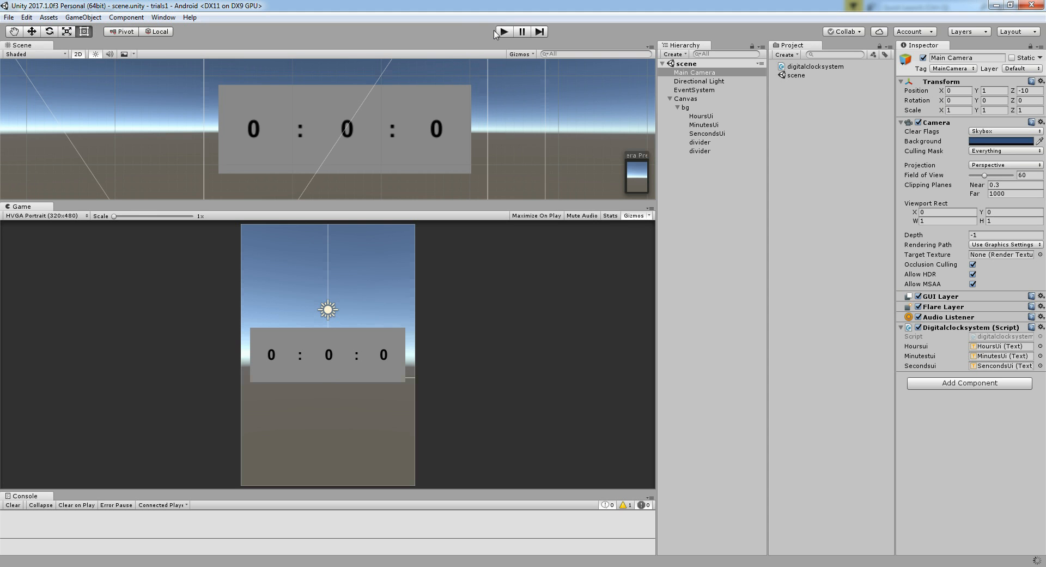
left_click(503, 32)
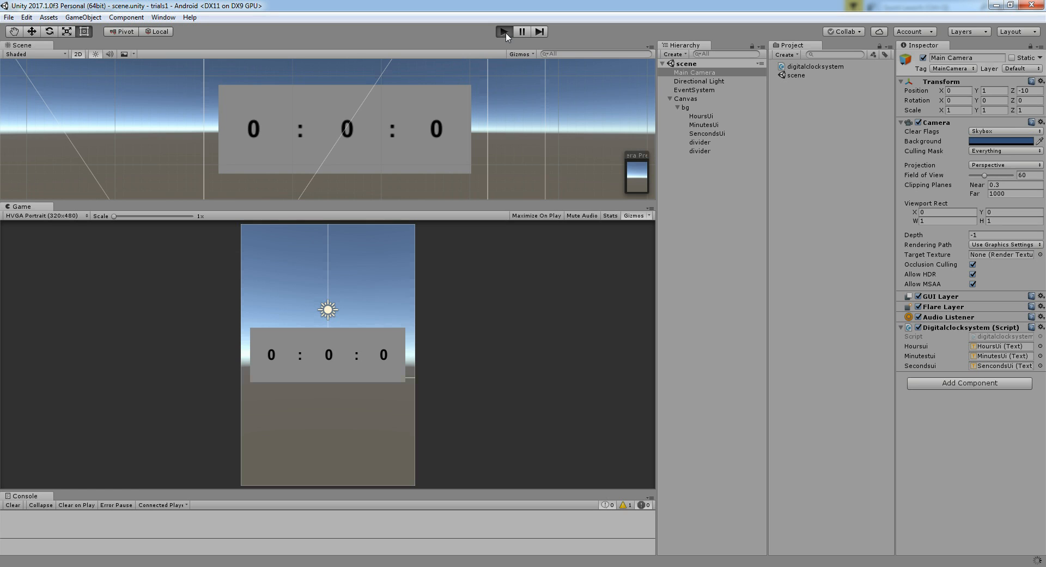
left_click(504, 32)
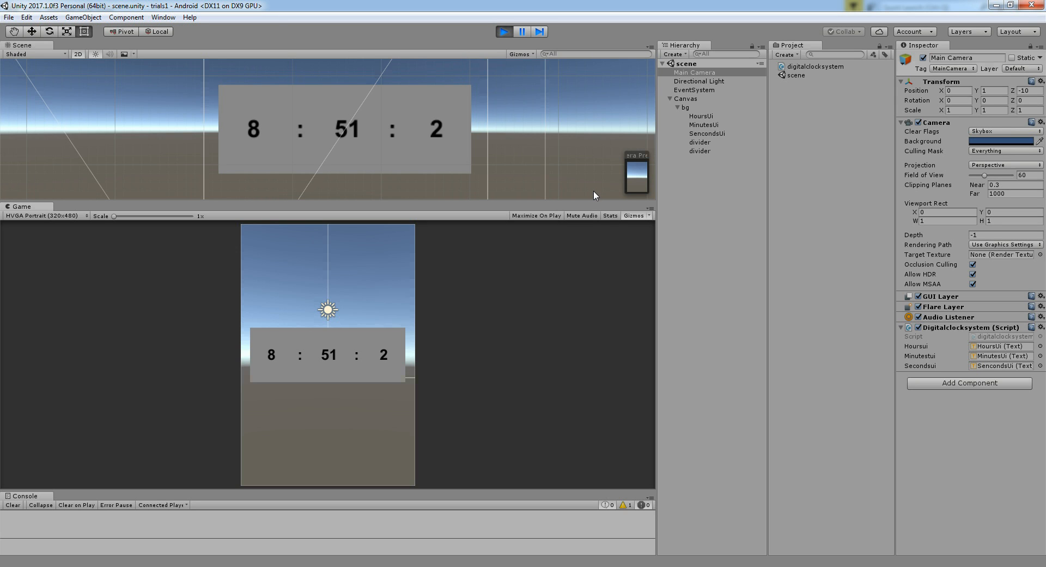
left_click(503, 32)
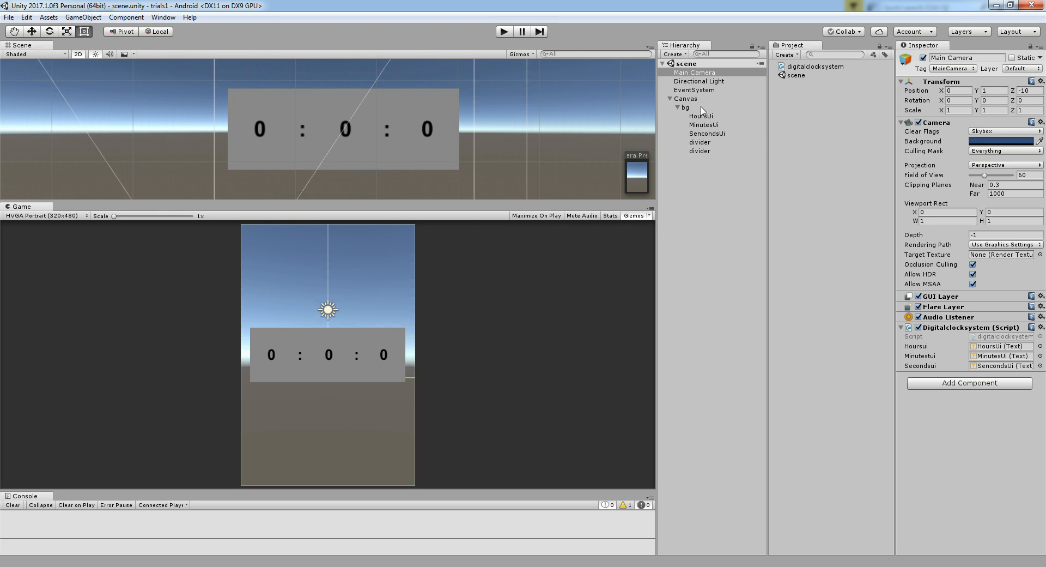
Add a UI Text under the clock digits, colour it red and make it bold
right_click(685, 107)
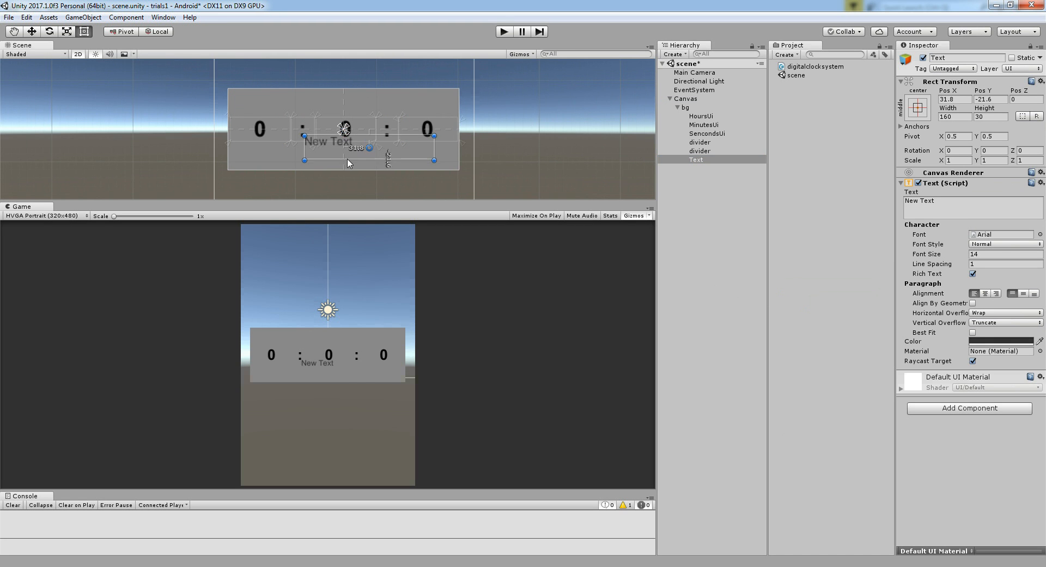
left_click_drag(345, 140, 334, 154)
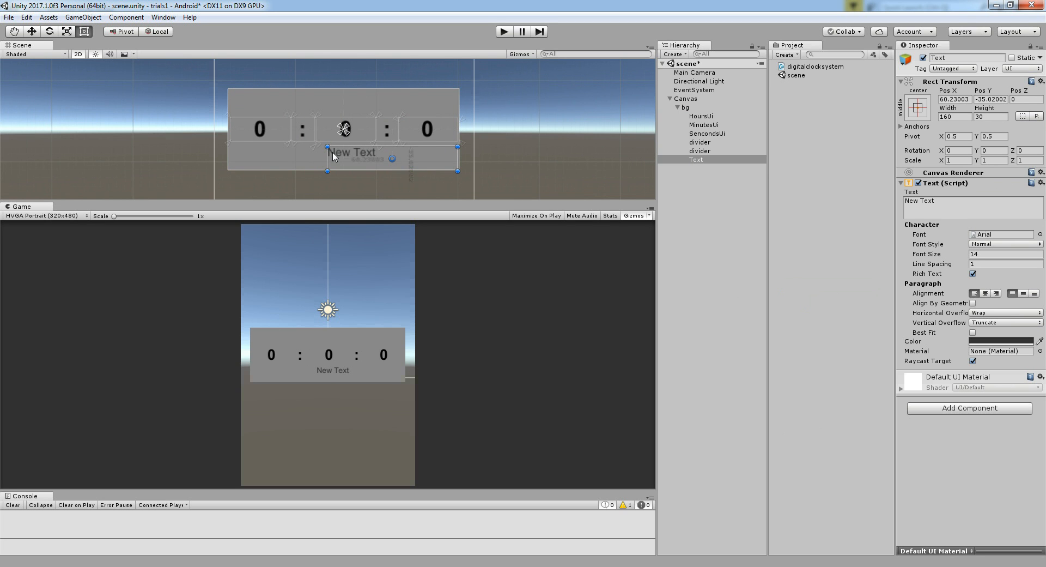
mouse_move(974, 336)
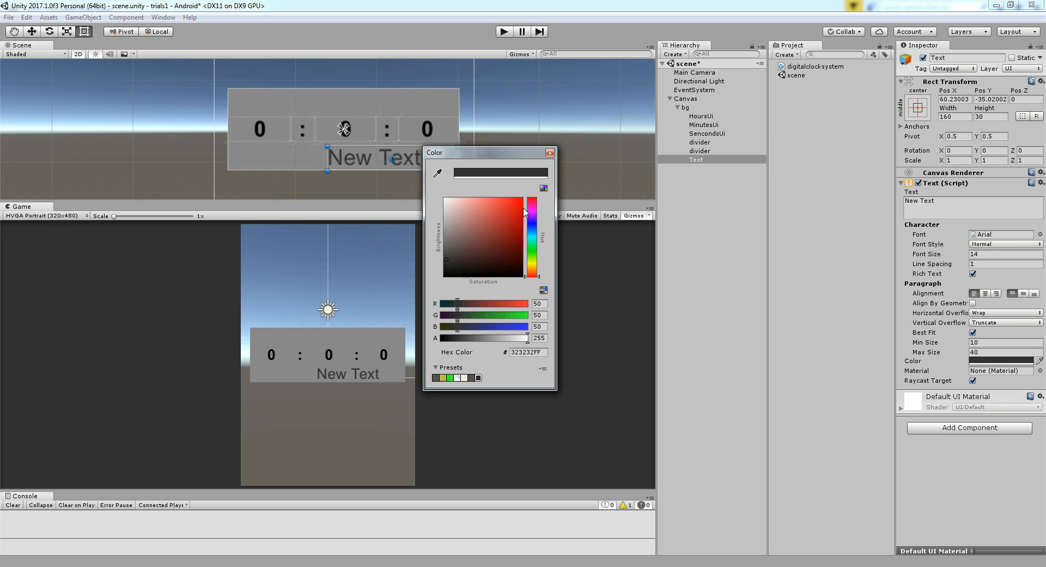
left_click(549, 152)
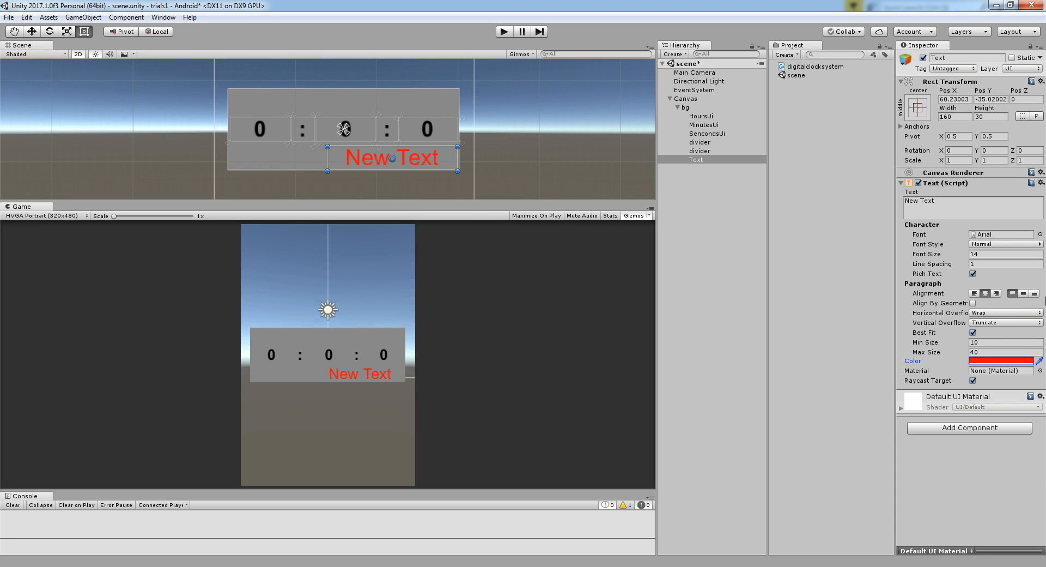
left_click(1003, 245)
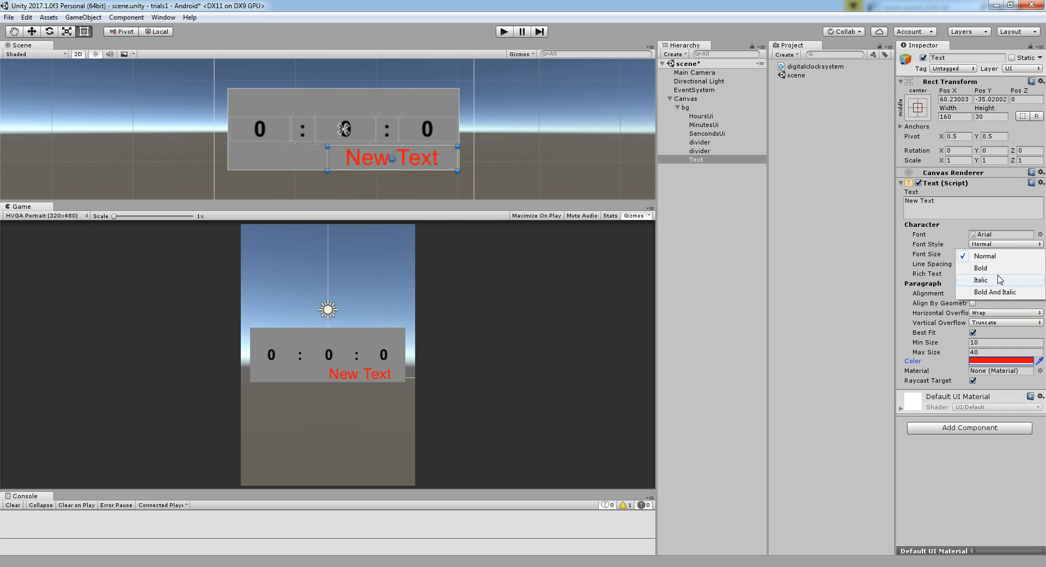
left_click(980, 268)
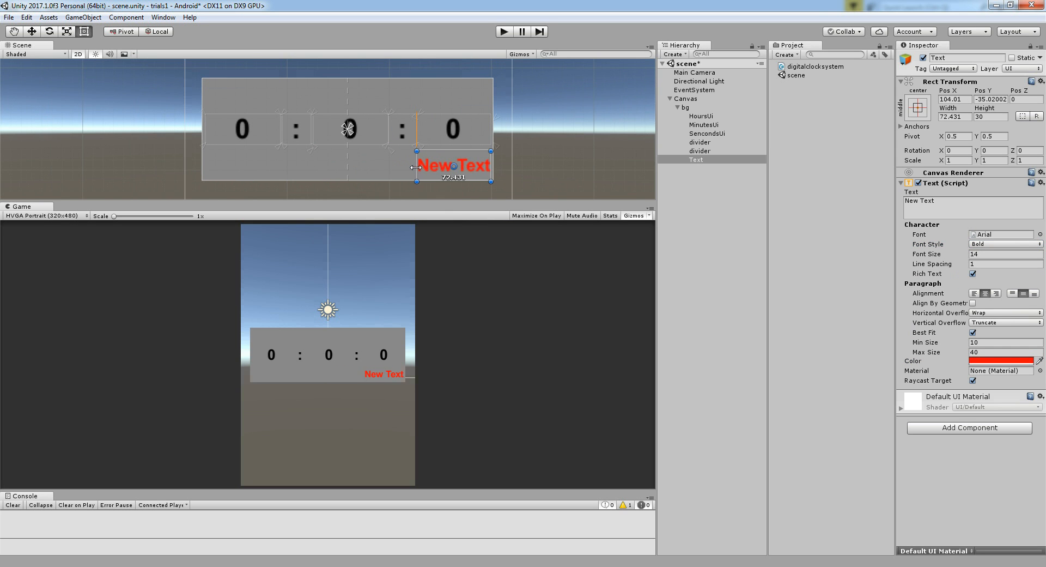
Shrink the label under the seconds, set its text to AM and pin its anchors to its corners
left_click_drag(413, 168, 425, 168)
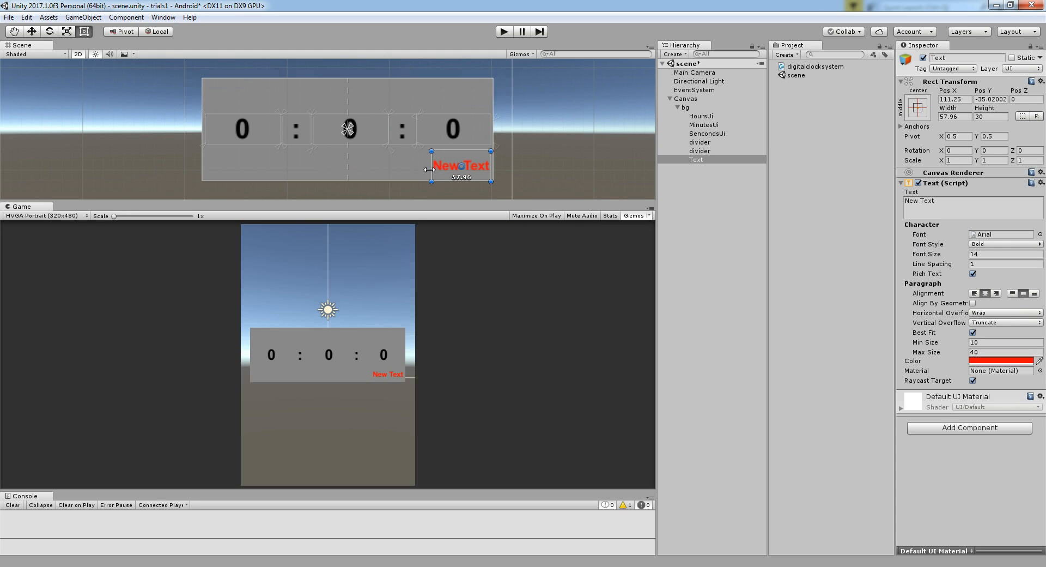
type("A")
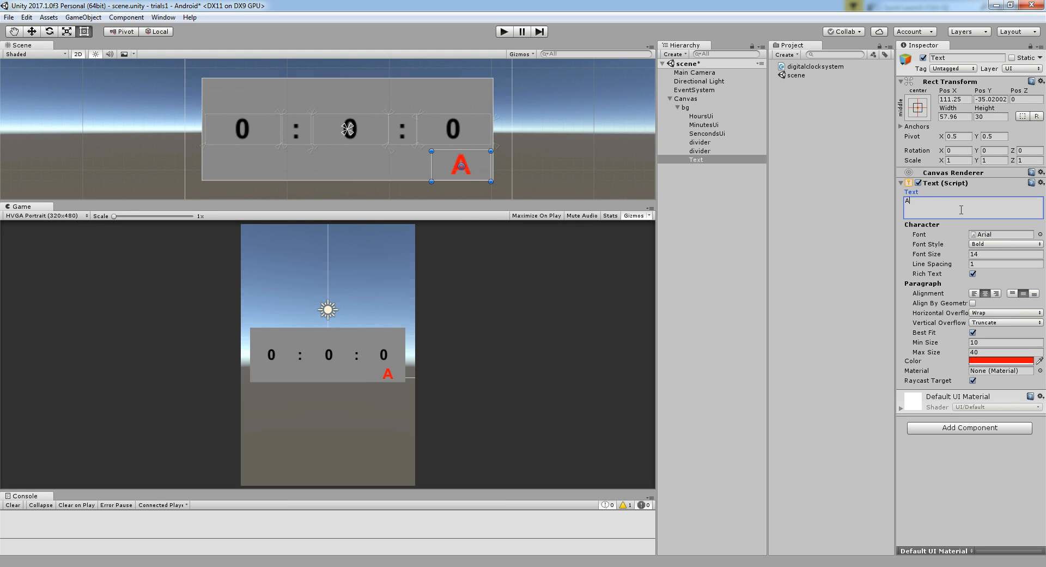
type("M")
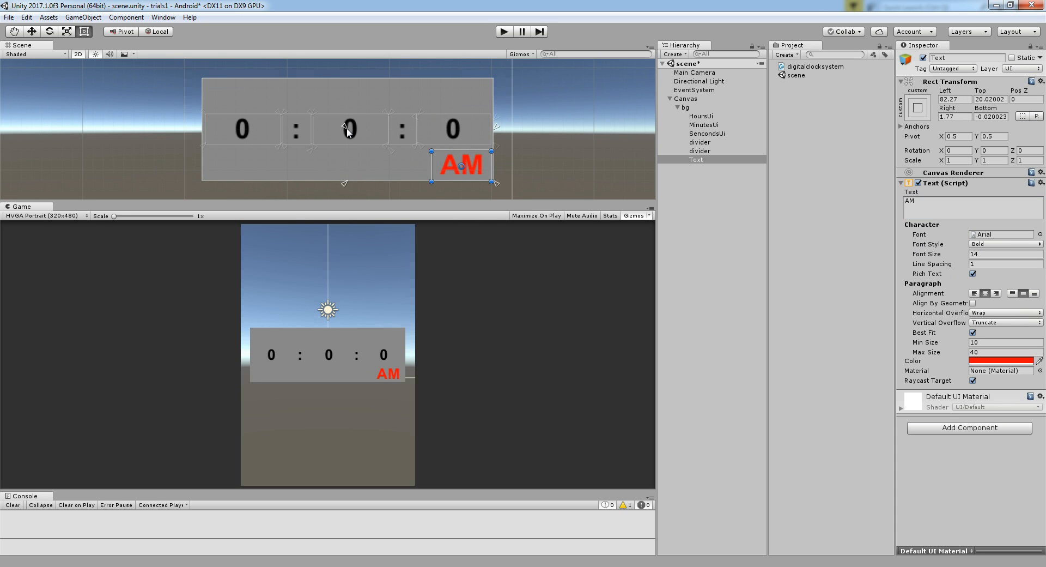
left_click_drag(459, 165, 407, 165)
type("A")
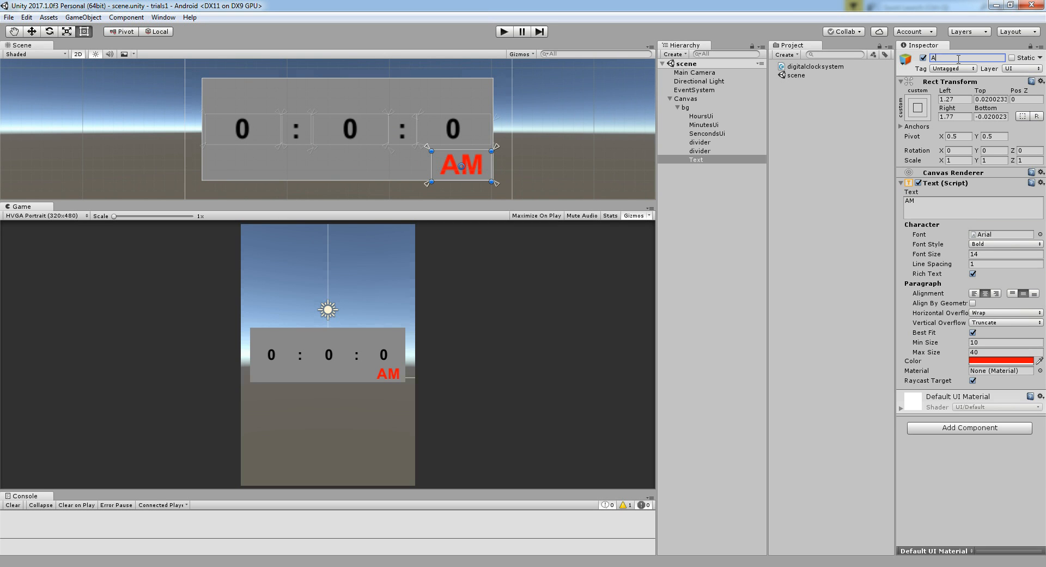
type("STA")
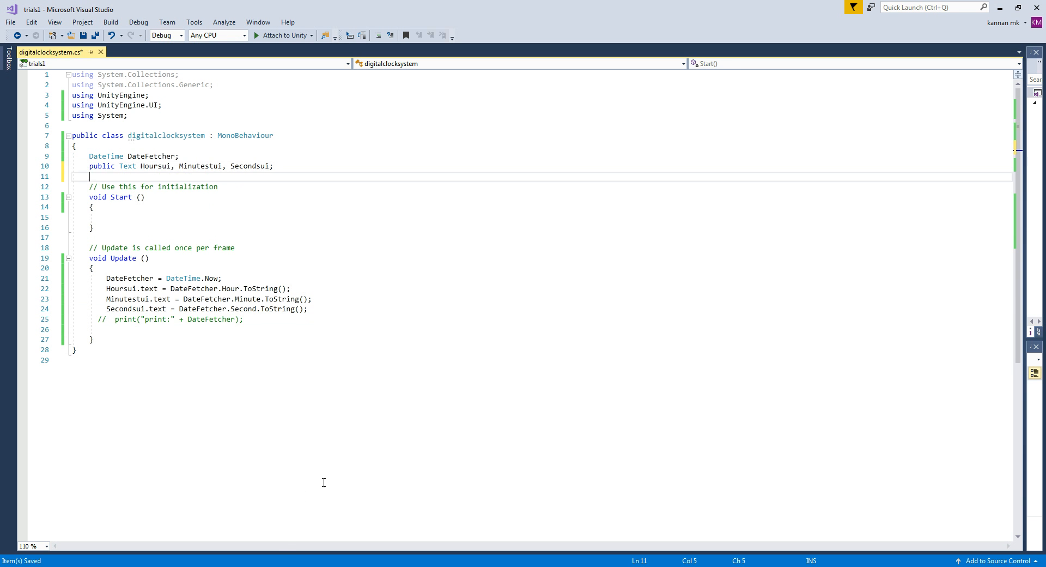
Switch back to Unity and rename the AM text object for the Am/Pm display
key("alt+tab")
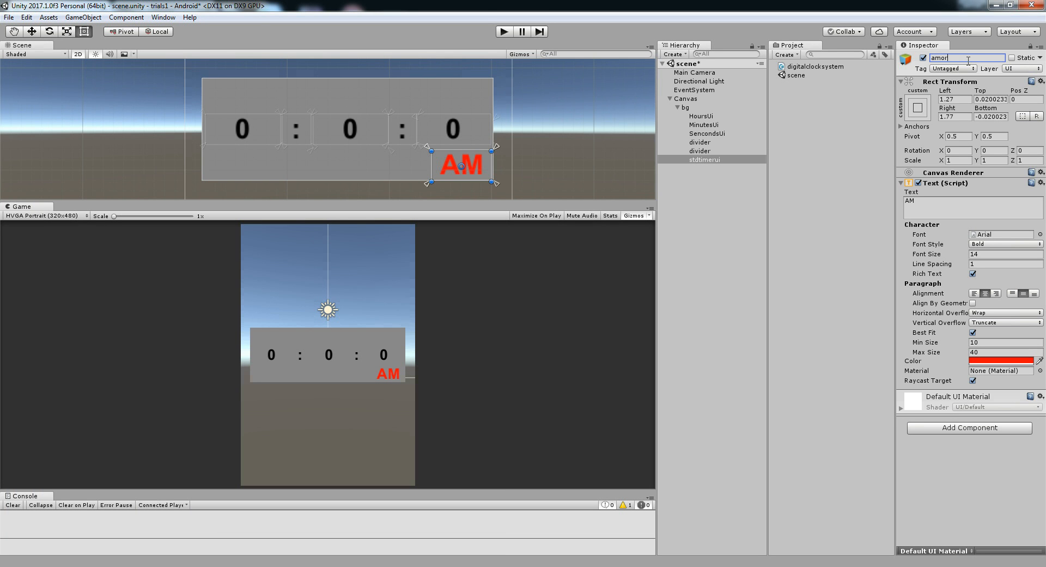
type("pm")
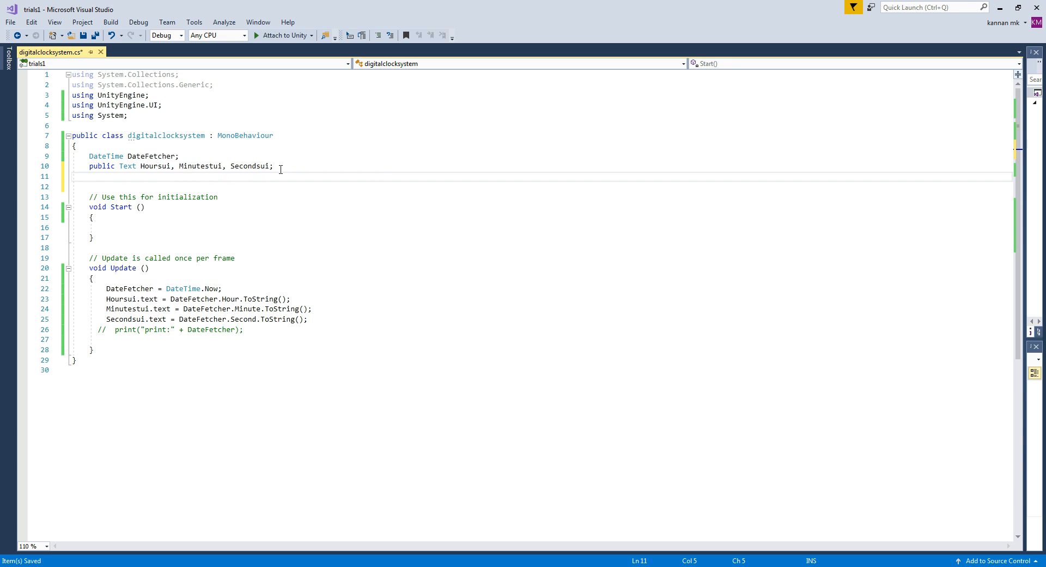
Declare public Text AmOrPmui and start an AmOrPmui.text line in Update
type("public Text")
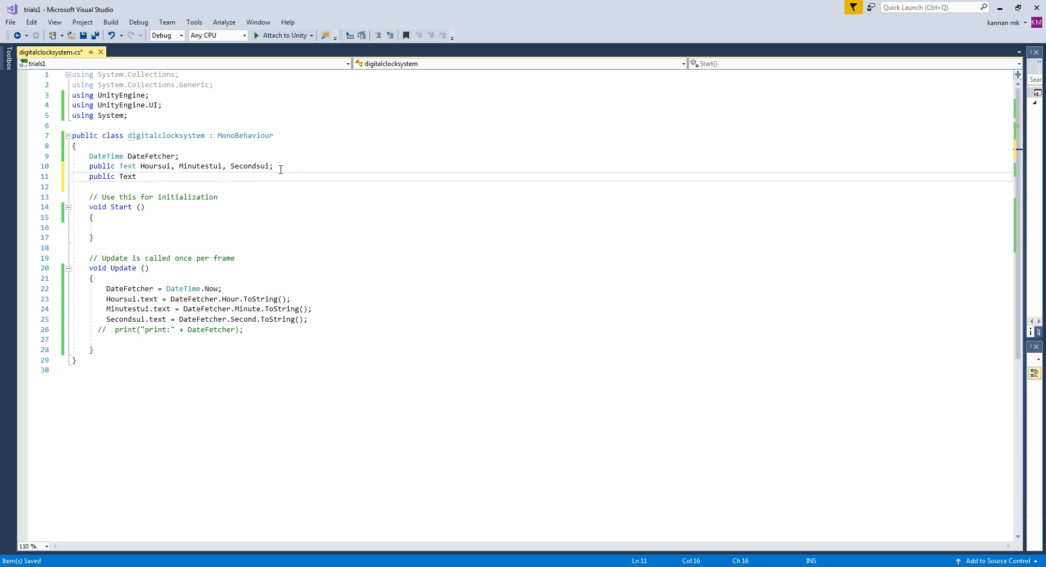
type("ami")
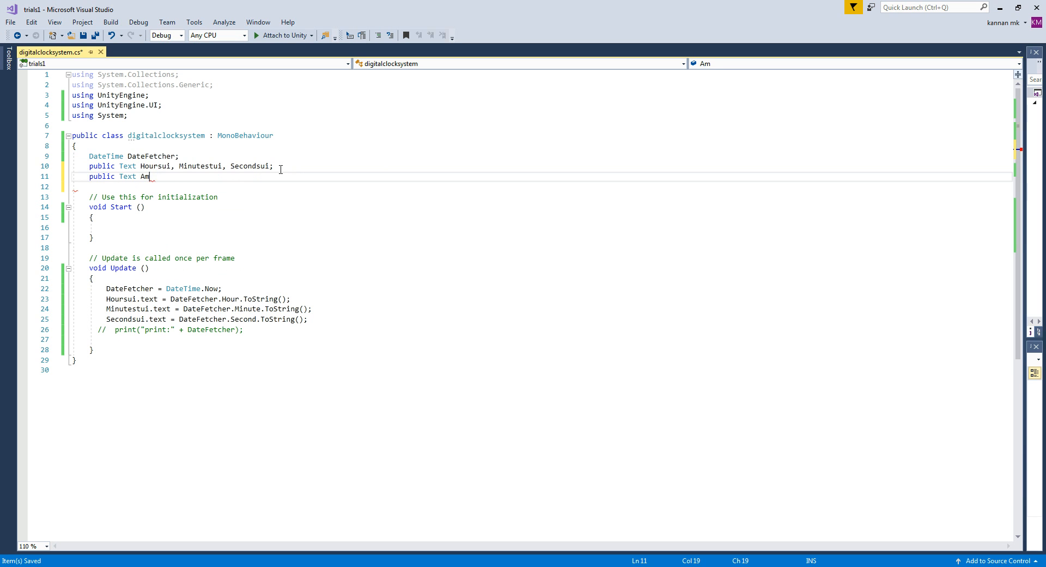
type("OrP")
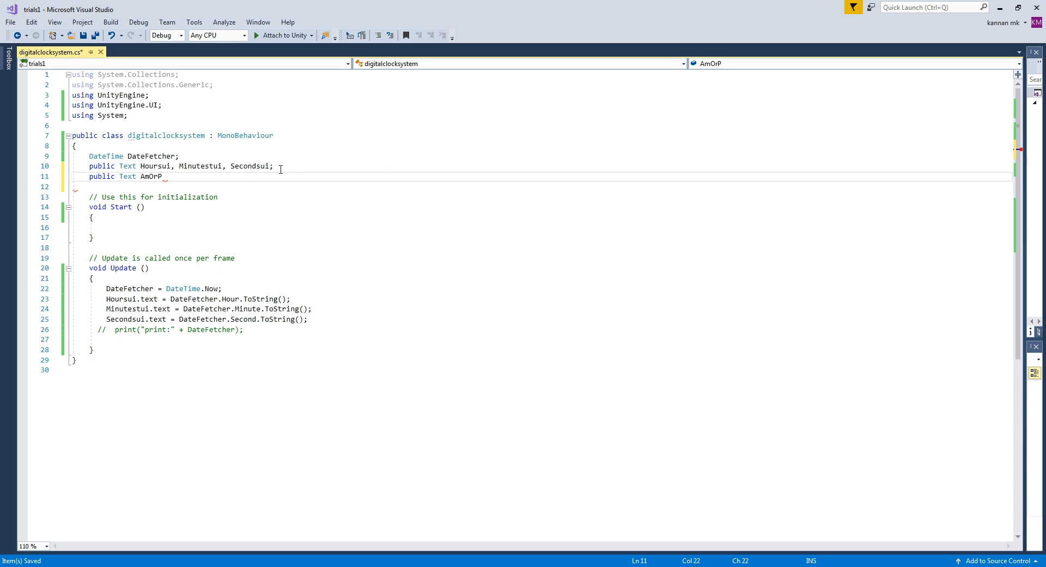
type("mui;")
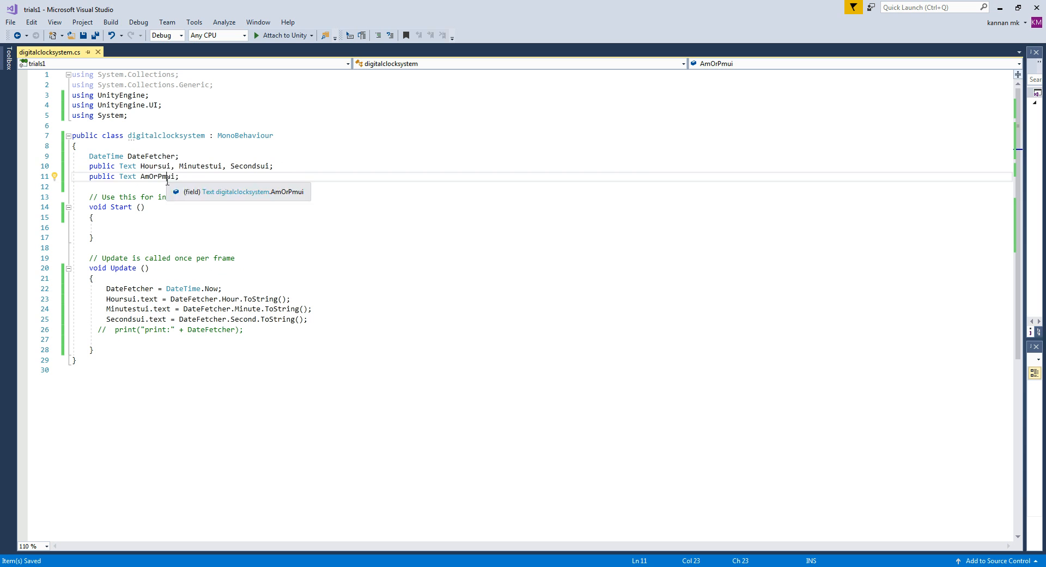
key("enter")
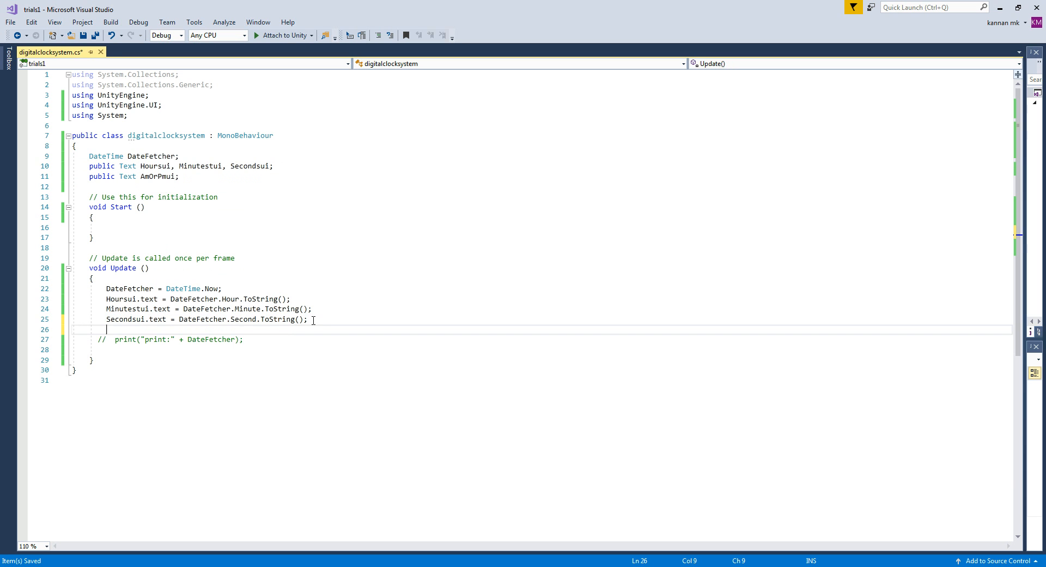
type("AmOrPmui.text=")
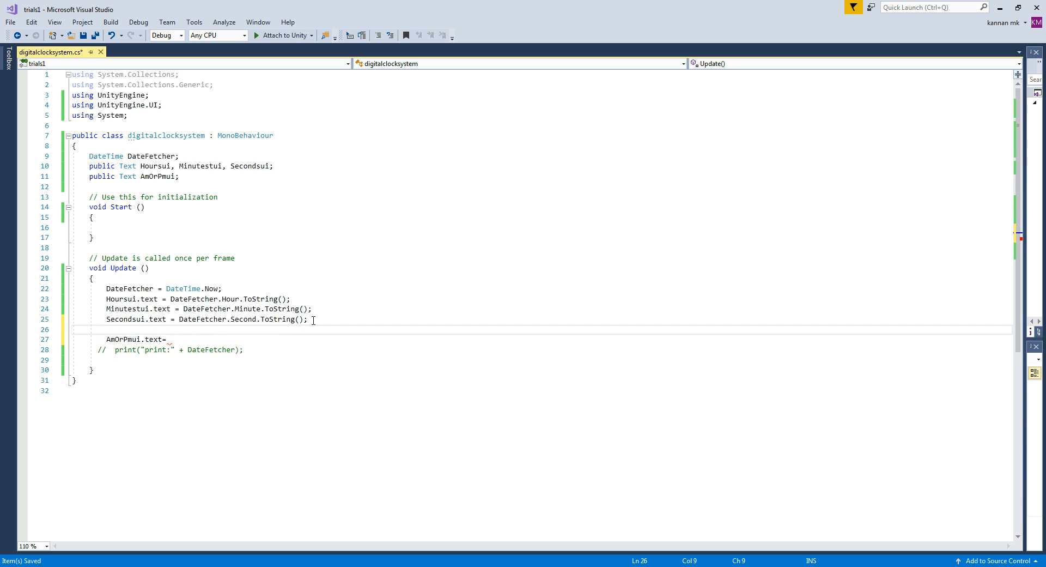
Write the condition if (DateFetcher.Hour > 12)
type("if()")
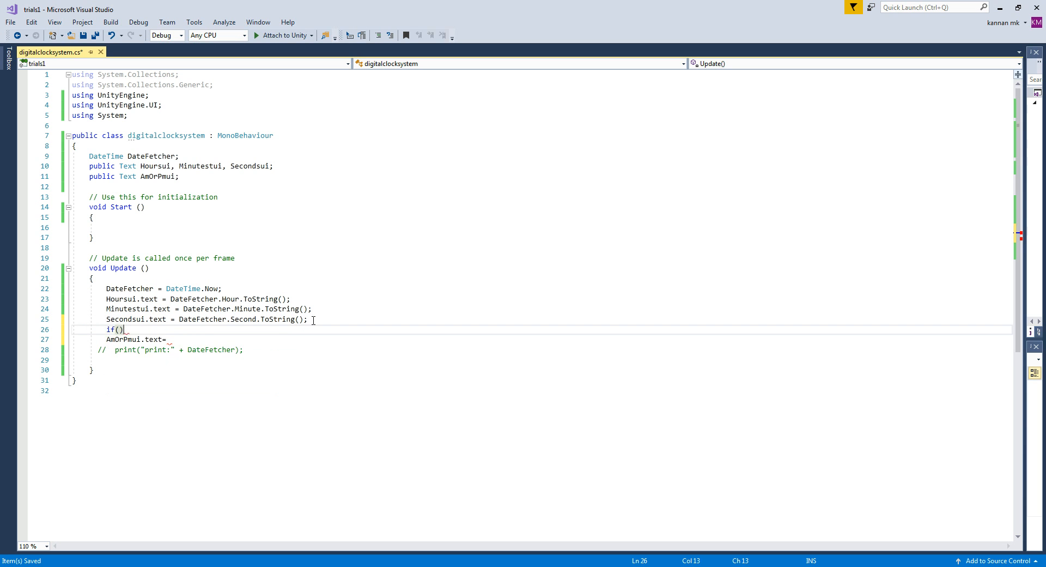
double_click(194, 298)
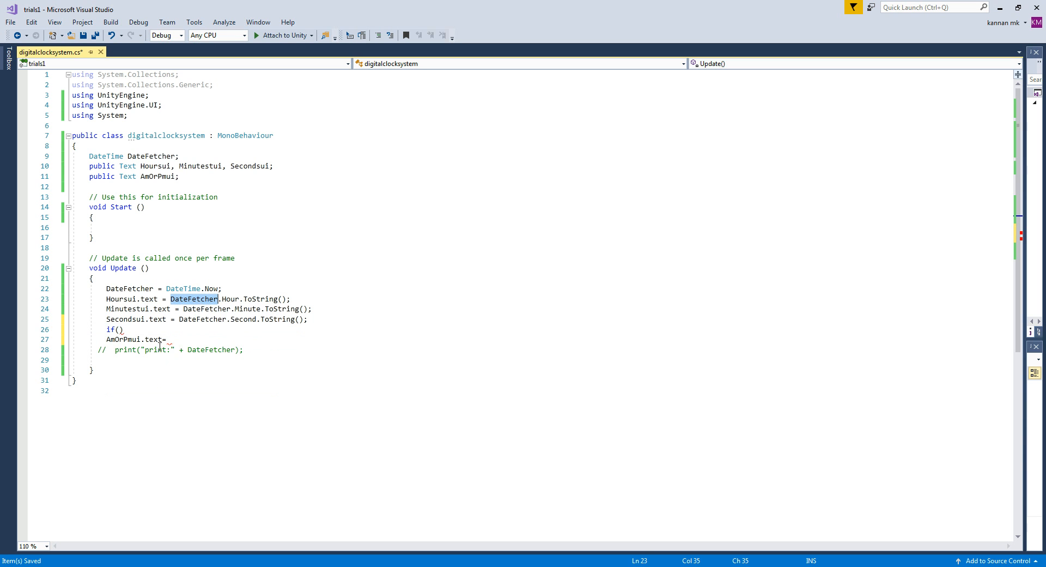
type("DateFetcher")
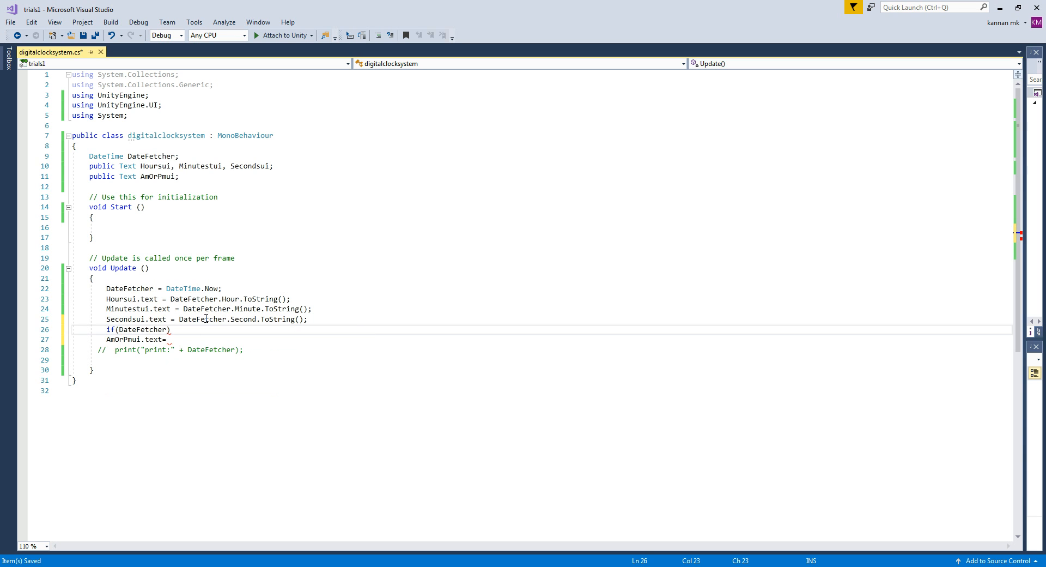
type(".Hour")
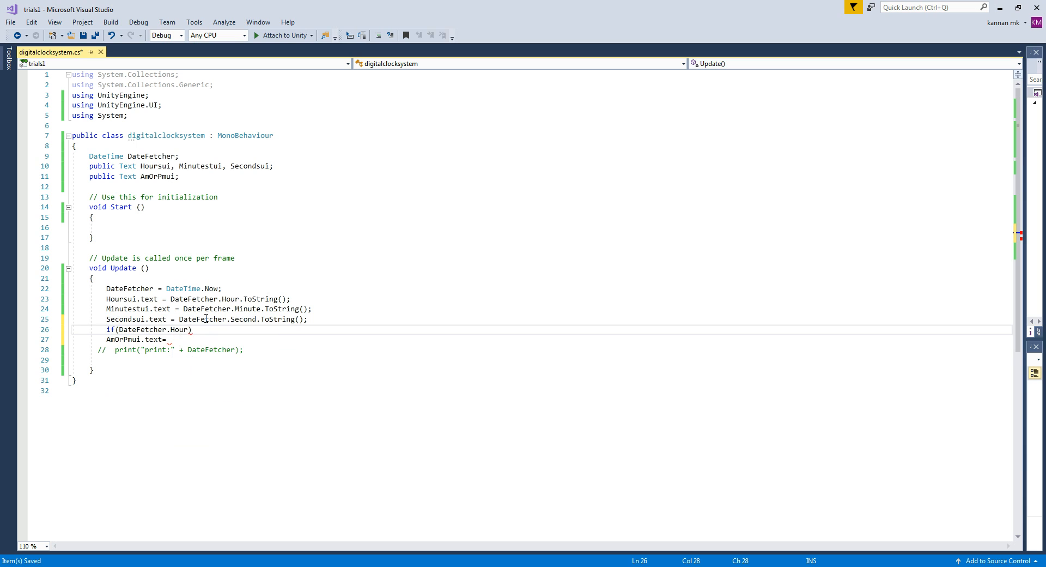
type(">")
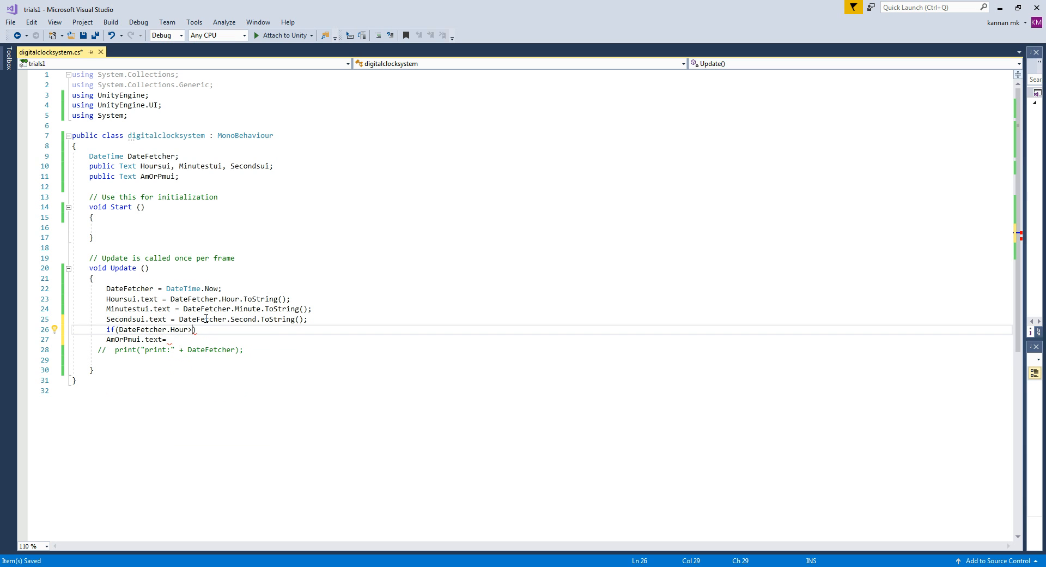
type("12")
type("{")
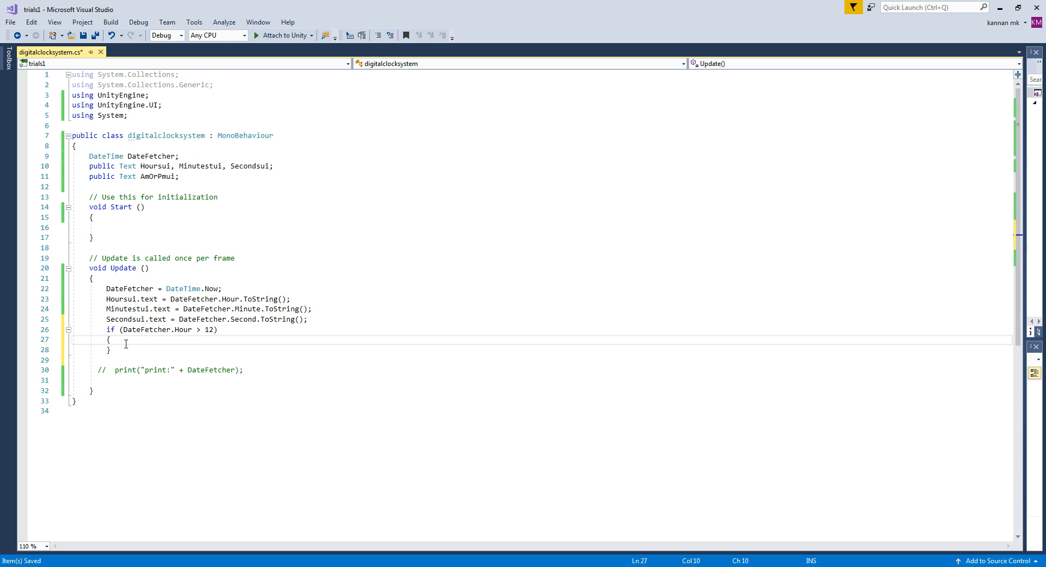
Inside the block set AmOrPmui.text = "Pm";
type("AmOrPmui.text =")
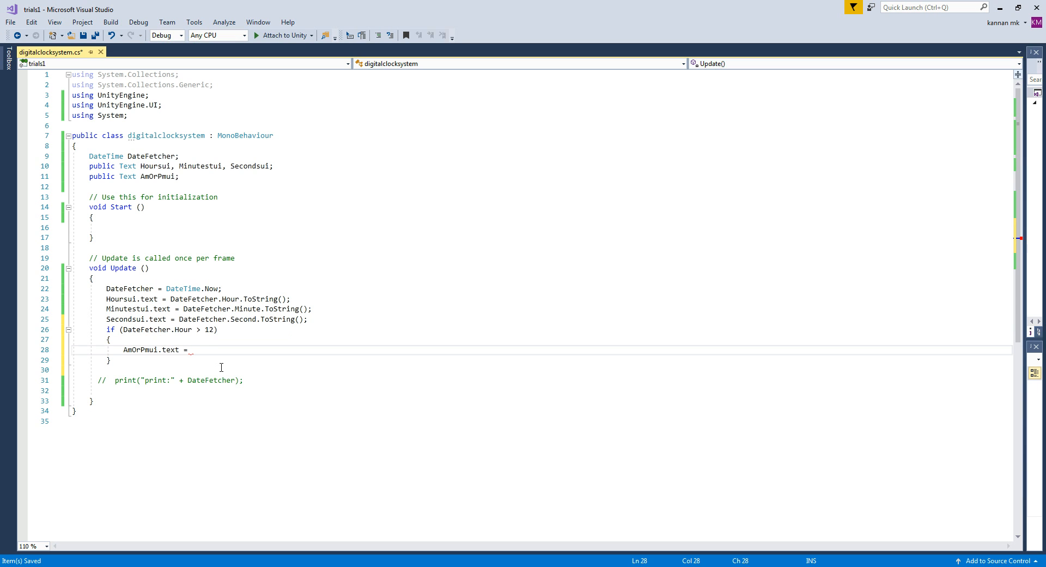
type("\"\"")
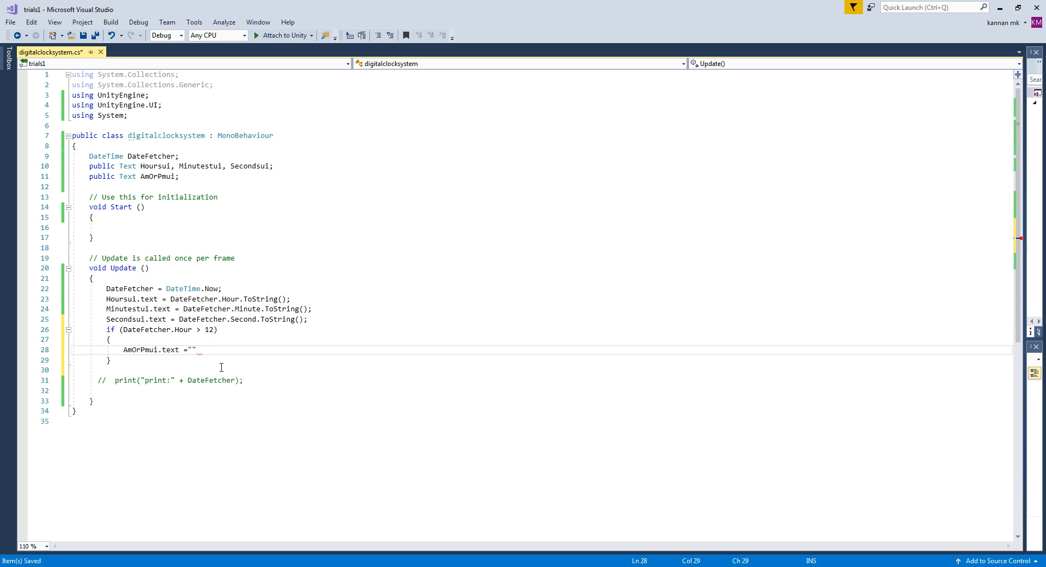
type("pm")
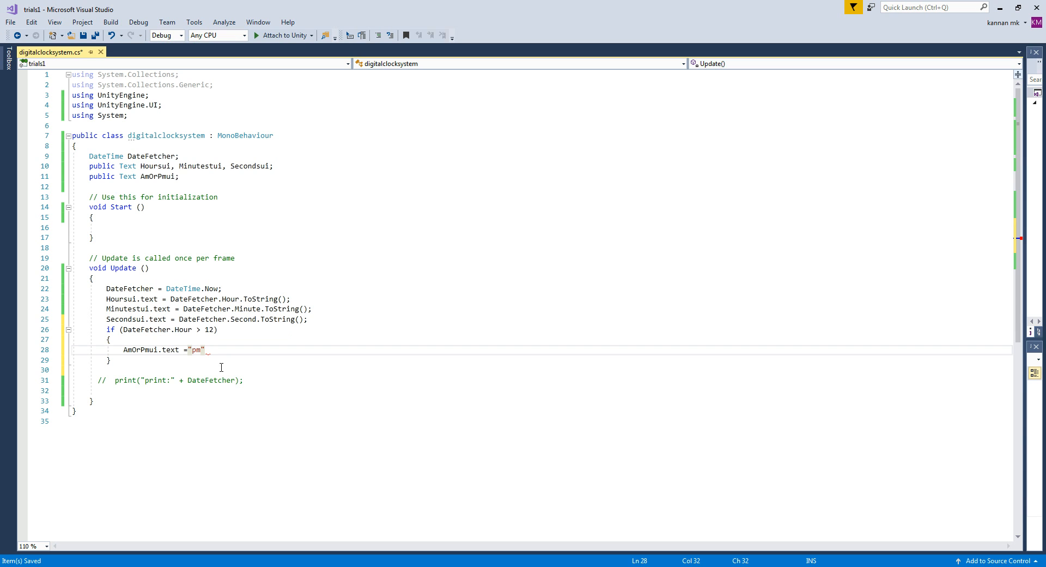
type(";")
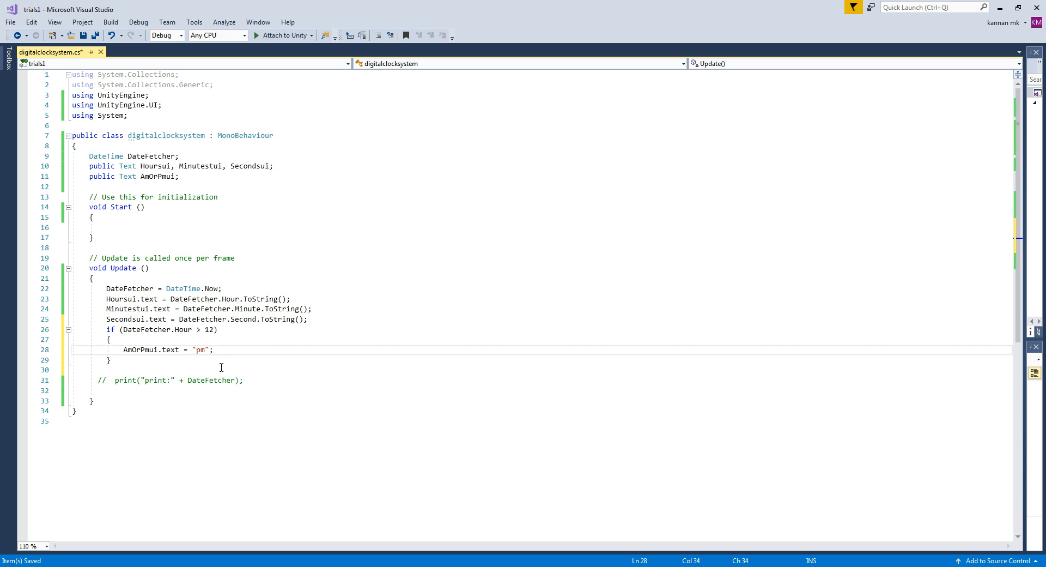
key("BackSpace")
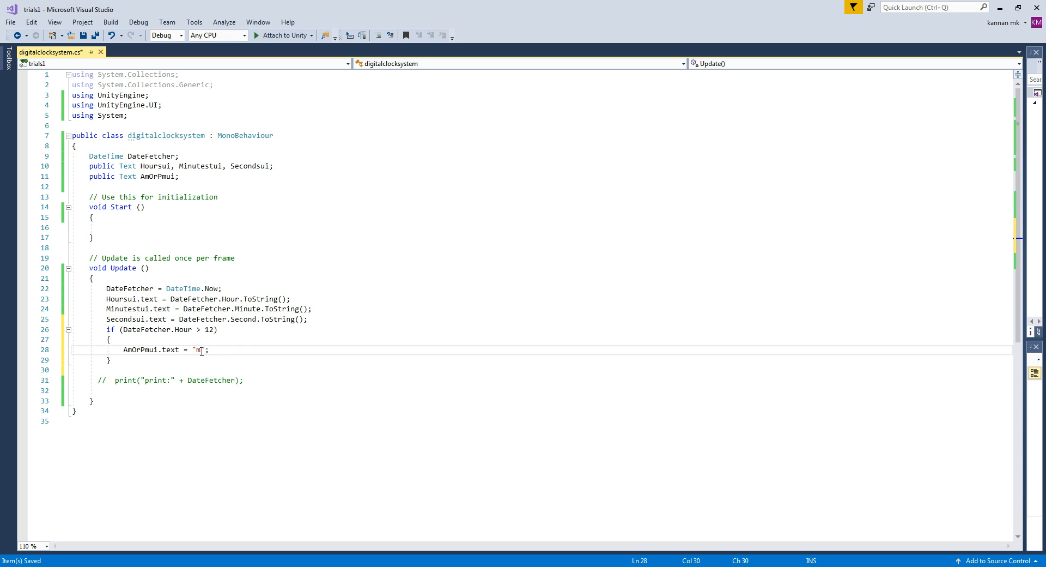
type("P")
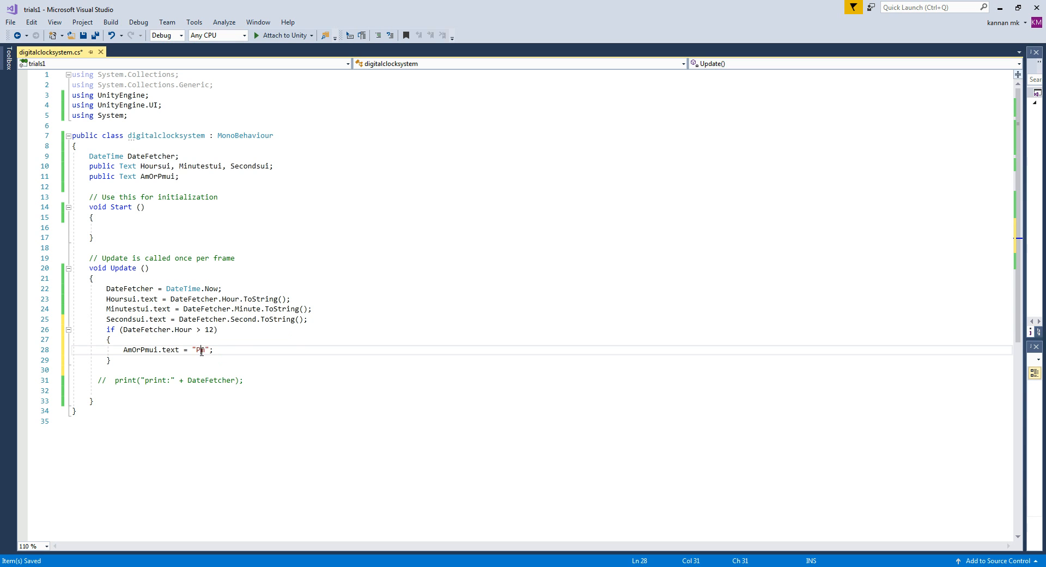
mouse_move(215, 329)
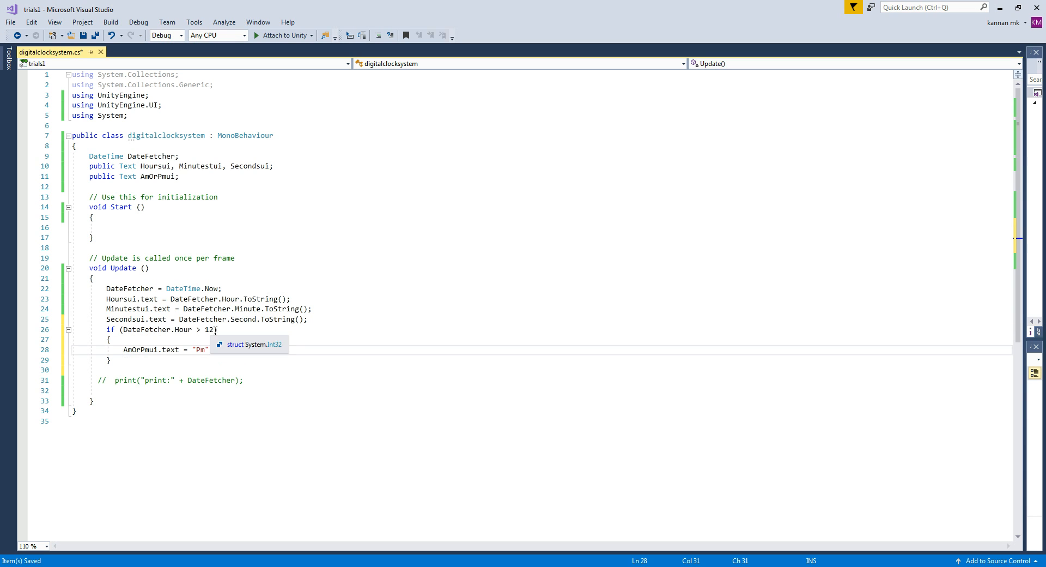
Duplicate the block as a < 12 check that sets the text to "Am"
left_click(119, 360)
type(";")
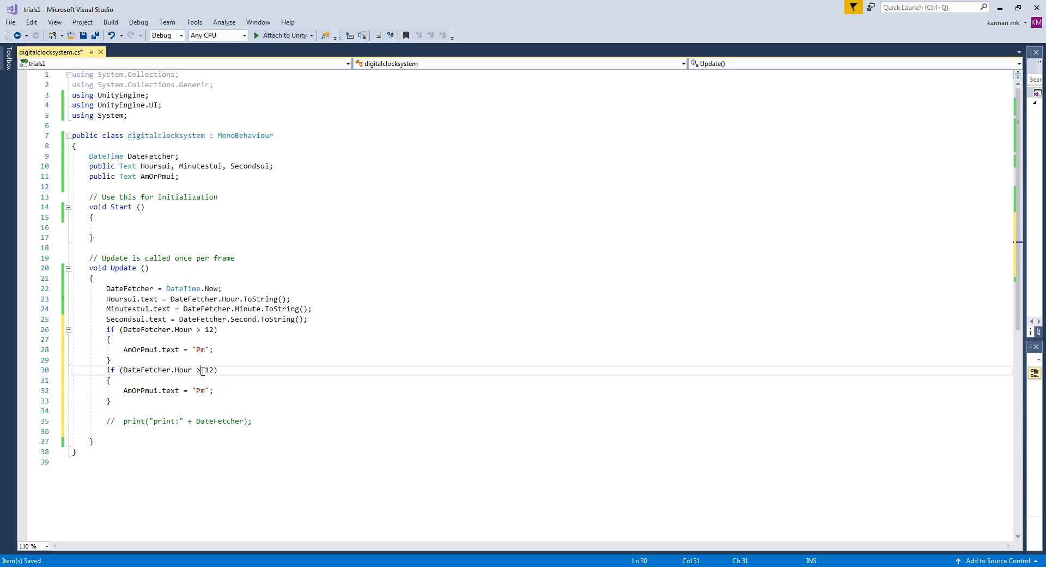
type("<")
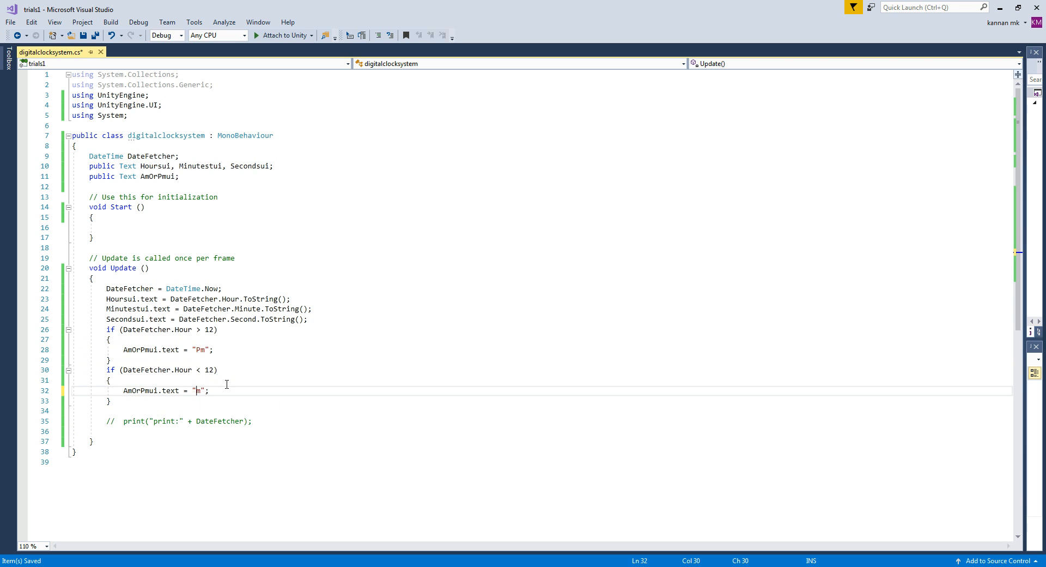
type("aA")
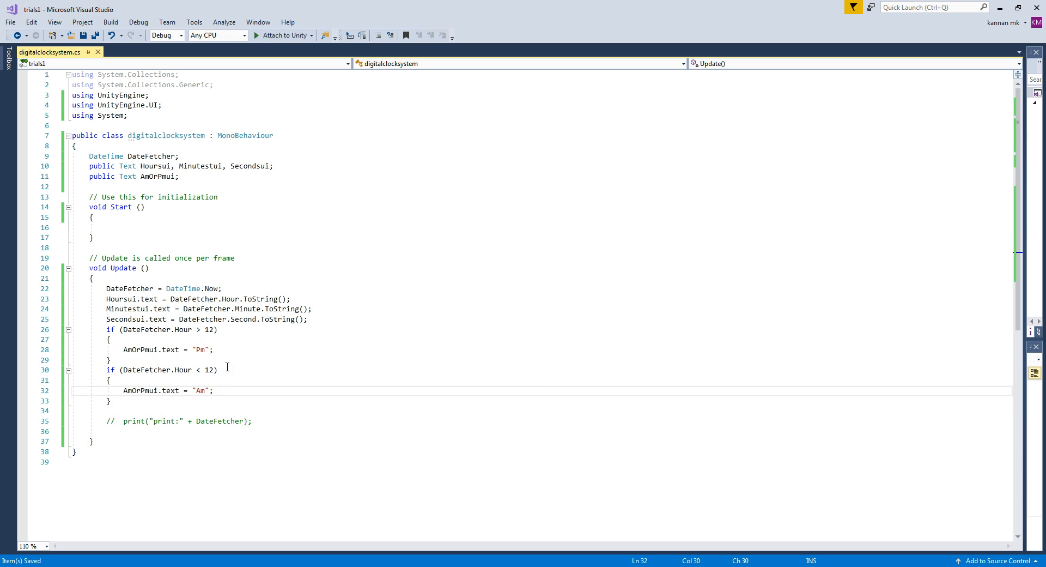
double_click(210, 329)
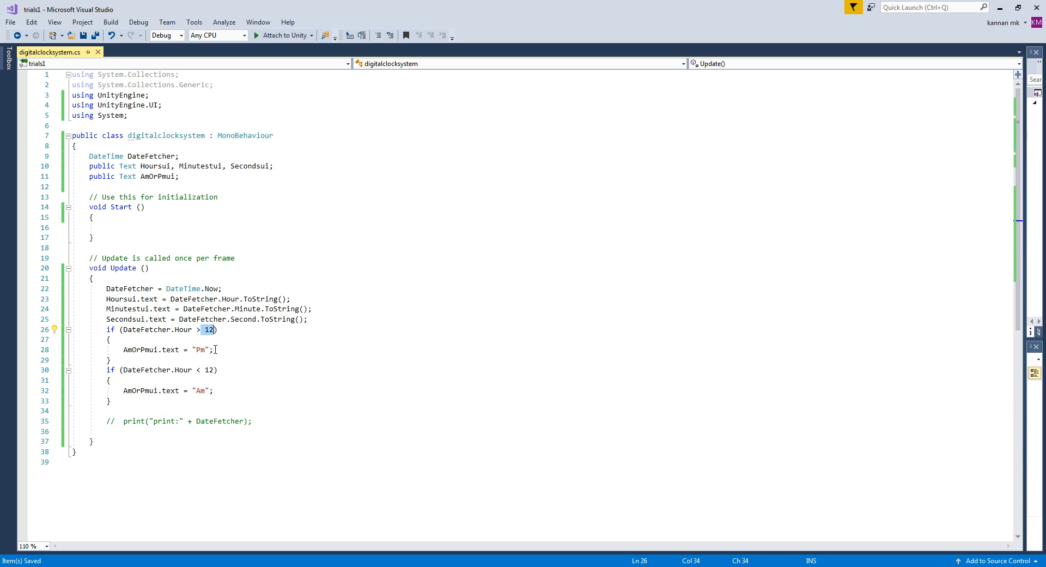
mouse_move(200, 349)
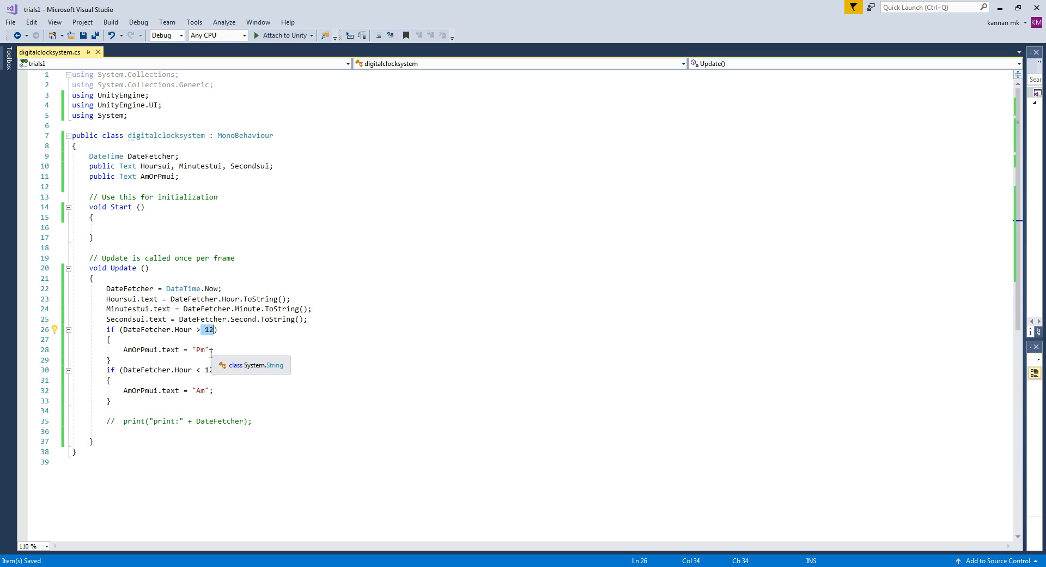
left_click(233, 329)
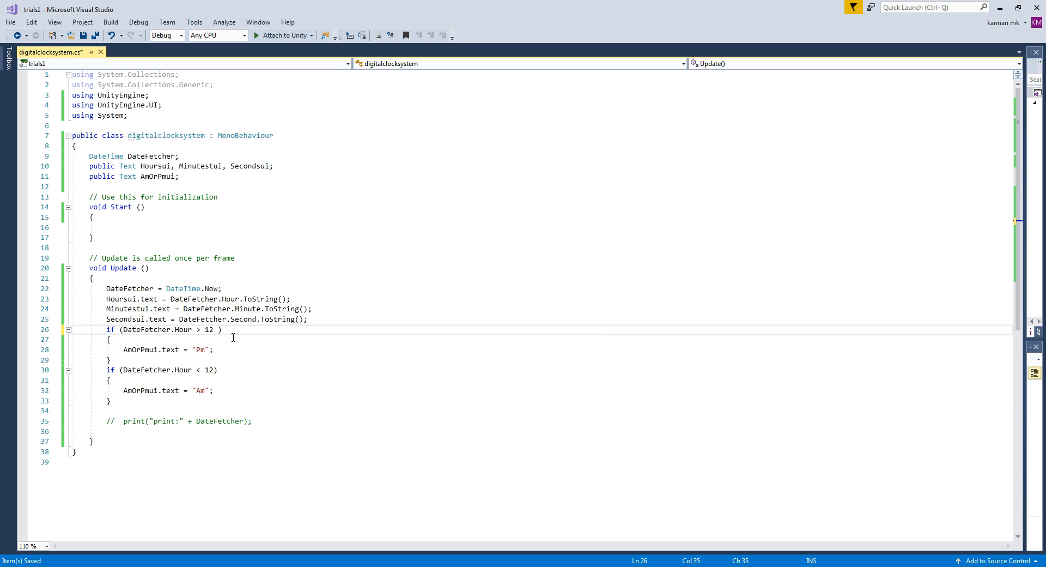
Extend the Pm condition with && DateFetcher.Hour < 24 and save the script
type("&&")
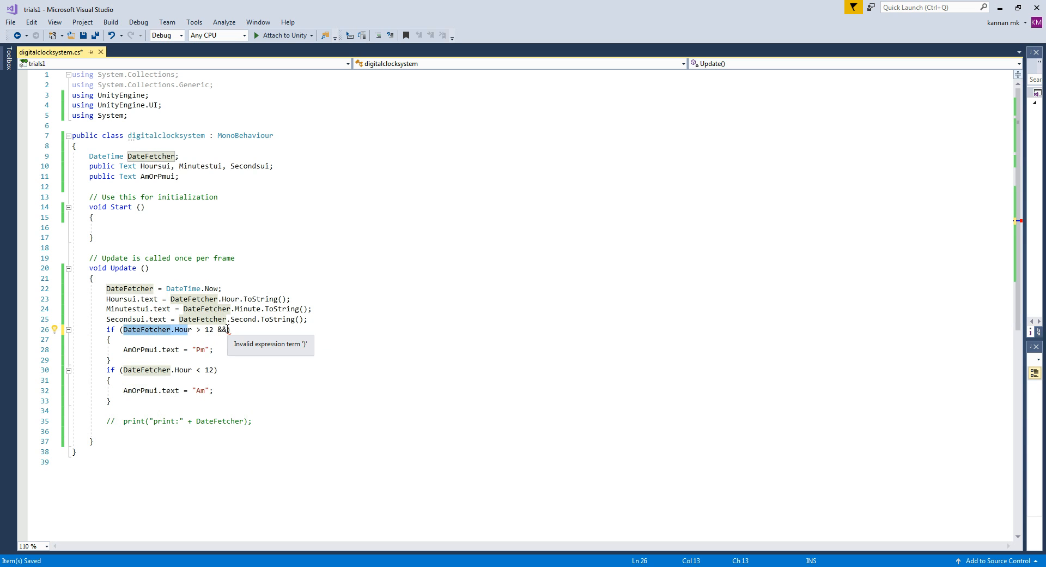
type("DateFetcher.HouR<")
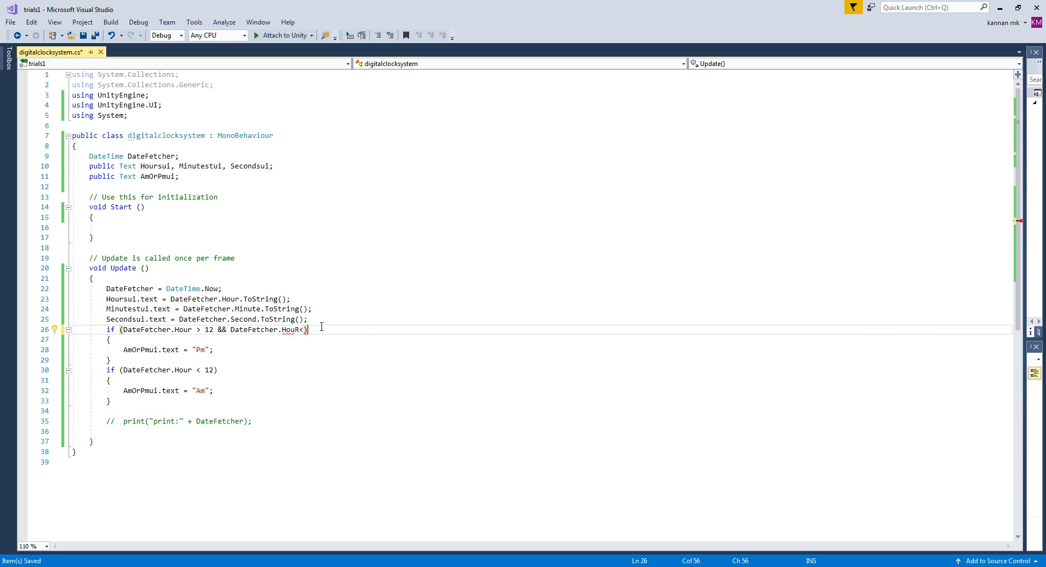
key("Backspace")
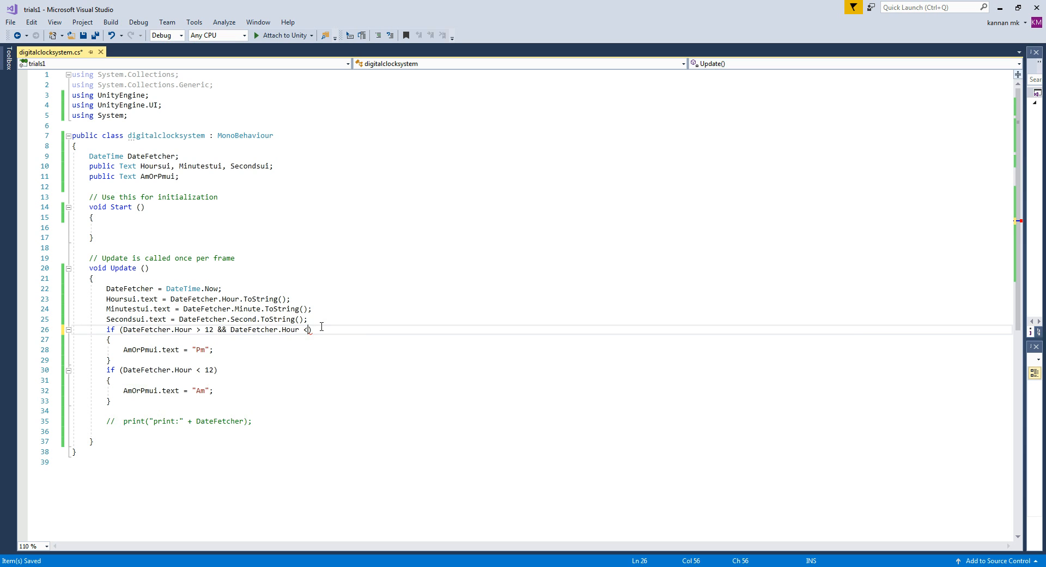
type("24")
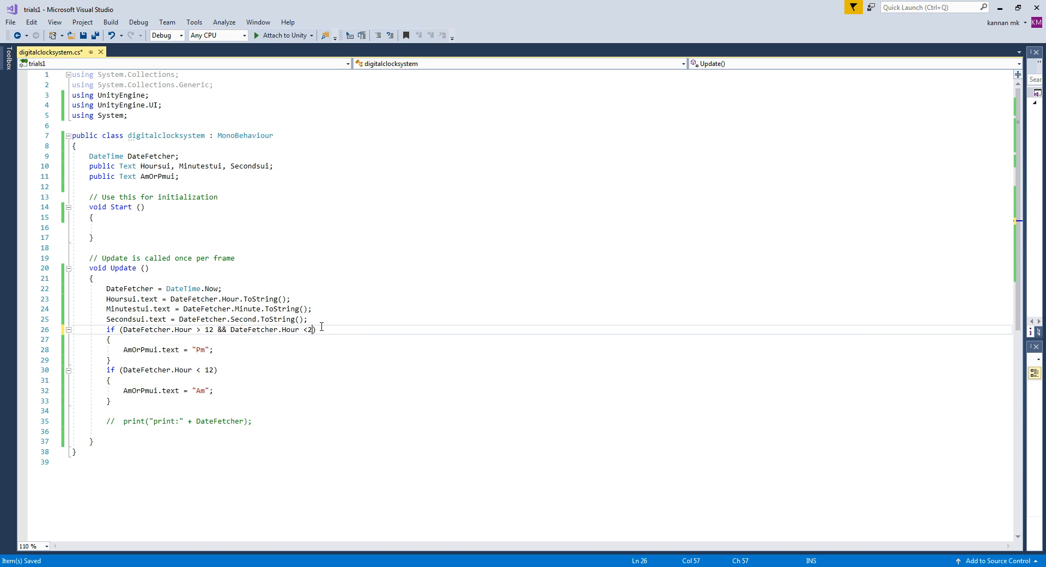
type("3.")
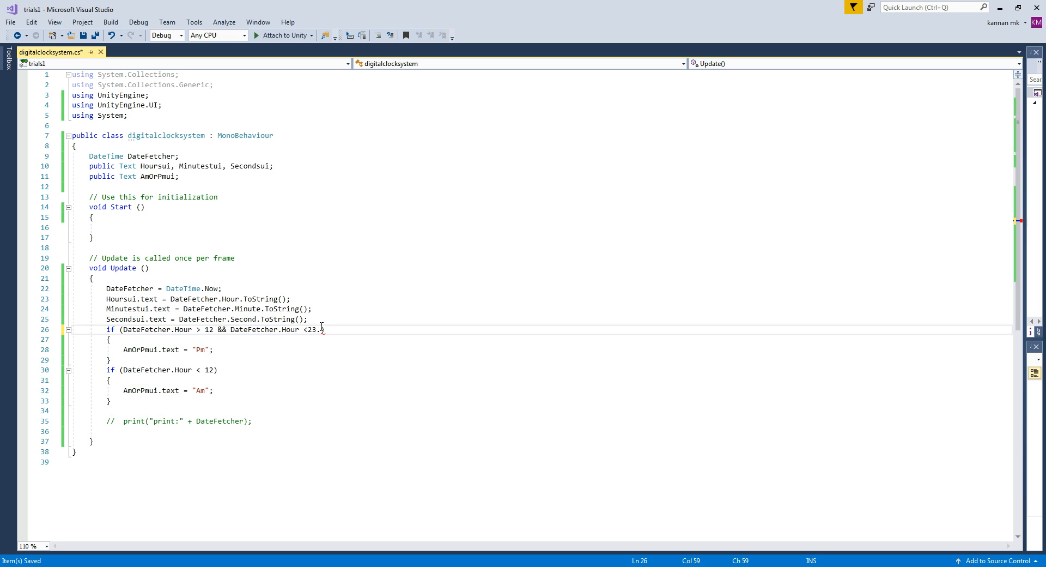
key("Backspace")
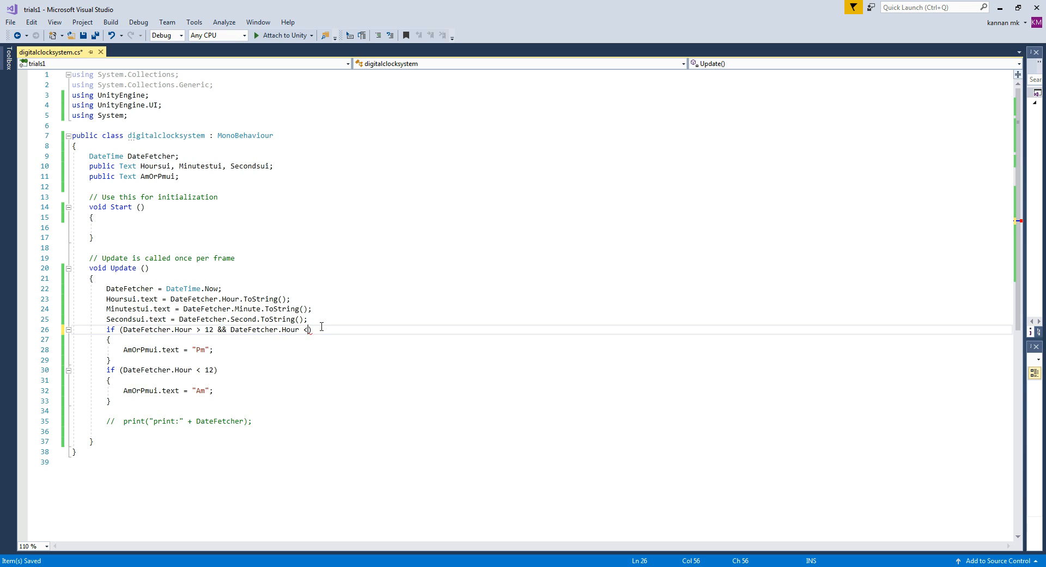
type("24.")
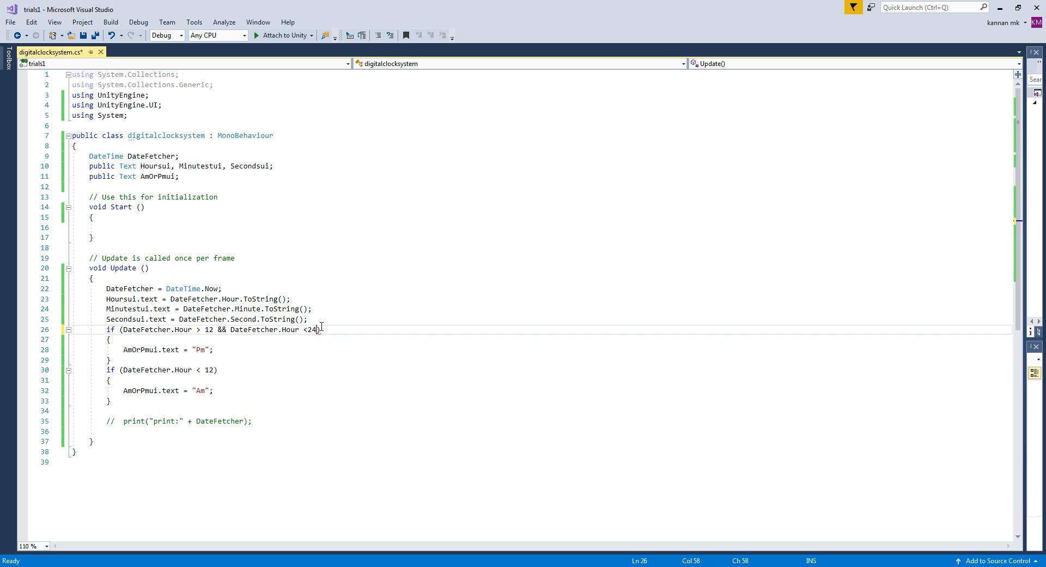
key("ctrl+s")
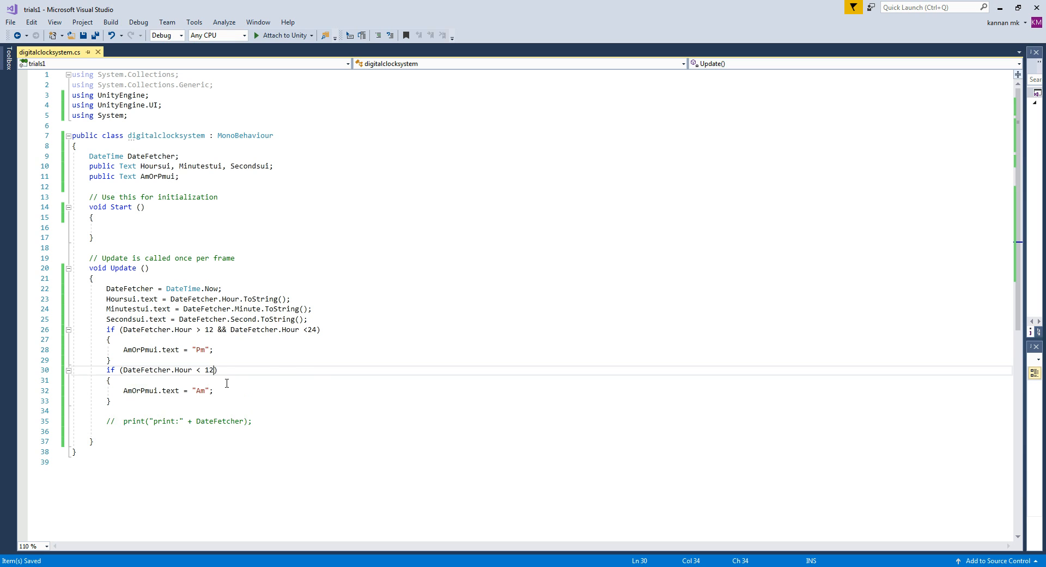
Add && DateFetcher.Hour < 24 to the Am condition and remove the extra parenthesis
type("&& DateFetcher.Hour <24")
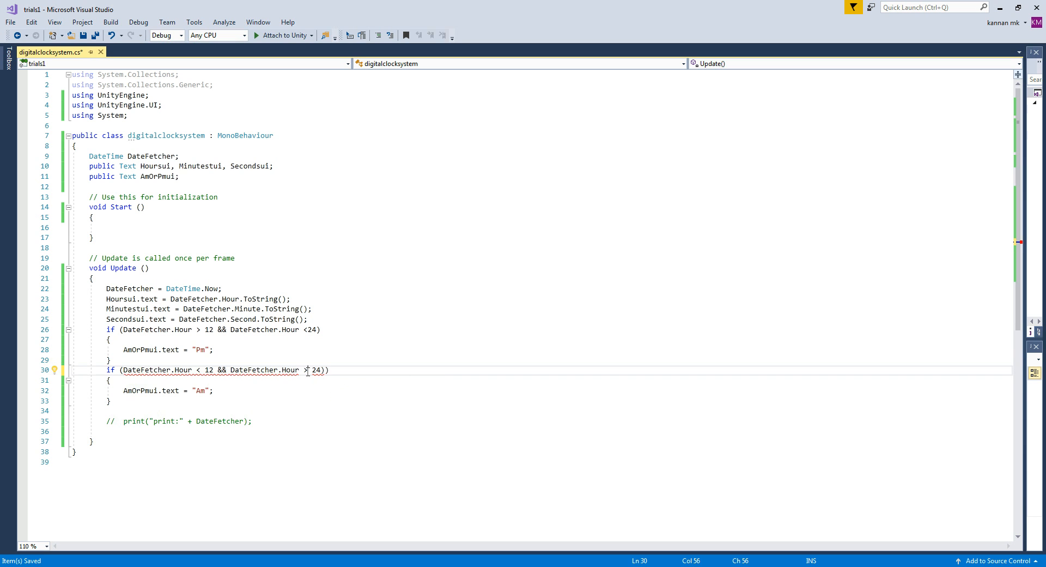
double_click(317, 369)
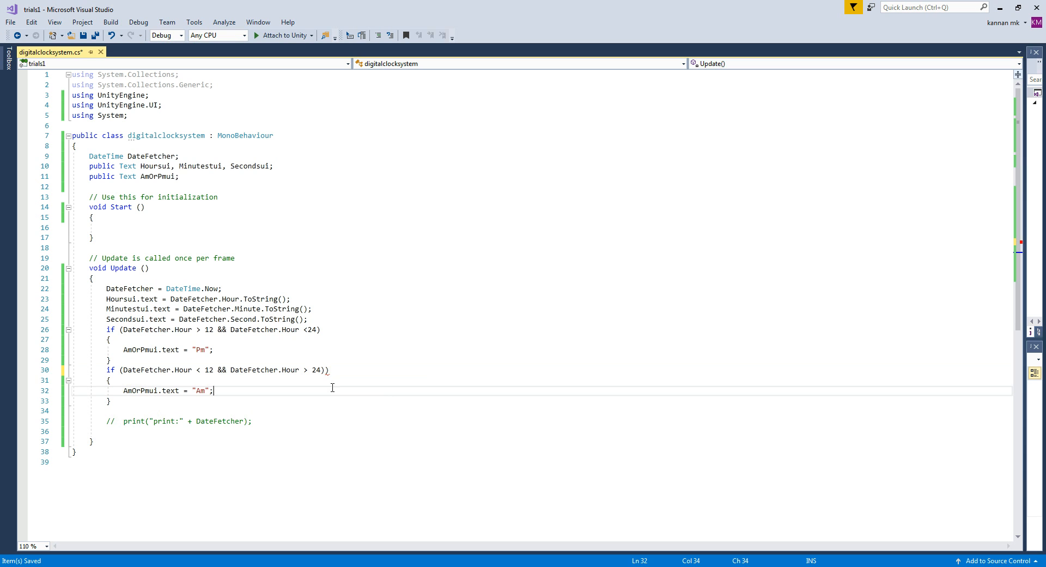
left_click(325, 369)
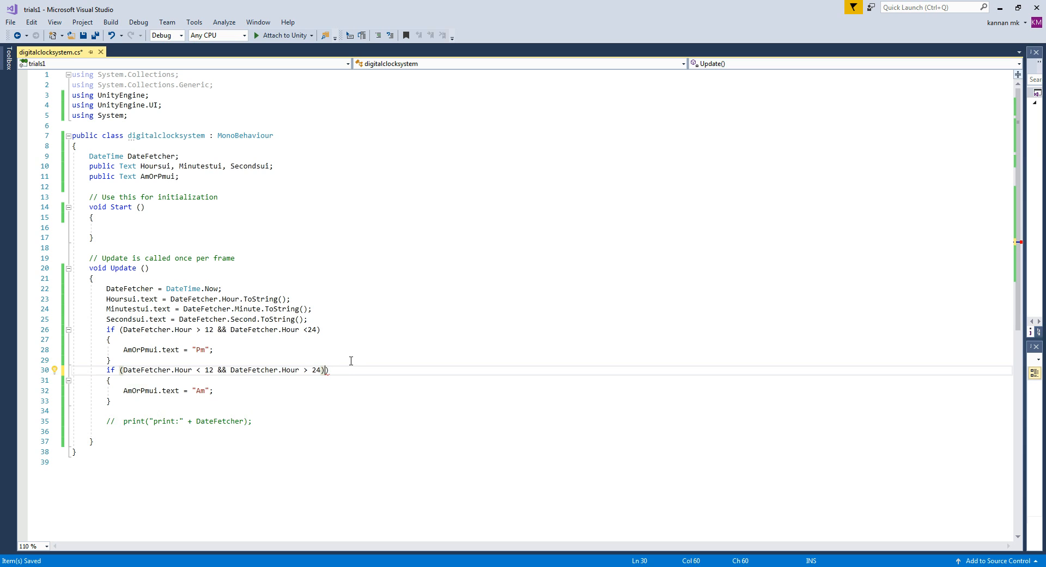
key("Backspace")
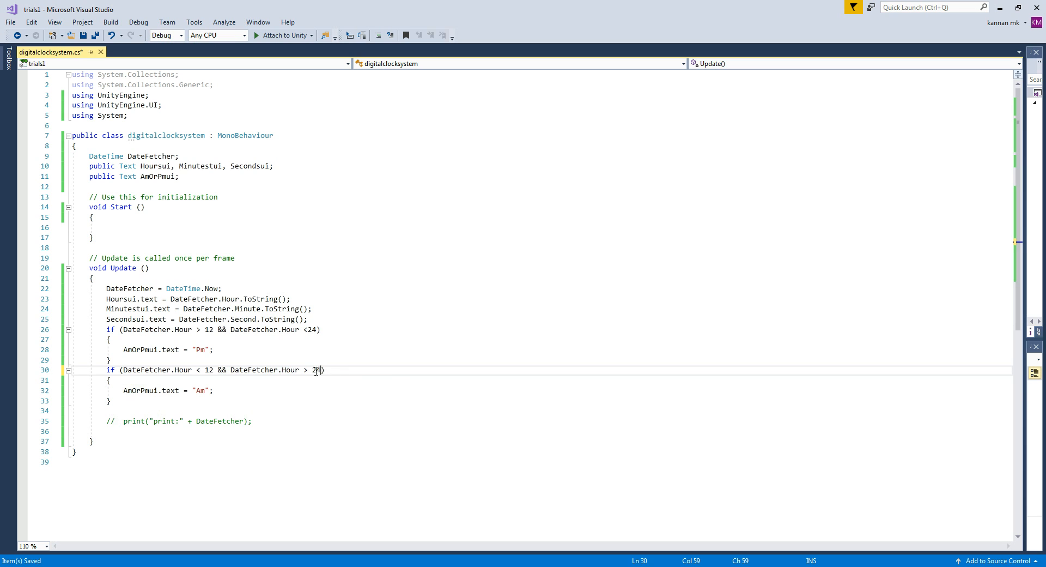
Change that second check to DateFetcher.Hour >= 0
double_click(316, 370)
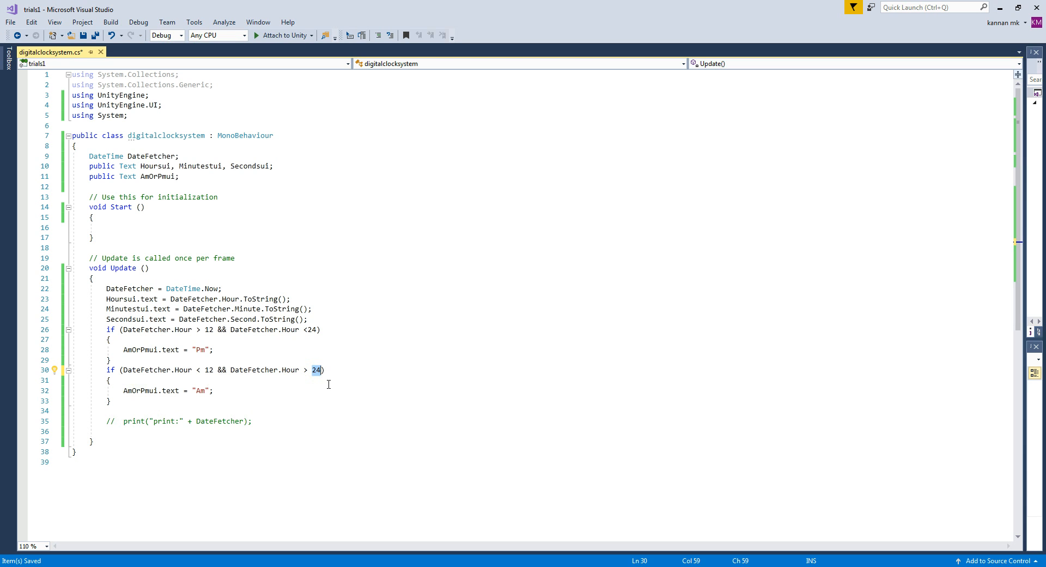
type("0")
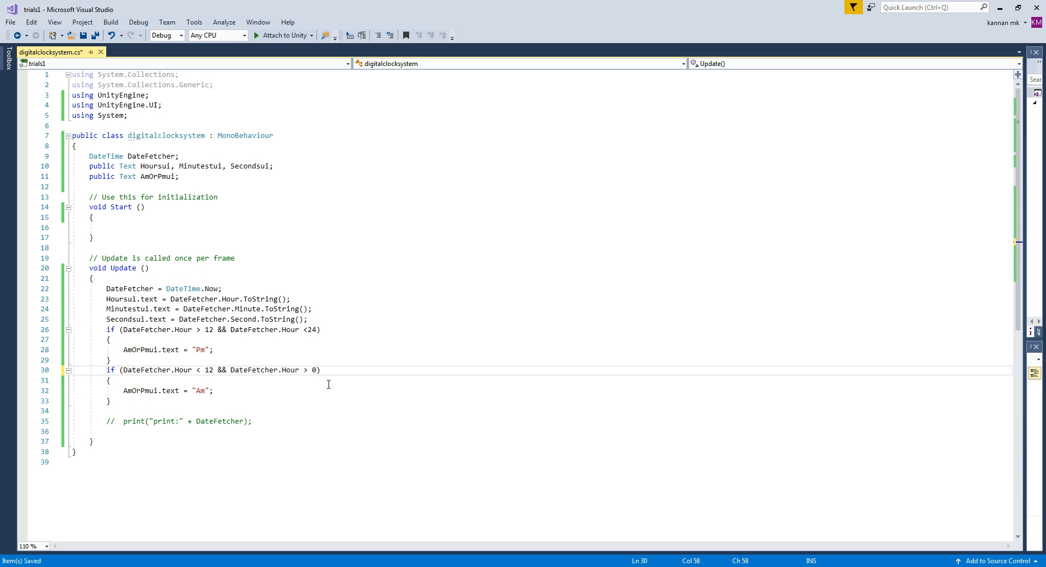
type(".0")
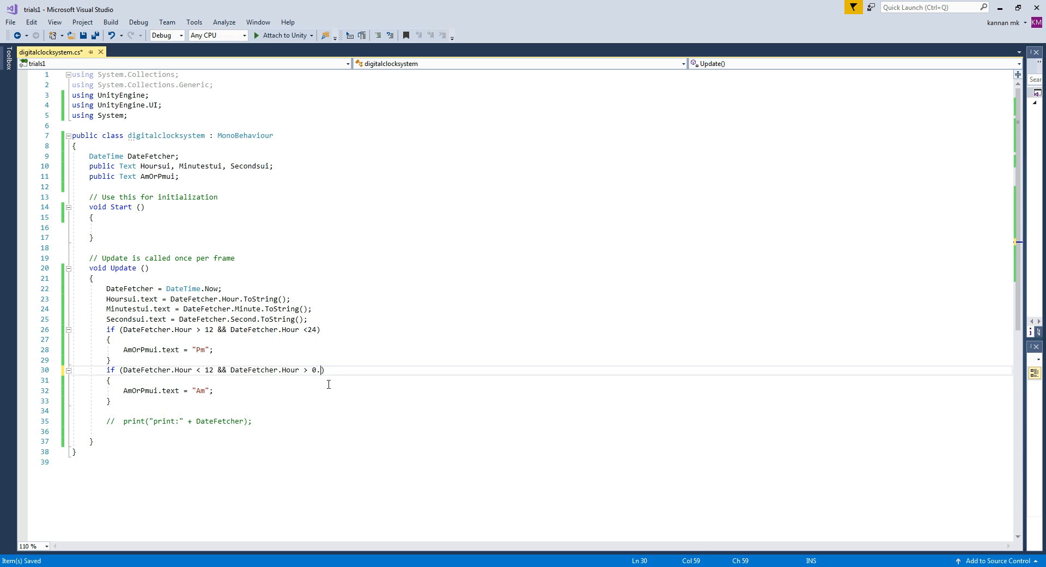
key("Backspace")
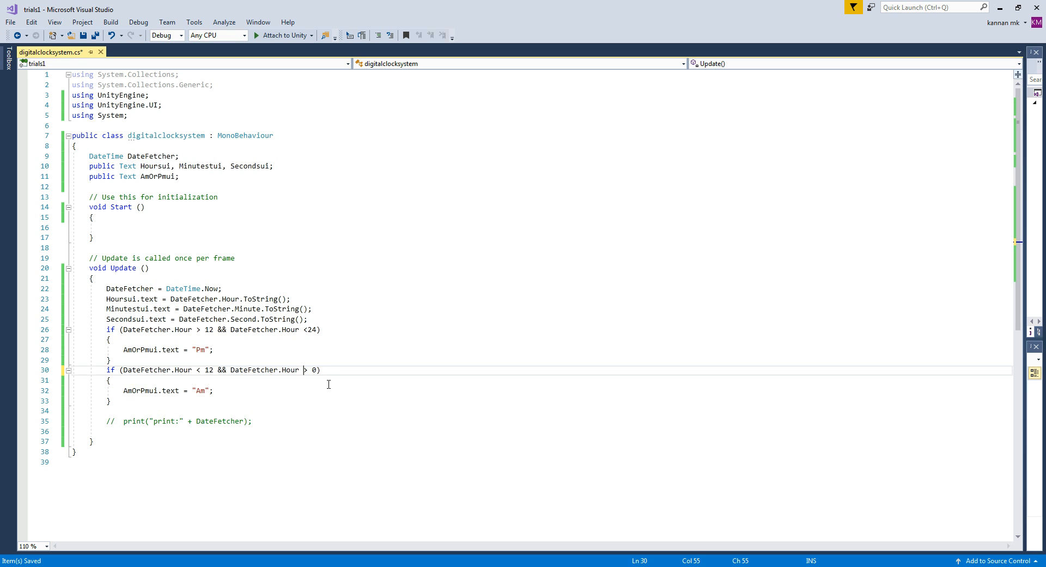
type("=")
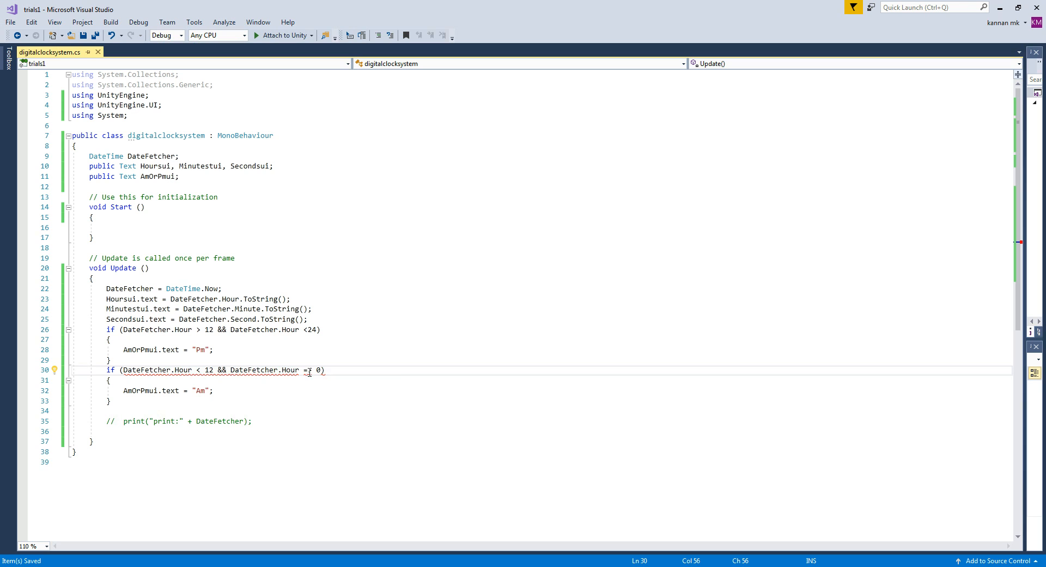
type(">")
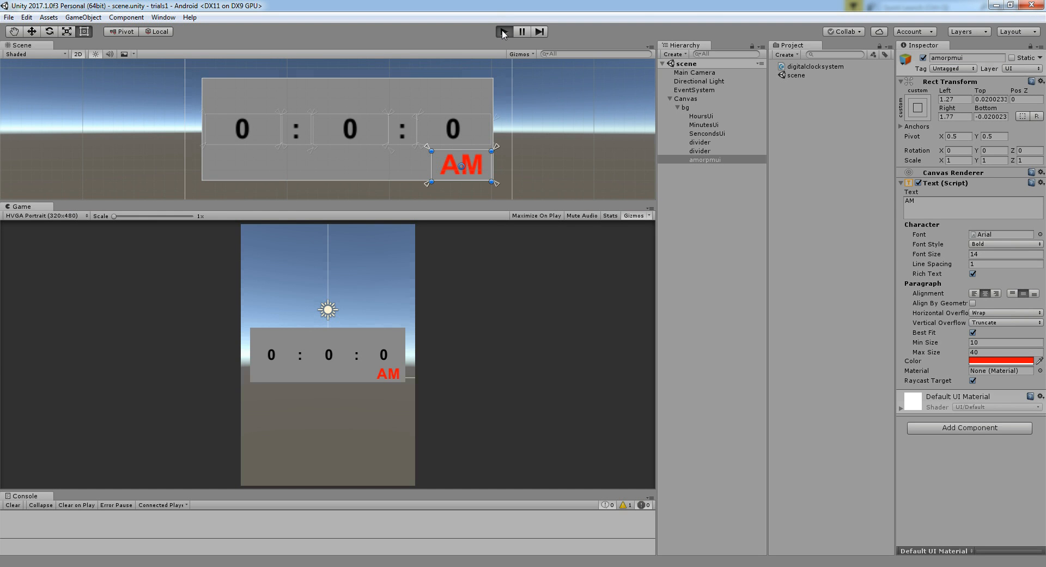
Play and stop the scene, check the Main Camera's script fields, then select the amorpmui text object
left_click(503, 32)
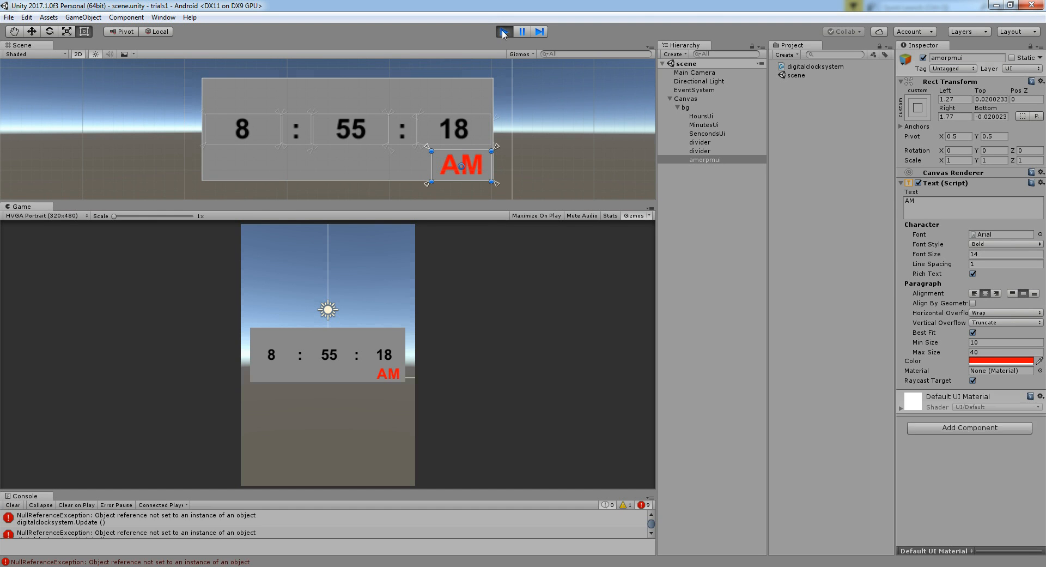
left_click(504, 31)
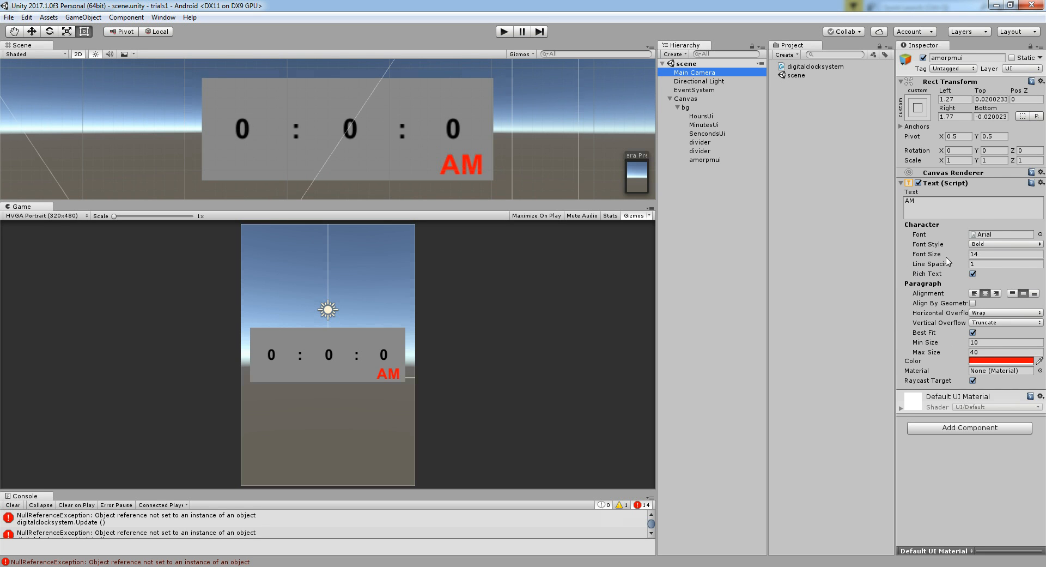
left_click(694, 72)
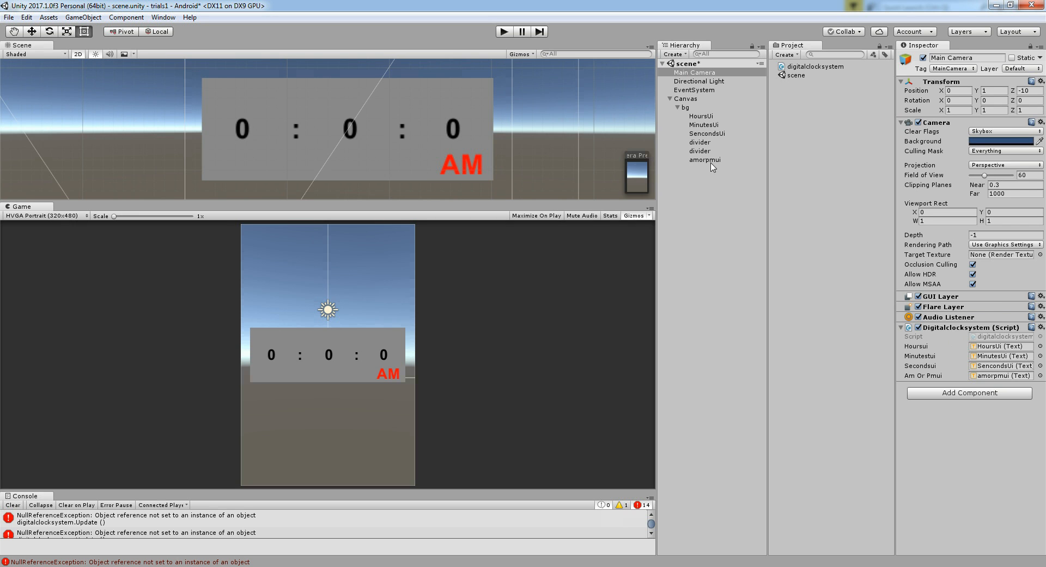
left_click(704, 160)
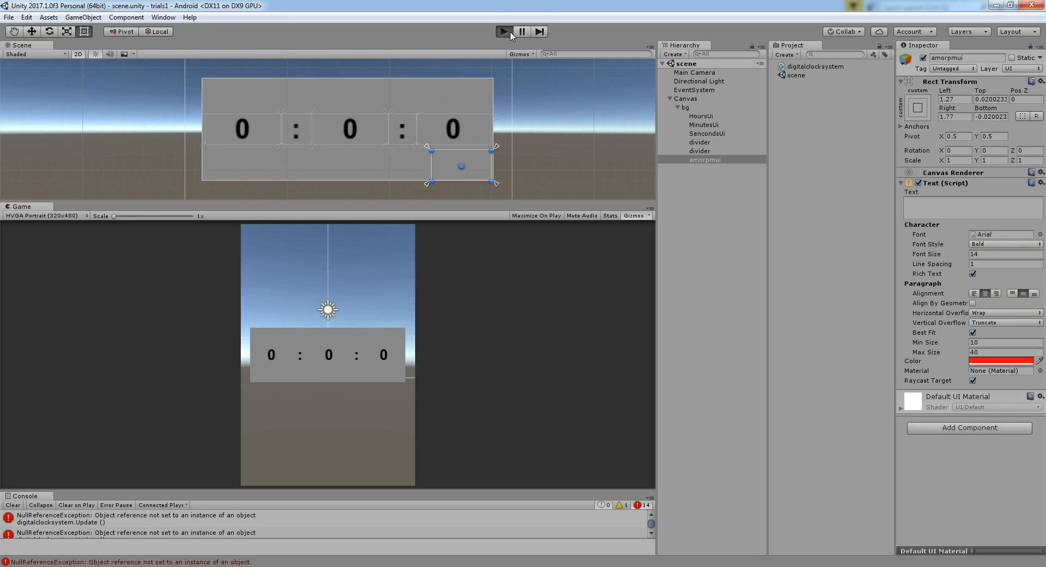
Run the scene again to show the live time with the script-set Am label
left_click(504, 32)
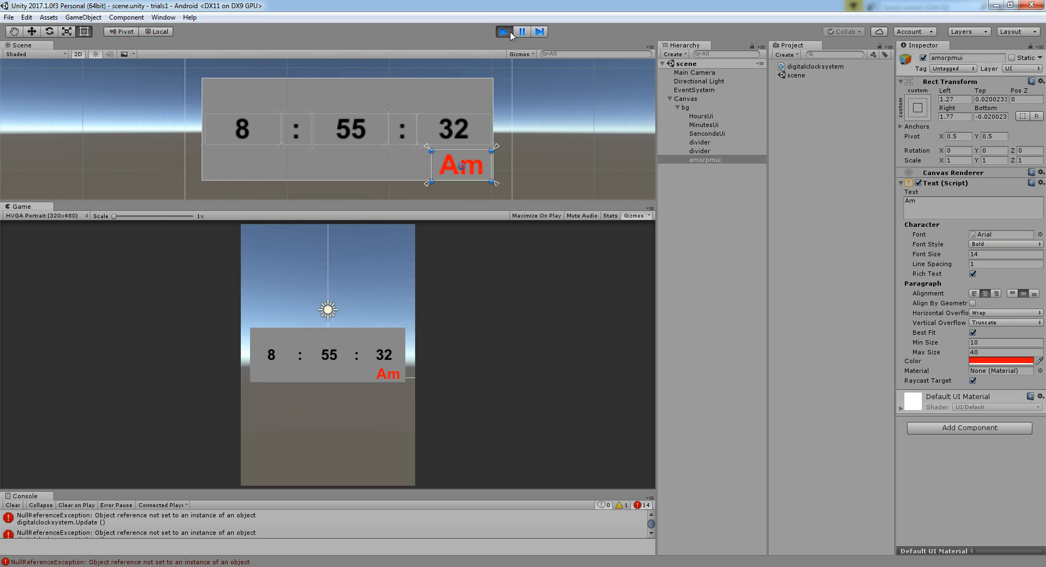
left_click(503, 32)
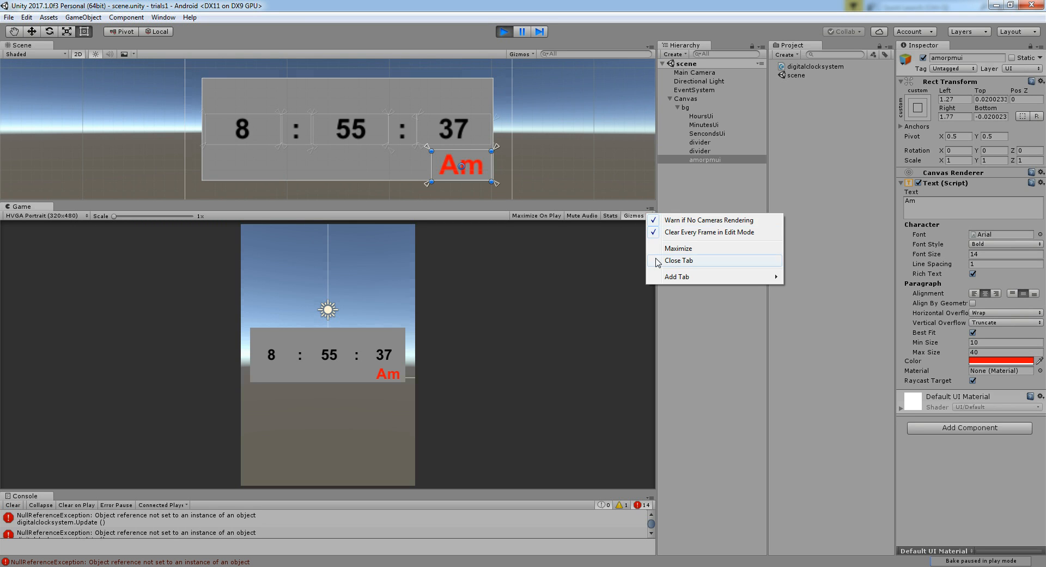
Maximize the Game view at 16:10 Portrait, toggling Maximize off and on
left_click(678, 247)
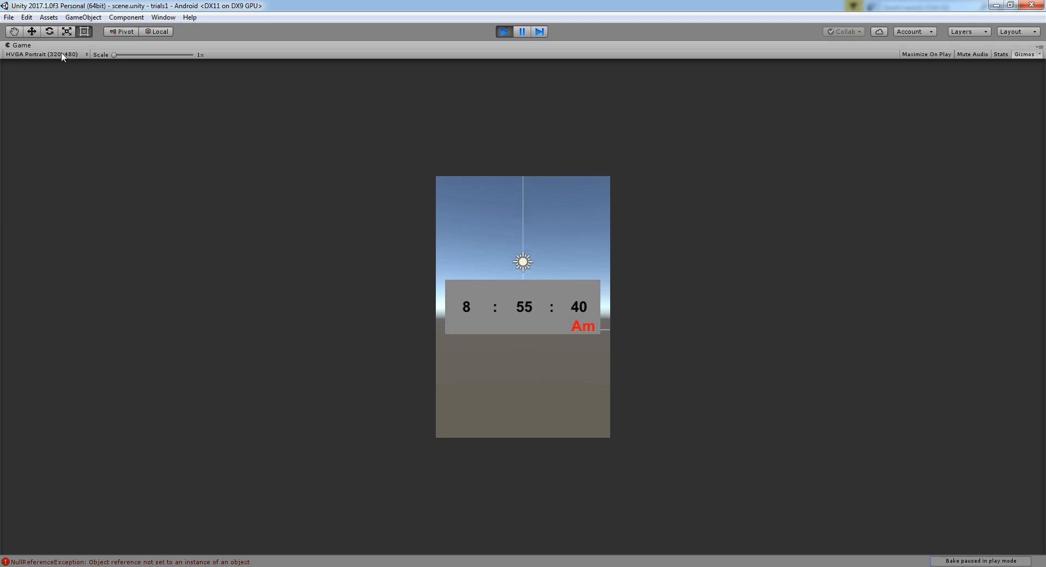
left_click(44, 55)
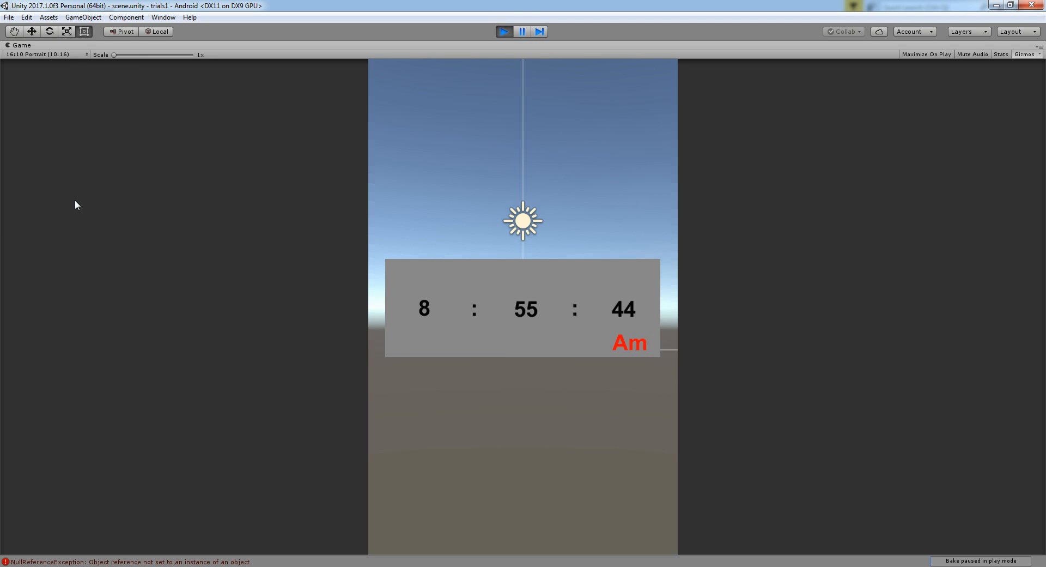
mouse_move(993, 99)
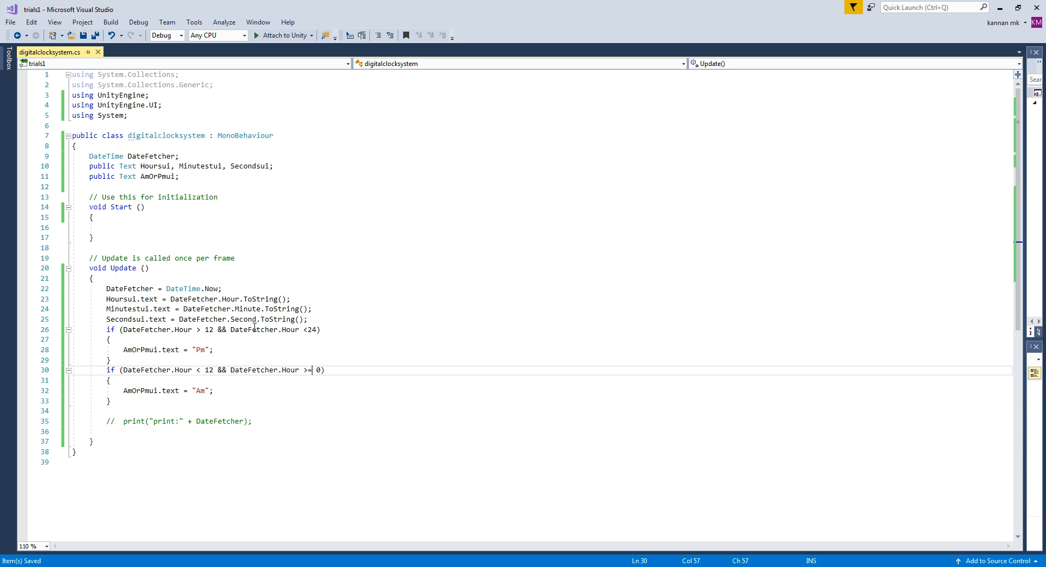
mouse_move(164, 239)
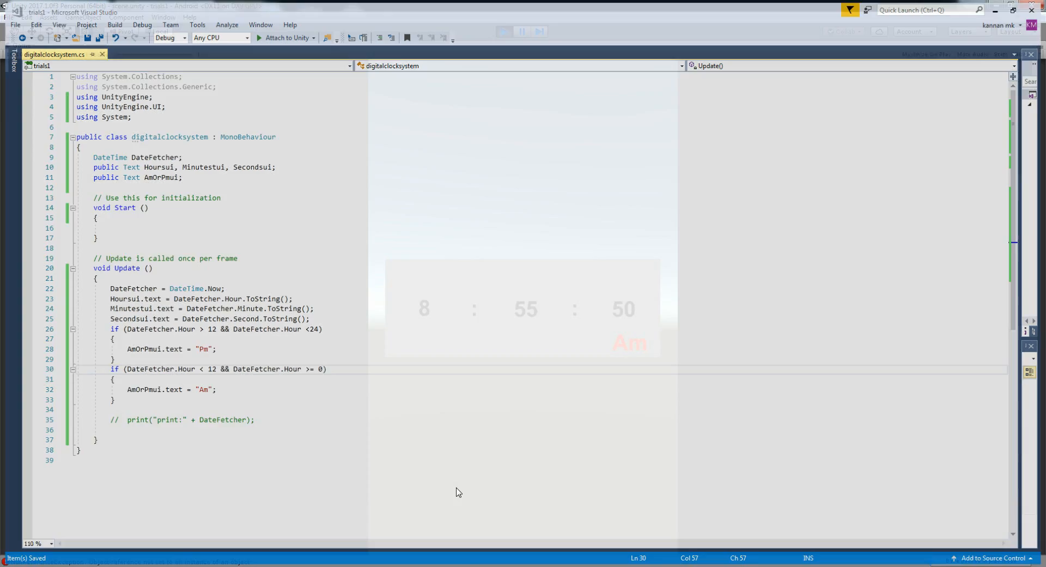
left_click(503, 30)
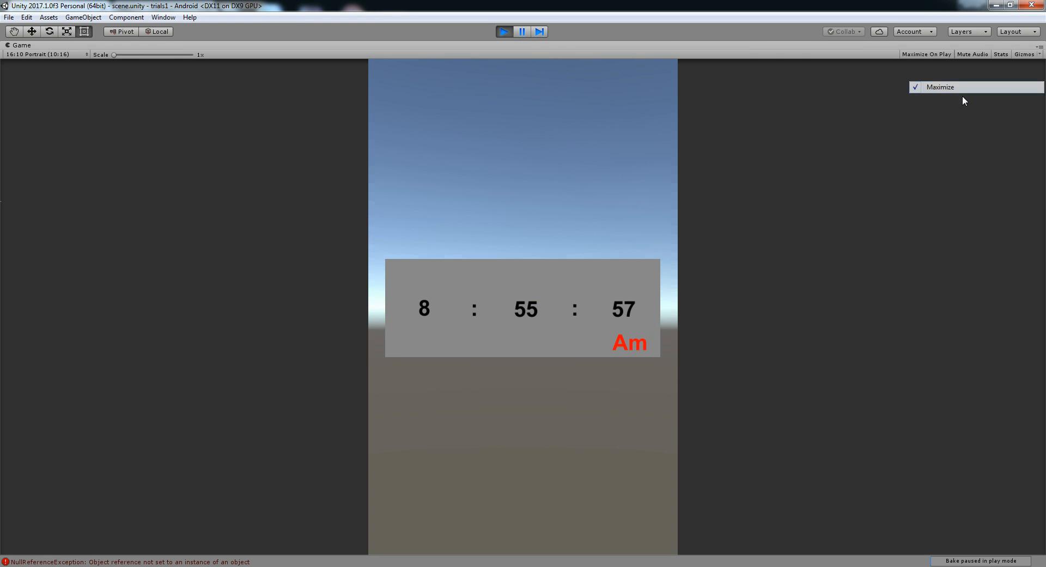
left_click(941, 87)
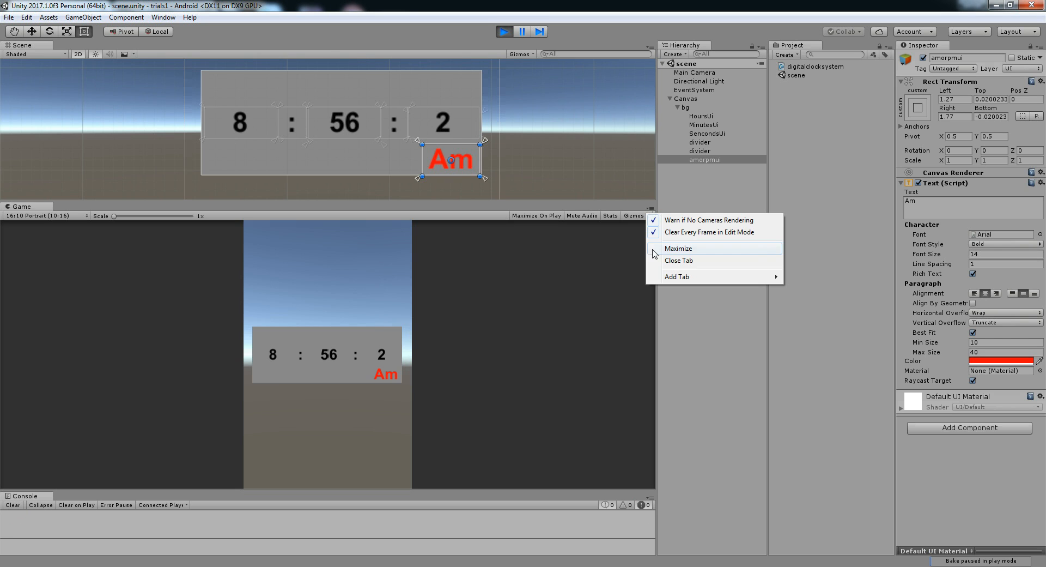
left_click(677, 247)
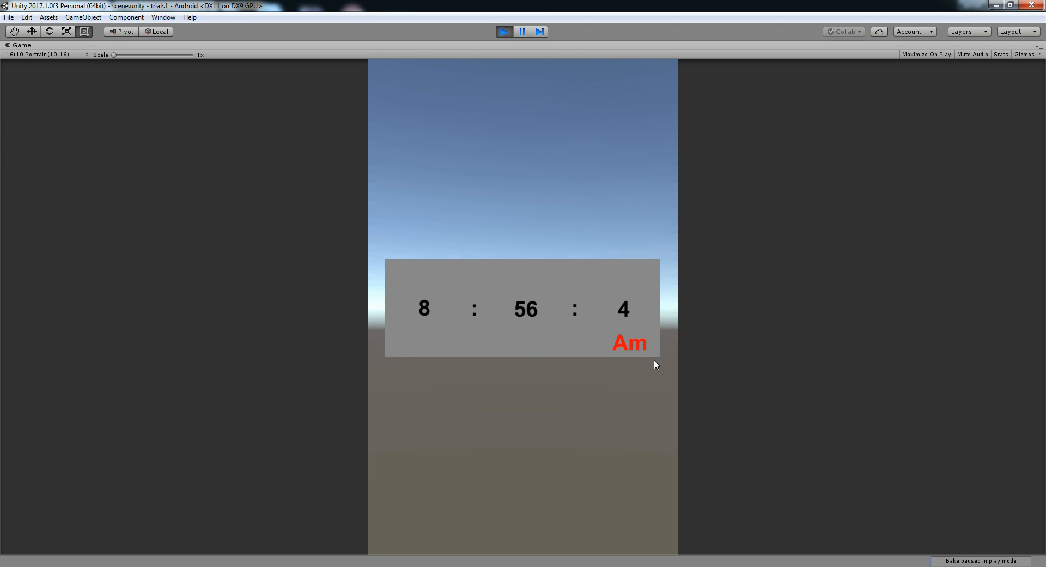